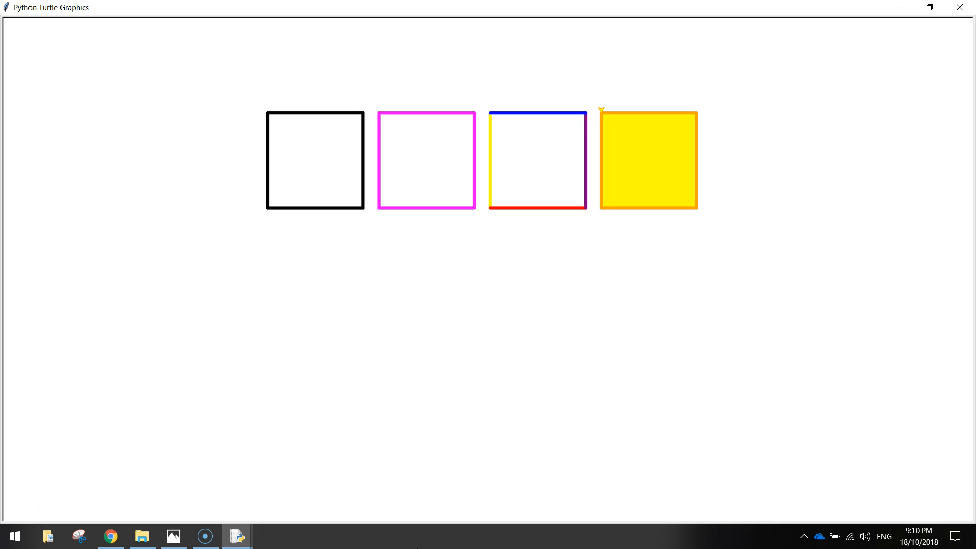
mouse_move(235, 536)
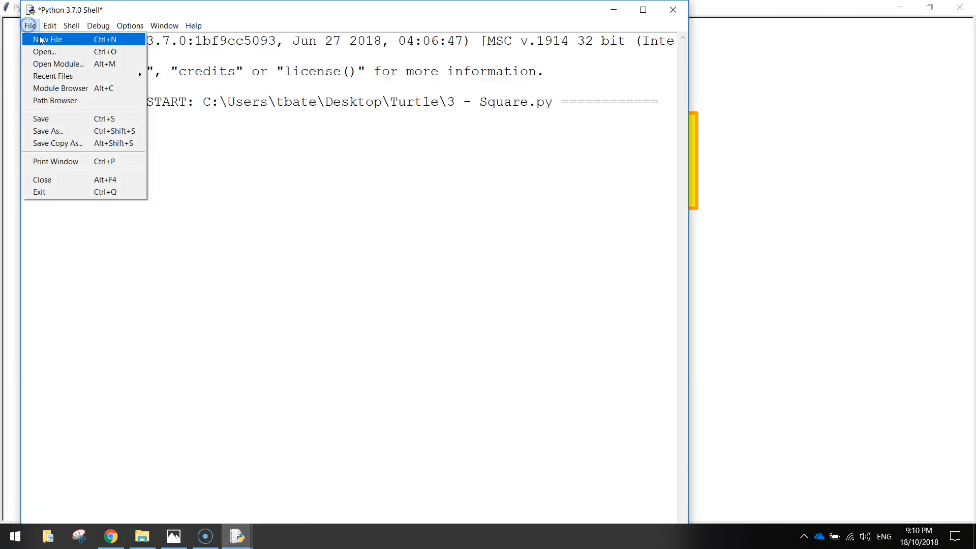
Start a new blank script and write import turtle on its first line.
click(55, 39)
text(impo)
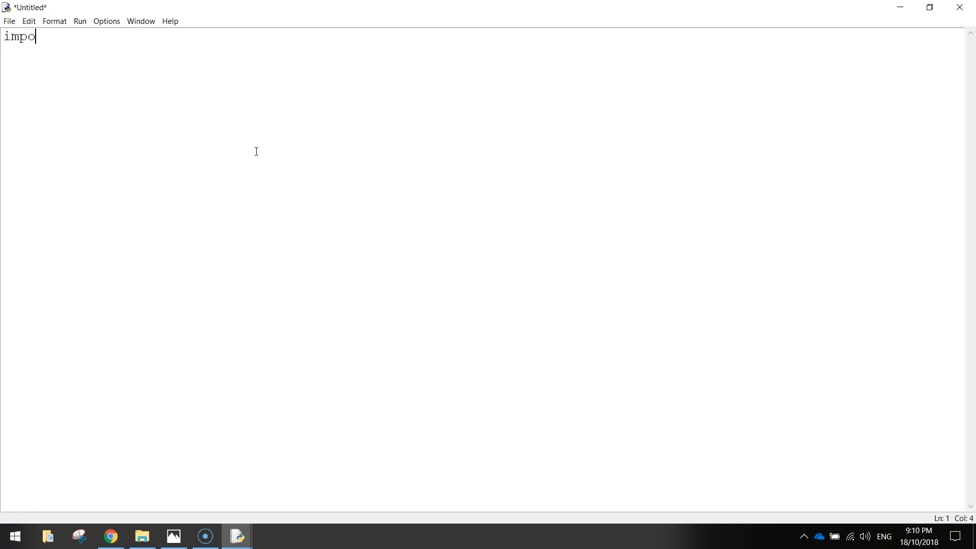
text(rt turtle)
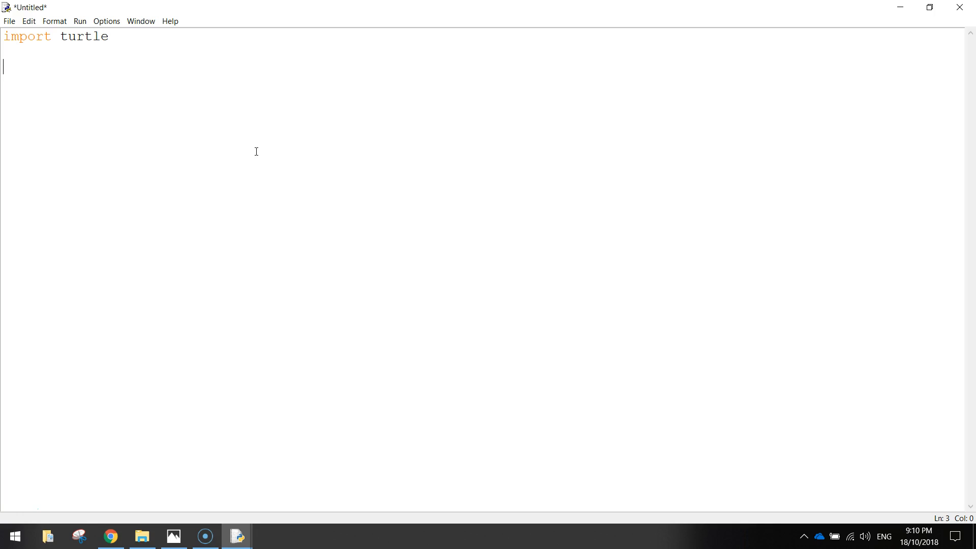
Write window = turtle.Screen() to create the turtle graphics window.
text(windo)
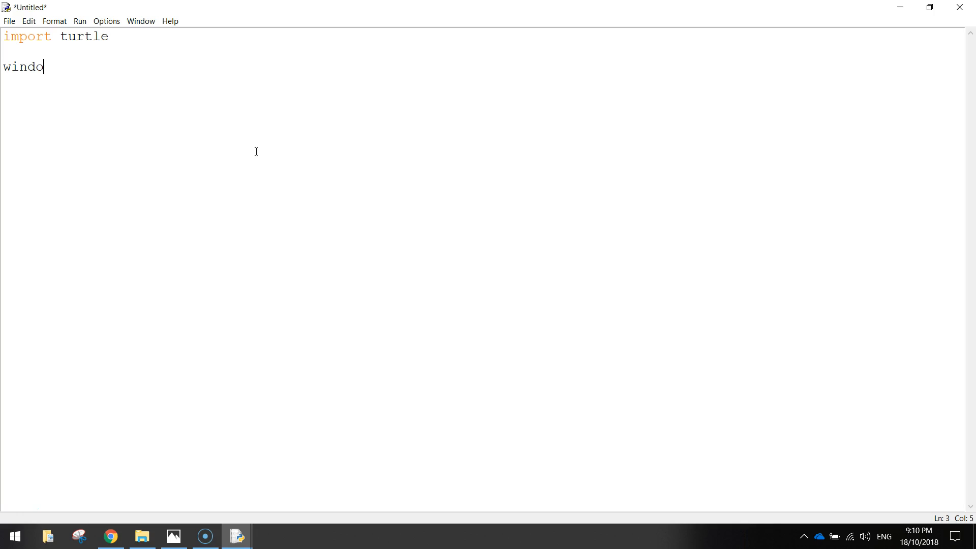
text(w)
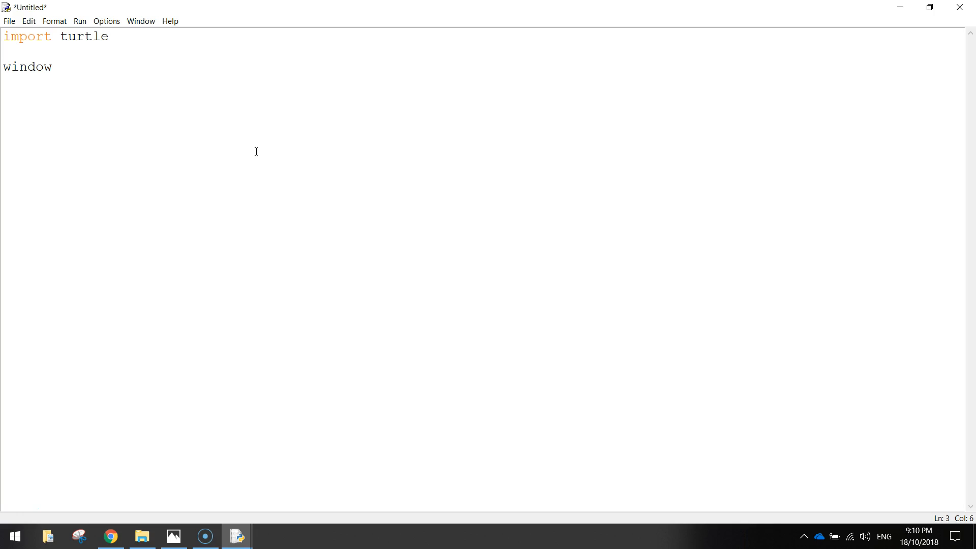
text(=)
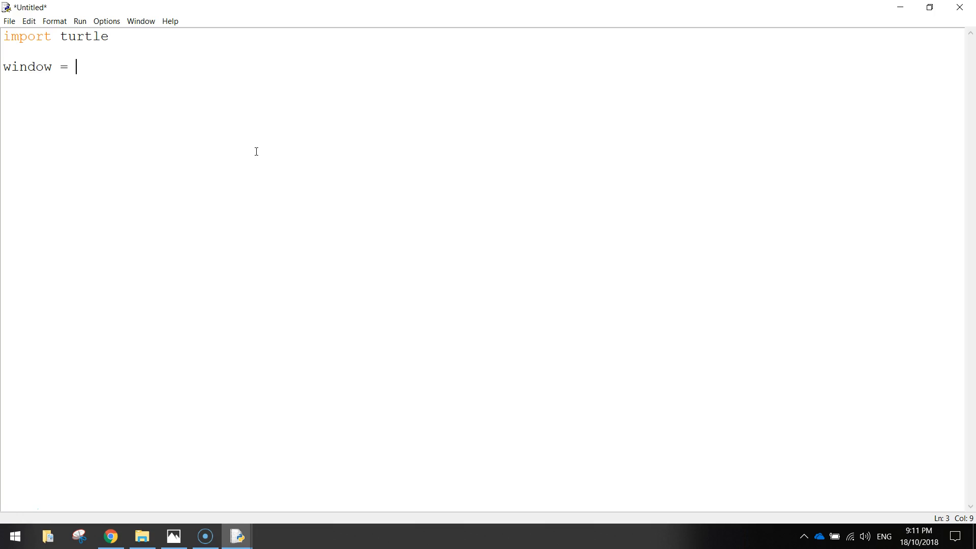
text(turtle)
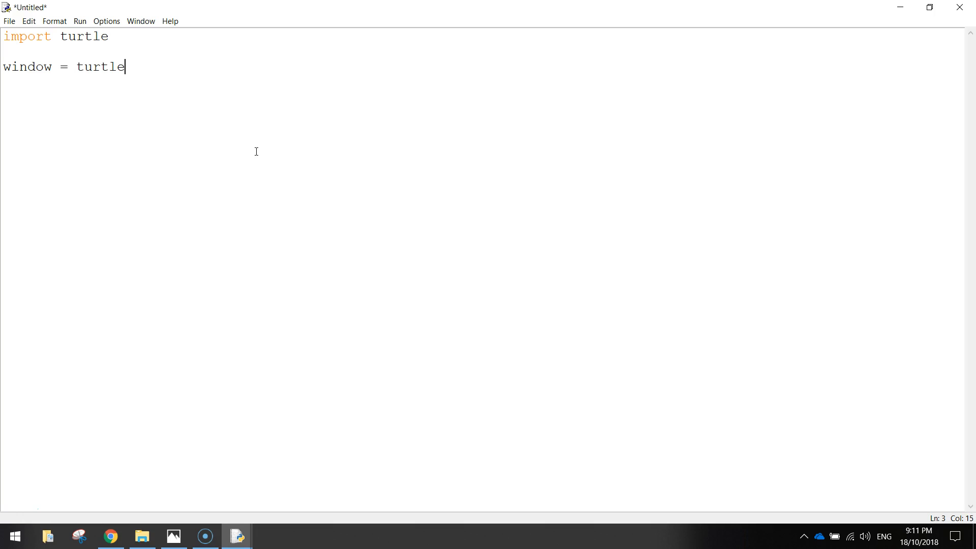
double_click(83, 37)
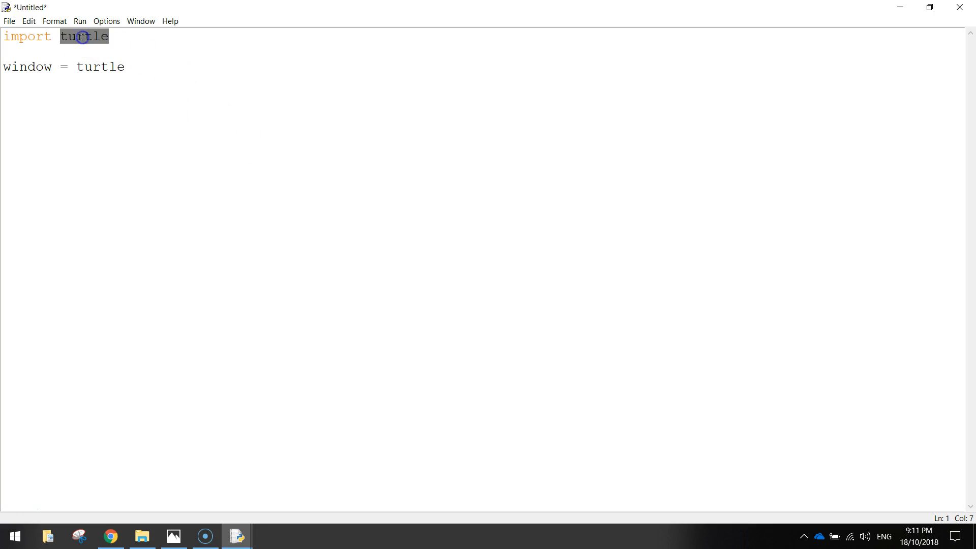
text(.)
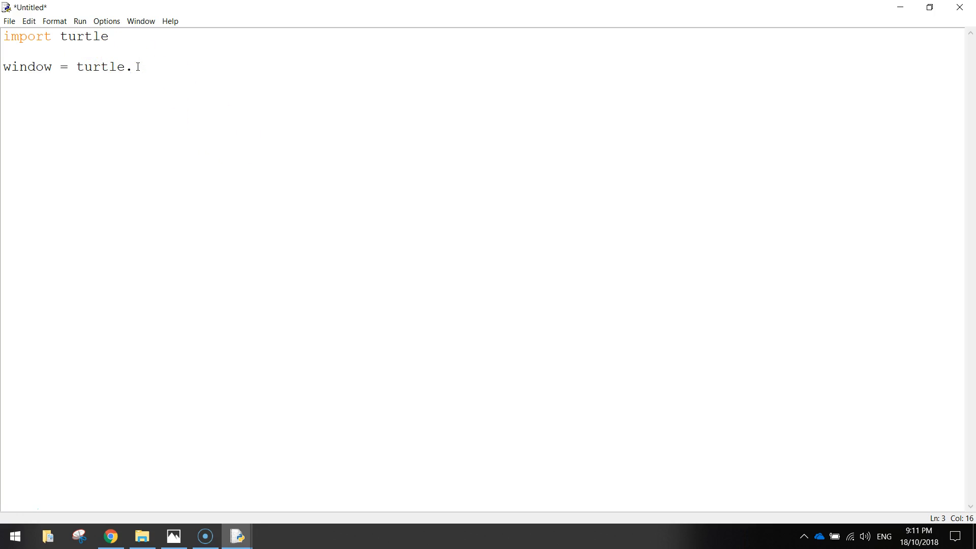
text(Screen)
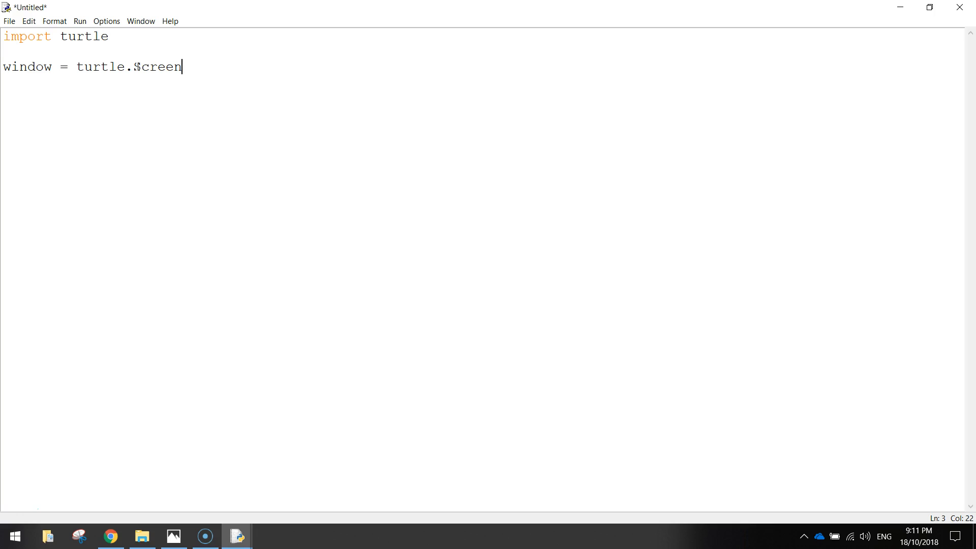
text(Screen())
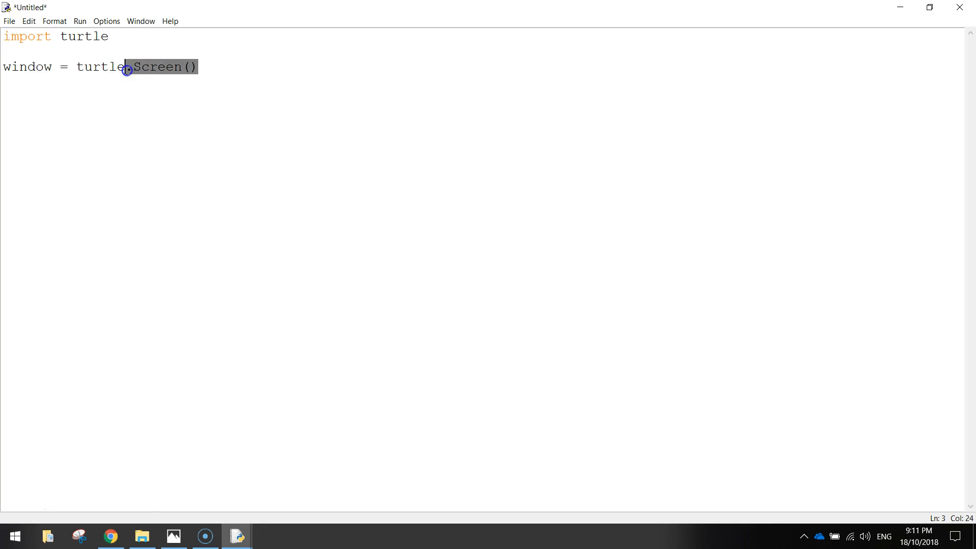
click(202, 71)
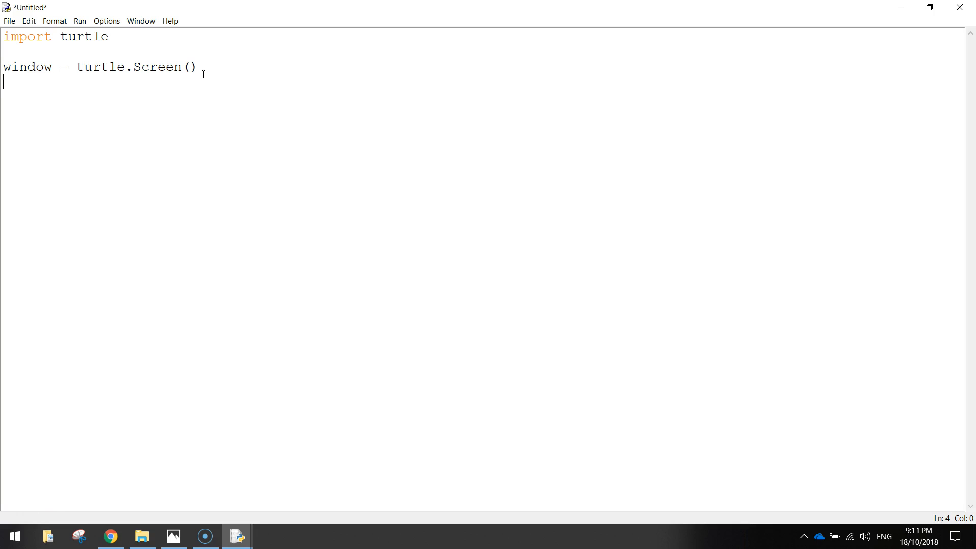
Write turtle.speed(5), correcting the mistyped 0 to 5.
text(turtle)
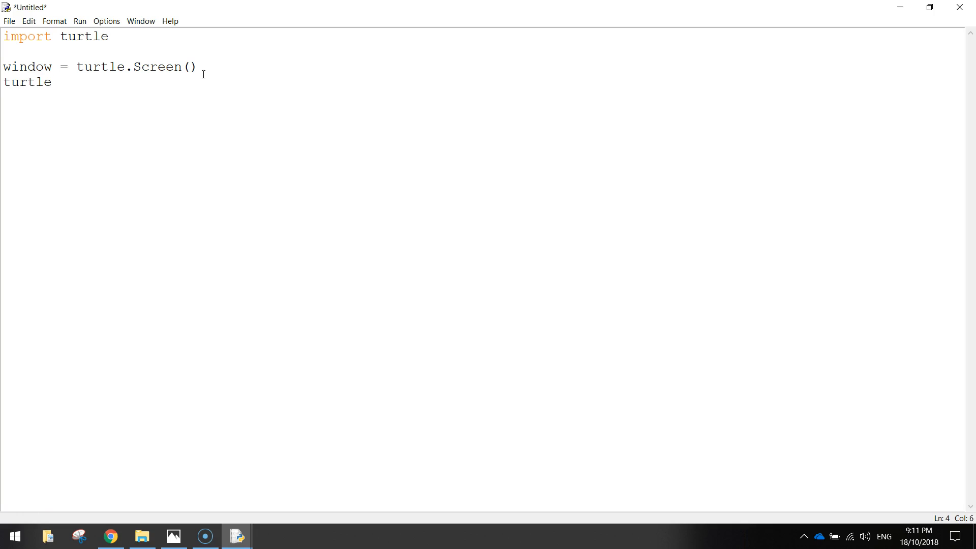
text(.speed()
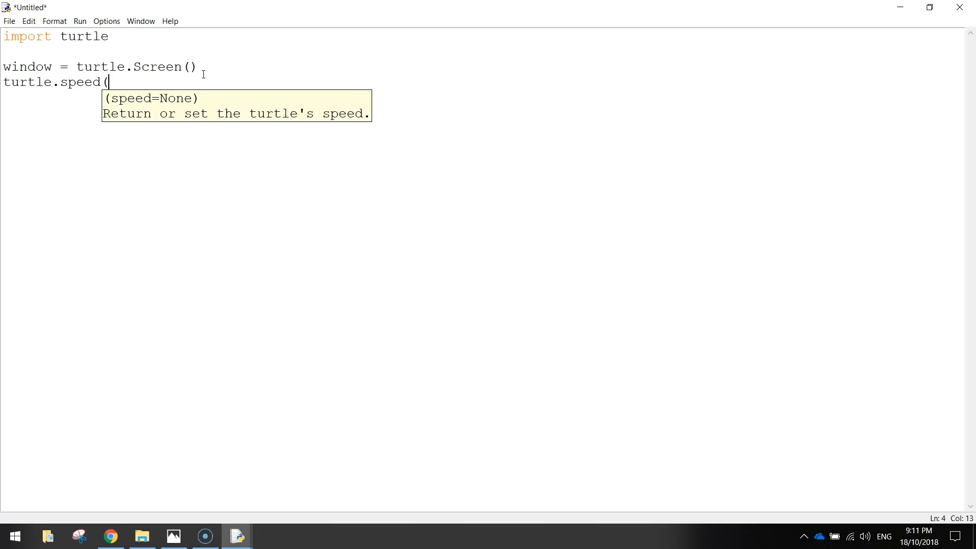
text(0)
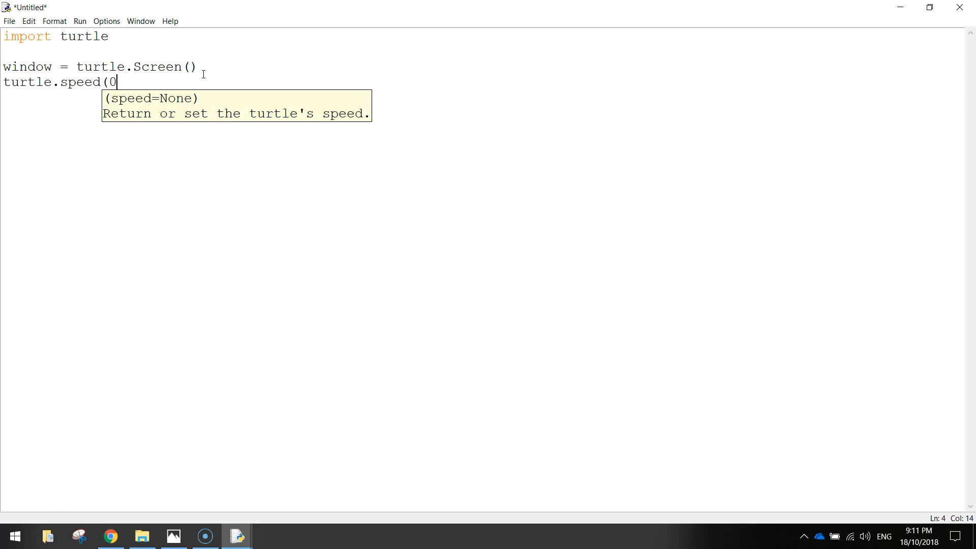
key(Backspace)
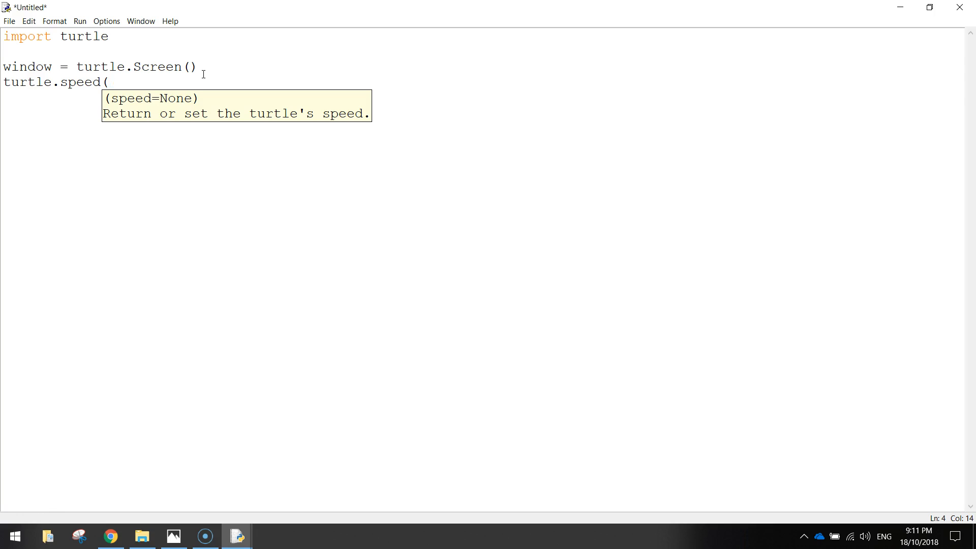
key(Left)
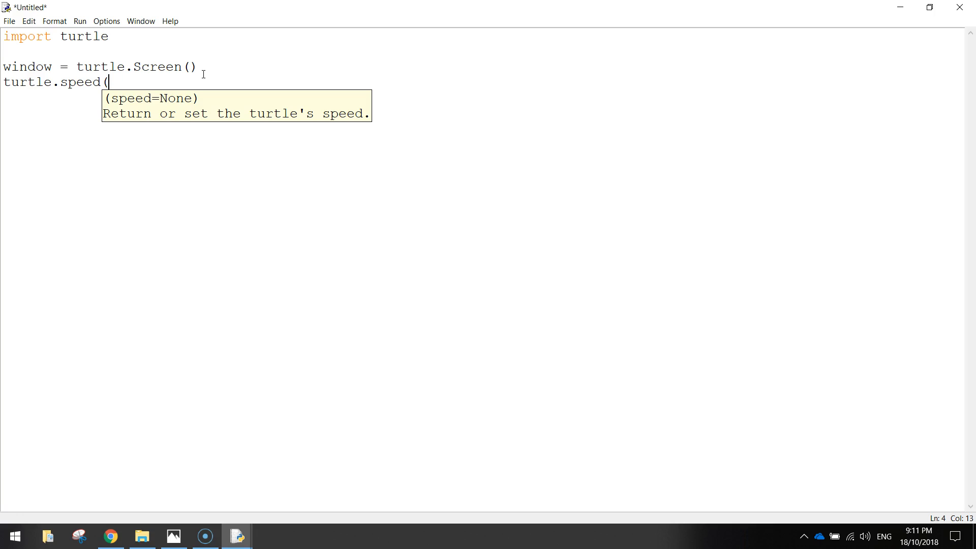
text(5))
text(t)
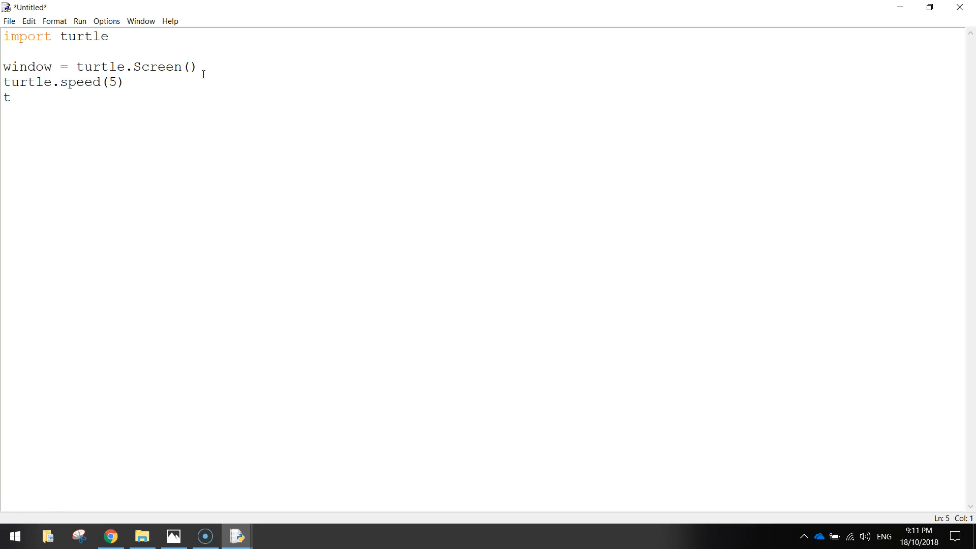
Write turtle.pensize(5) on the next line.
text(urtle.p)
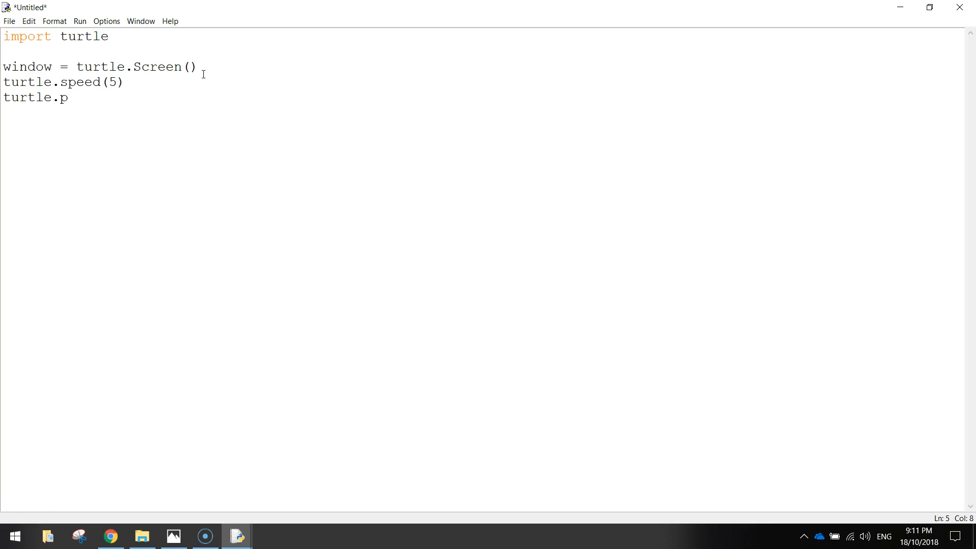
text(ensize()
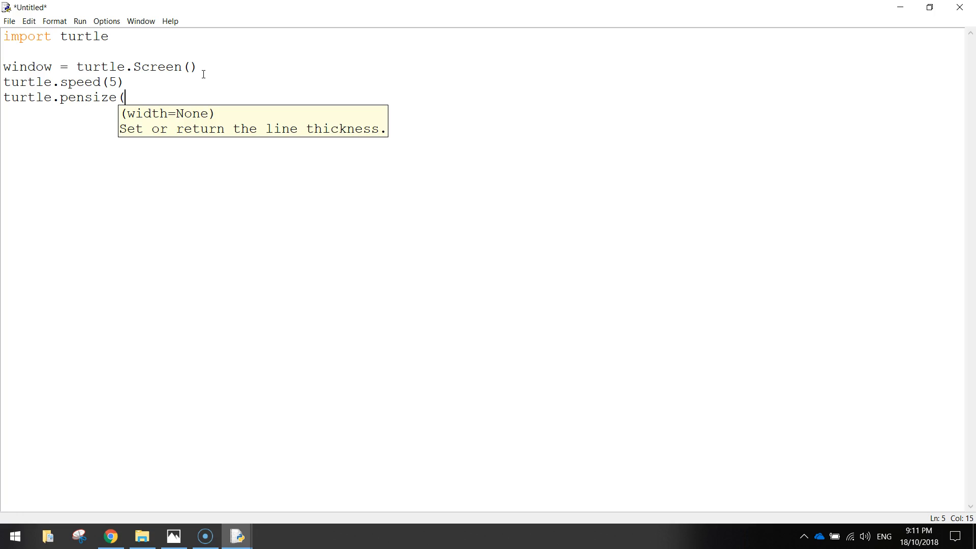
text(5))
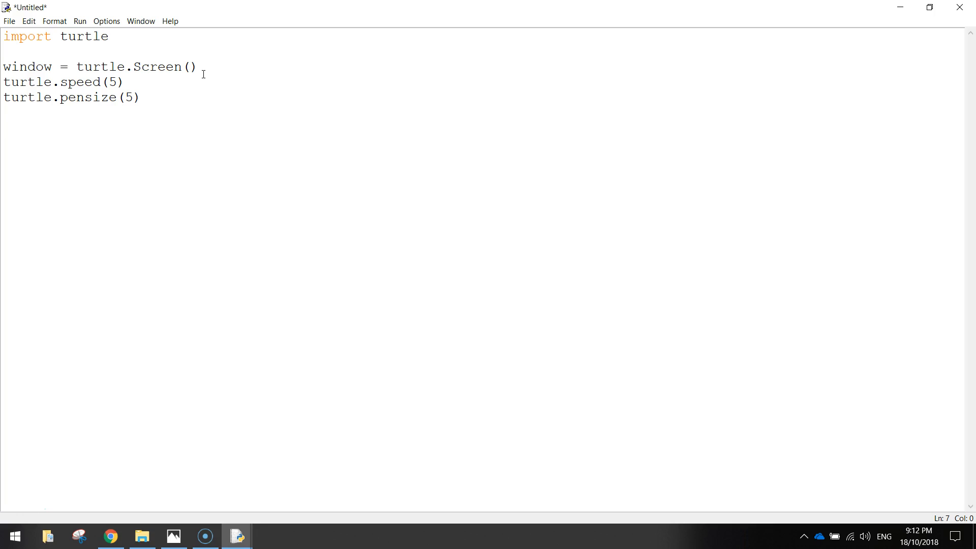
Add a '# Draw the outline of a square' comment followed by turtle.penup().
text(# Dr)
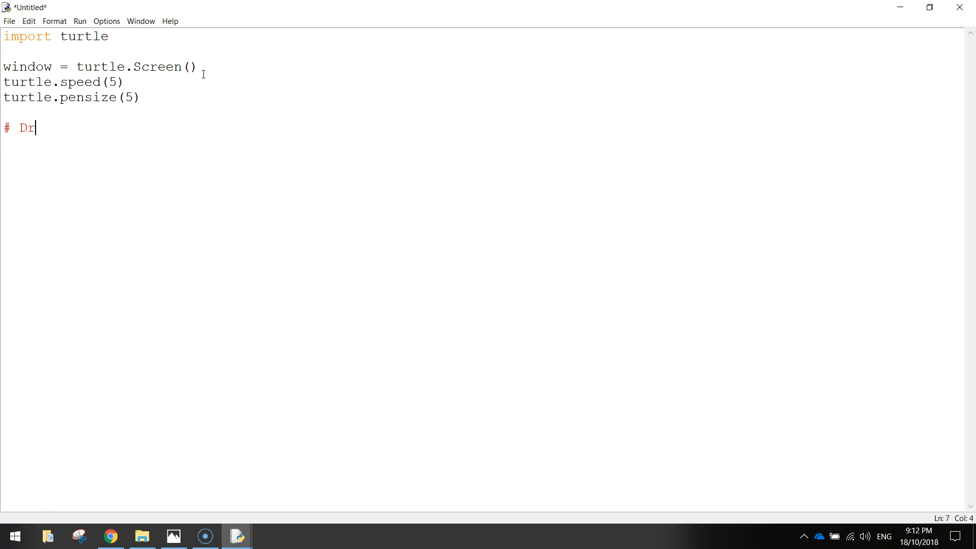
text(aw the outline of a square)
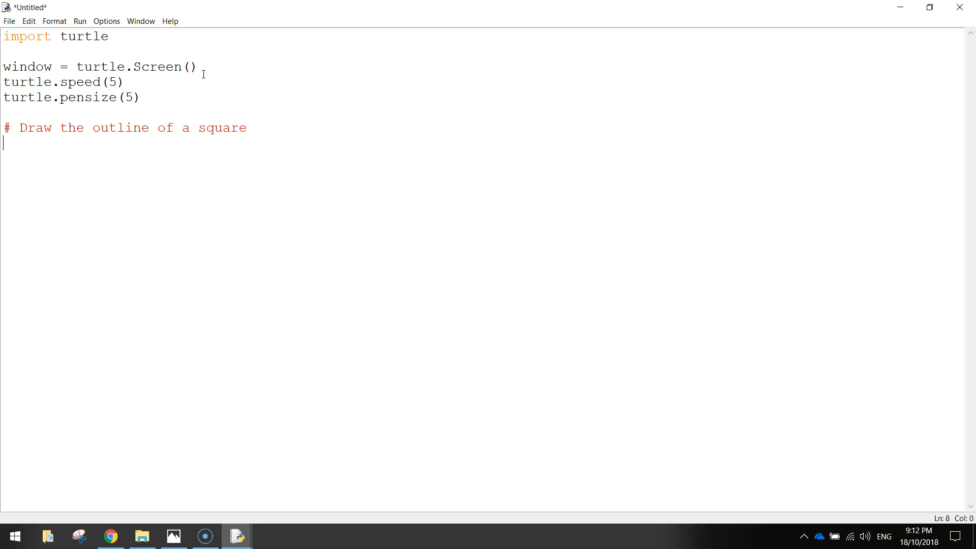
text(t)
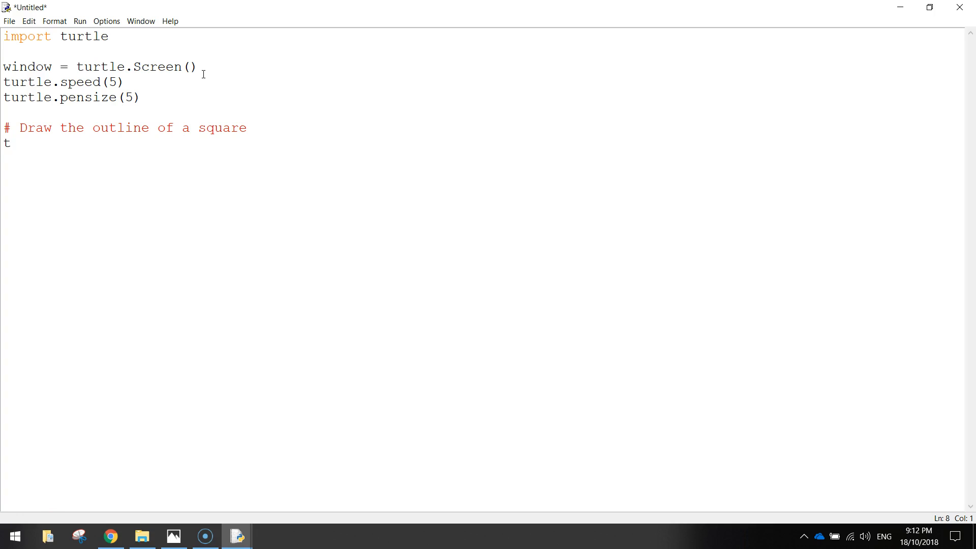
text(urtle.[)
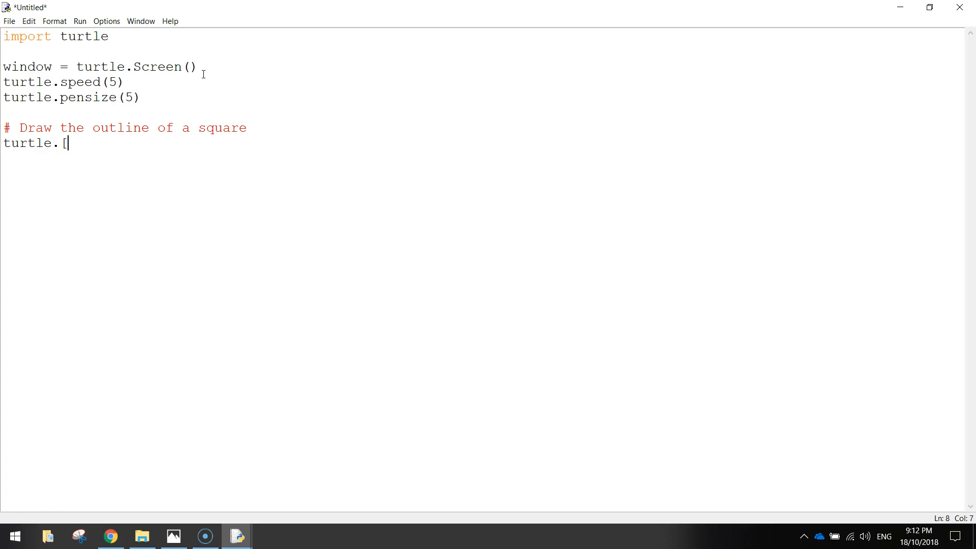
text(penu)
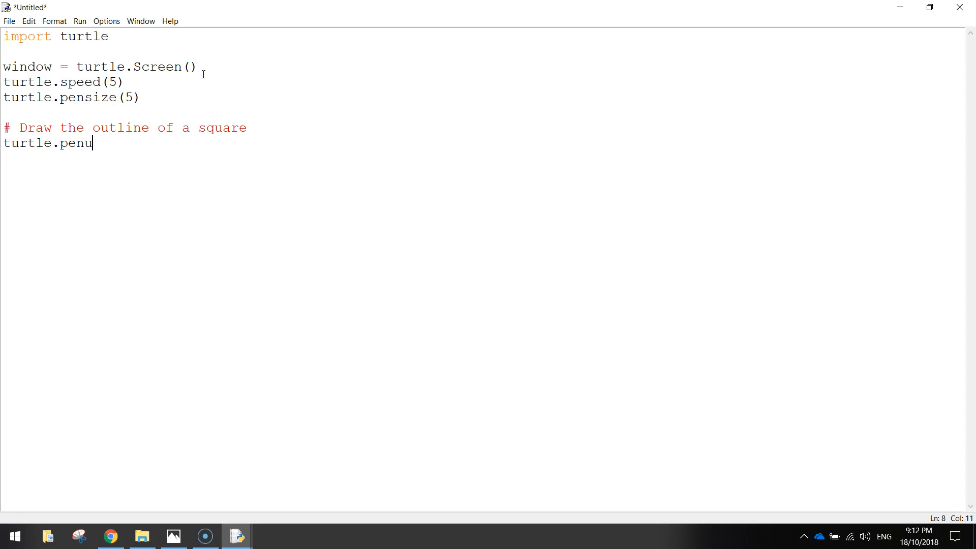
text(p)
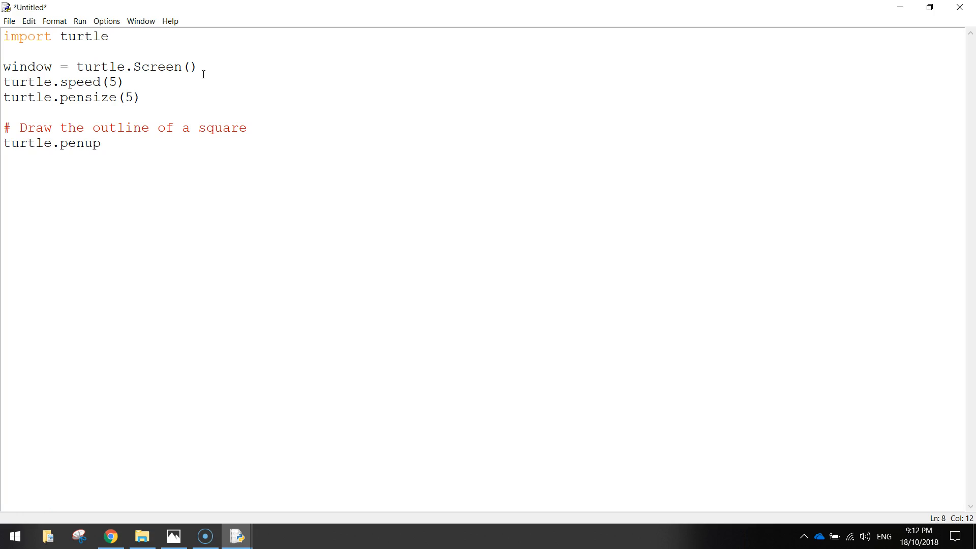
click(99, 143)
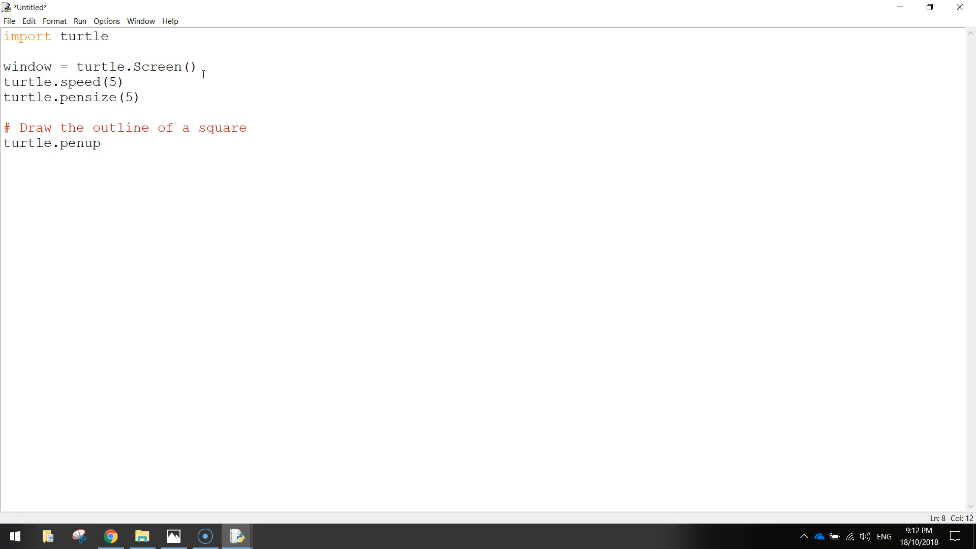
text(())
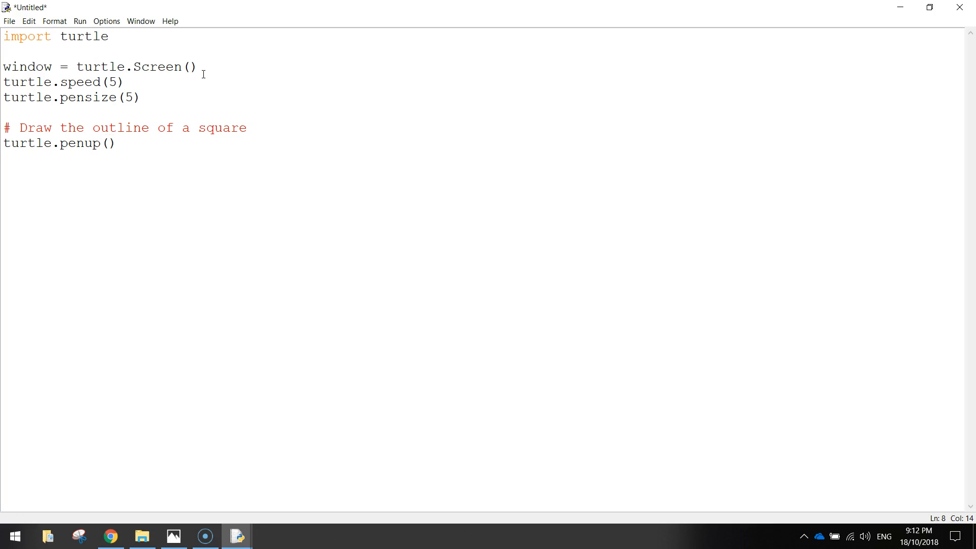
Write turtle.goto(-350, 100) to move to the square's starting position.
text(turt)
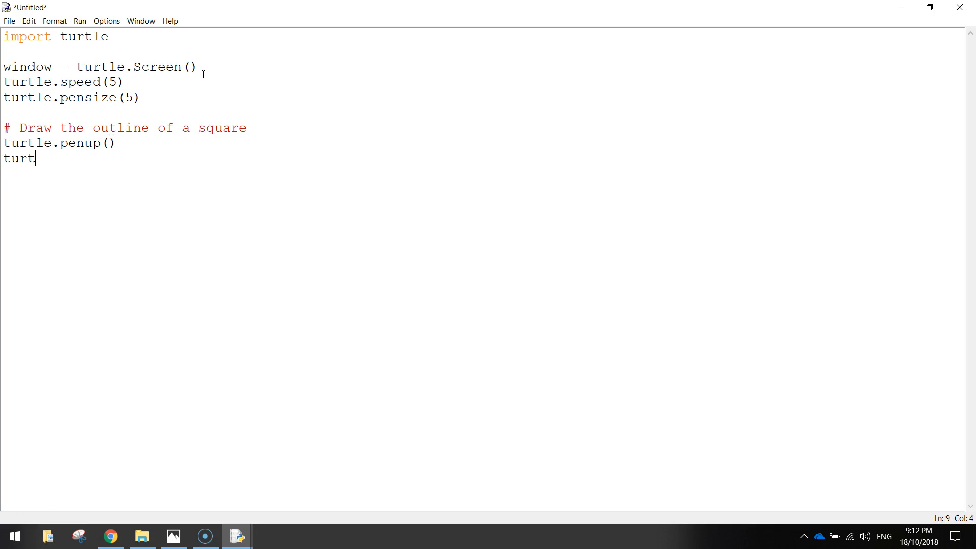
text(le.)
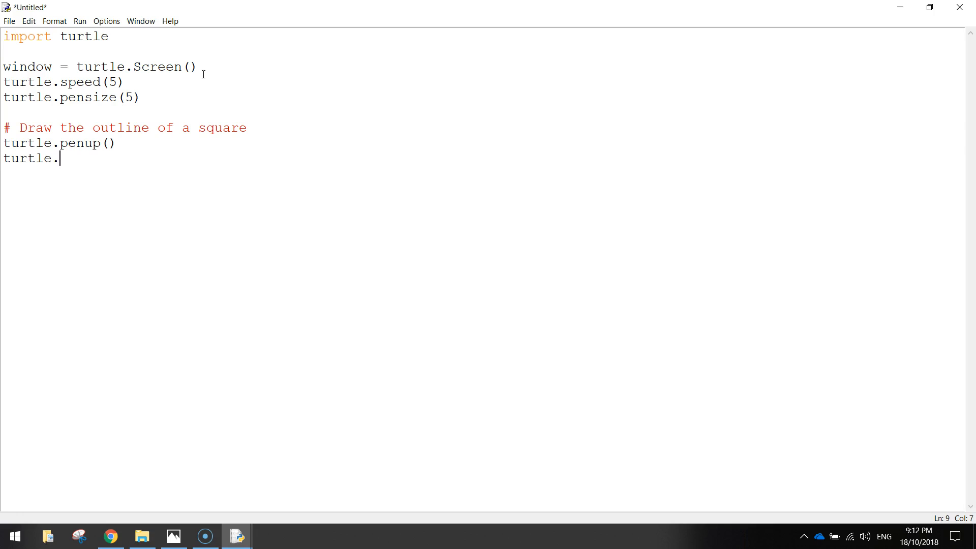
text(goto()
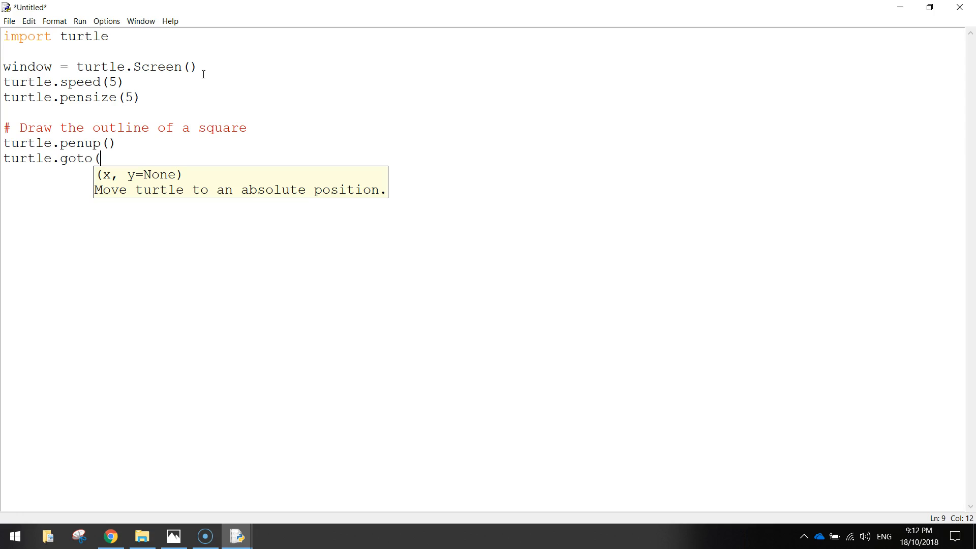
text(-35)
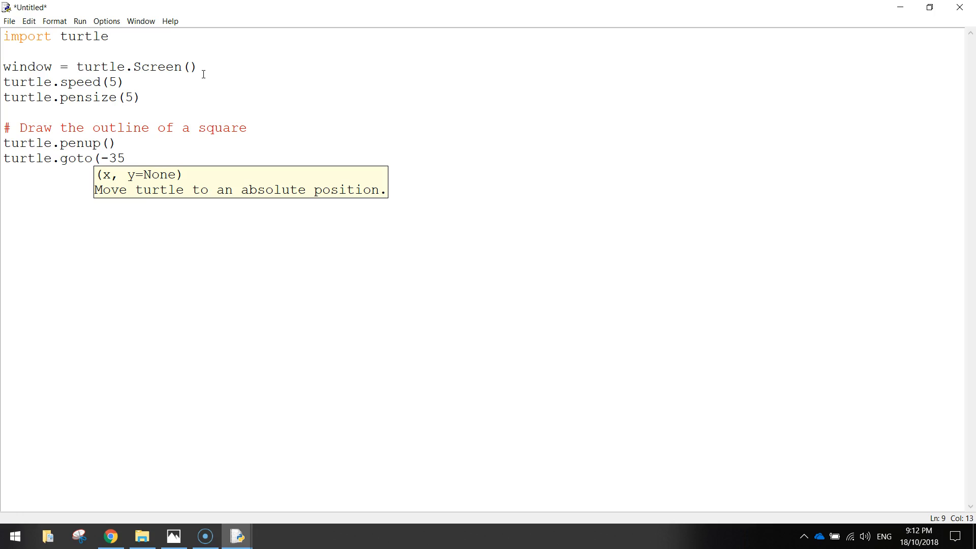
text(0,)
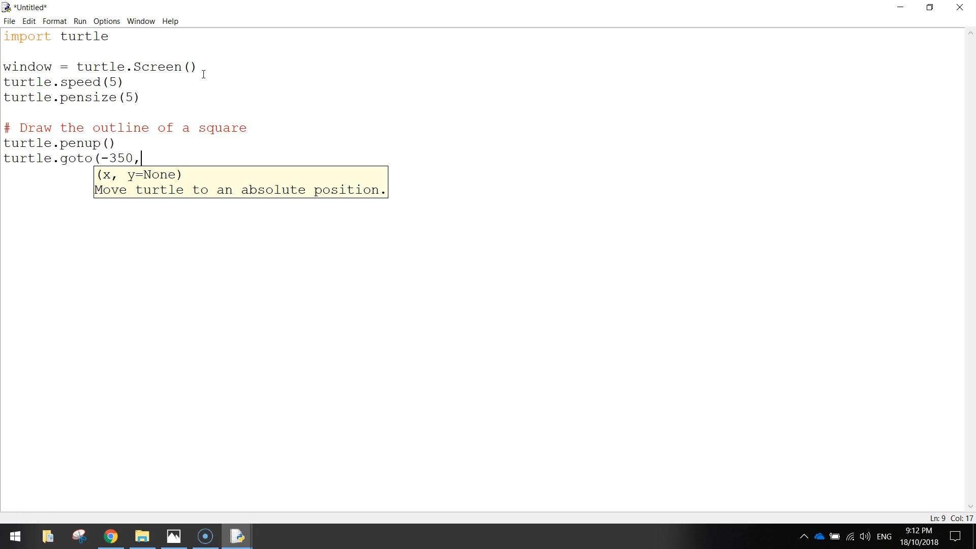
text(1)
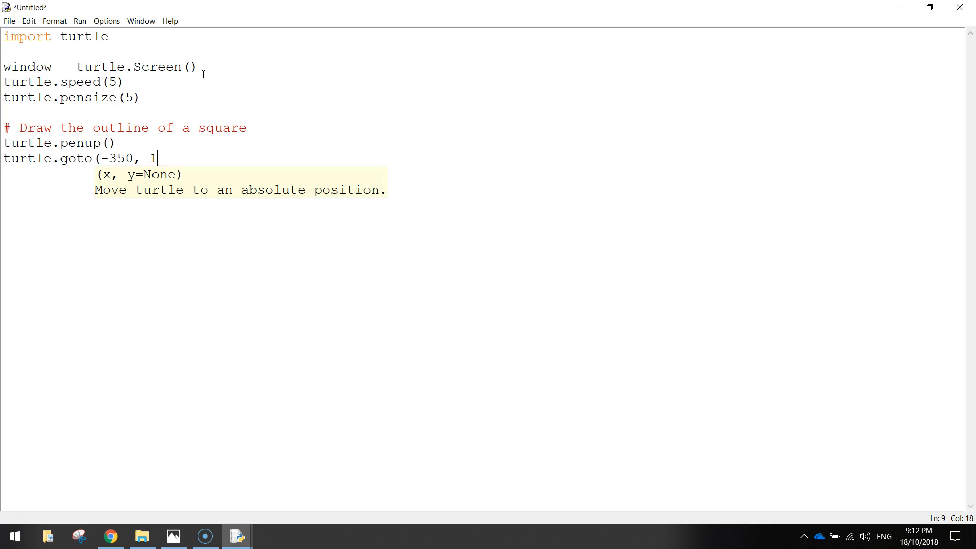
text(00)
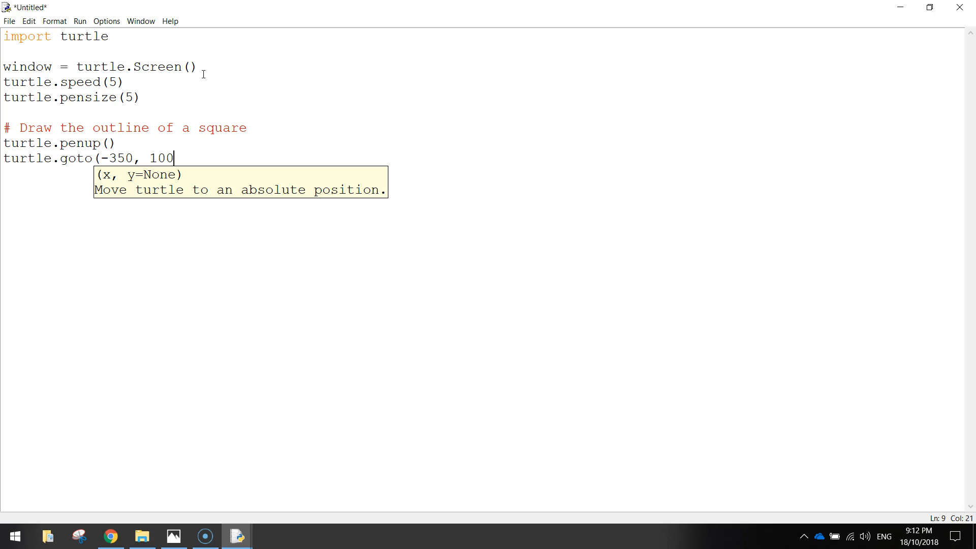
text())
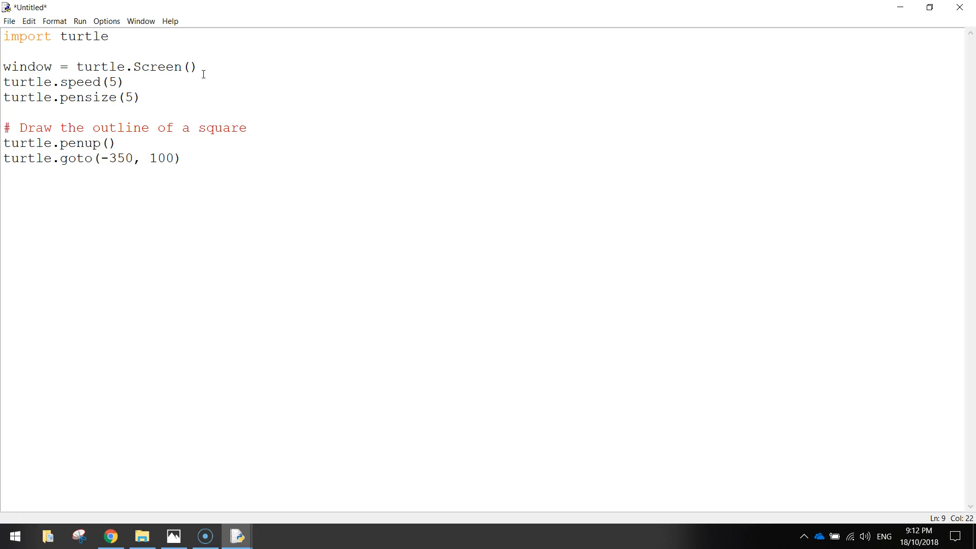
mouse_move(226, 46)
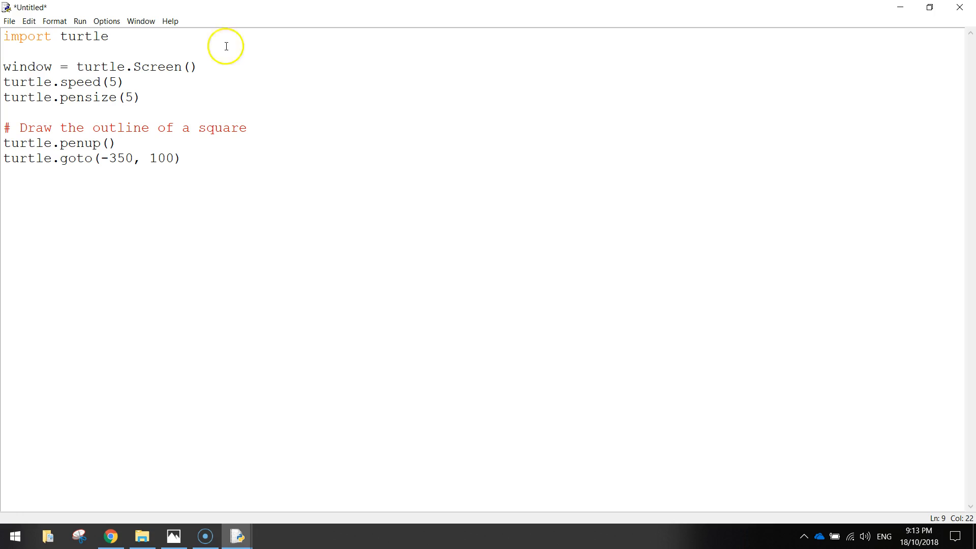
mouse_move(448, 30)
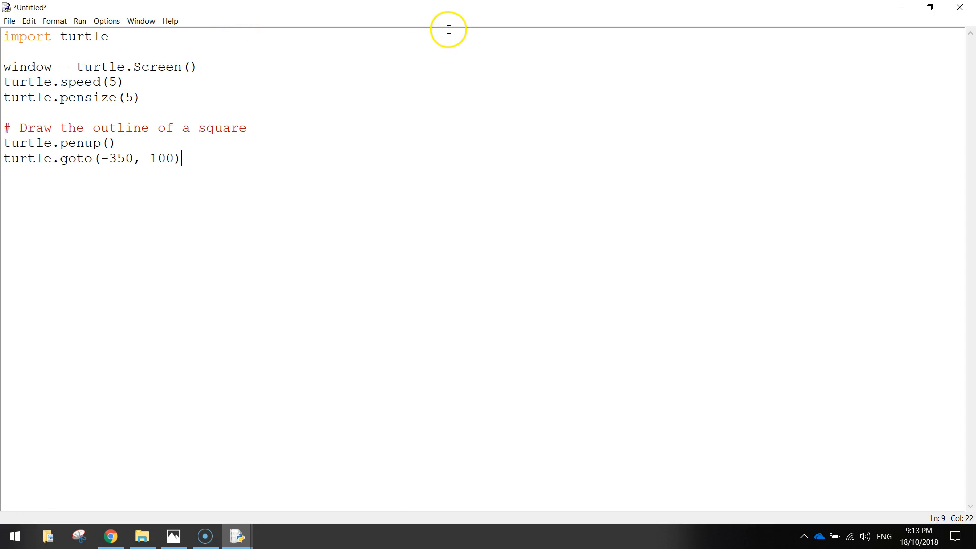
mouse_move(525, 260)
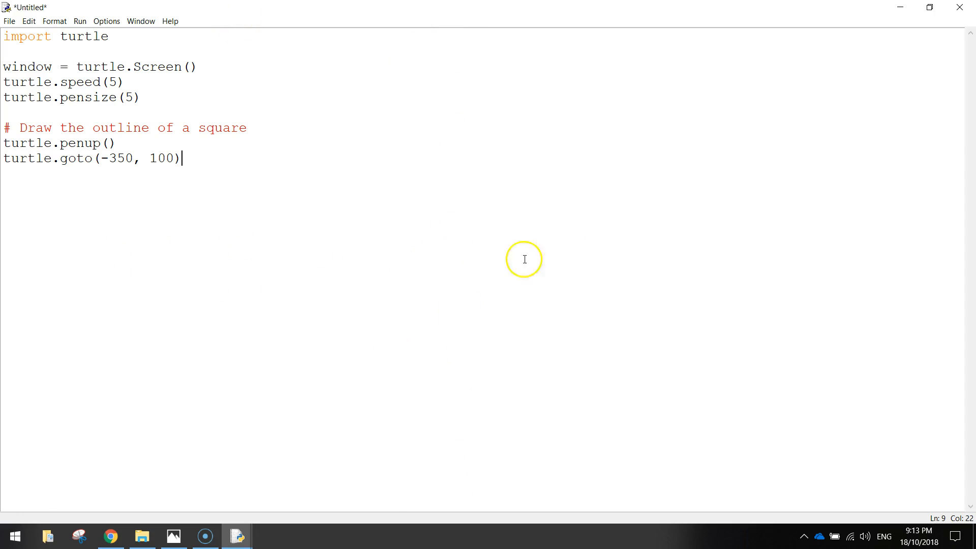
mouse_move(481, 250)
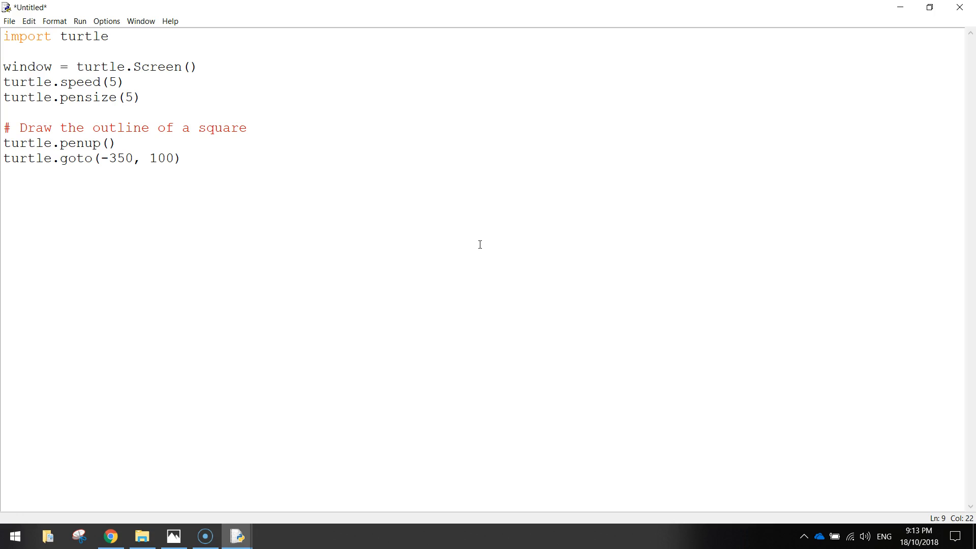
double_click(117, 159)
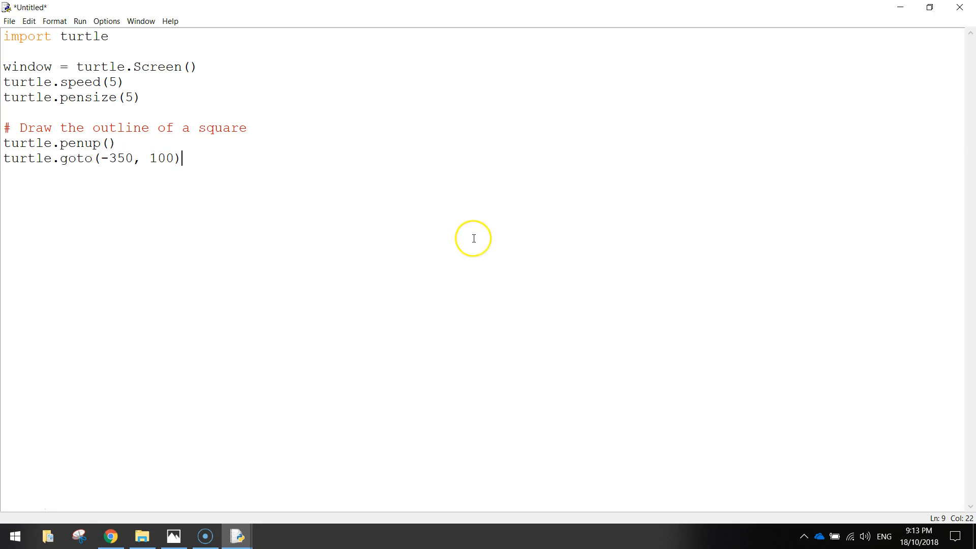
mouse_move(104, 234)
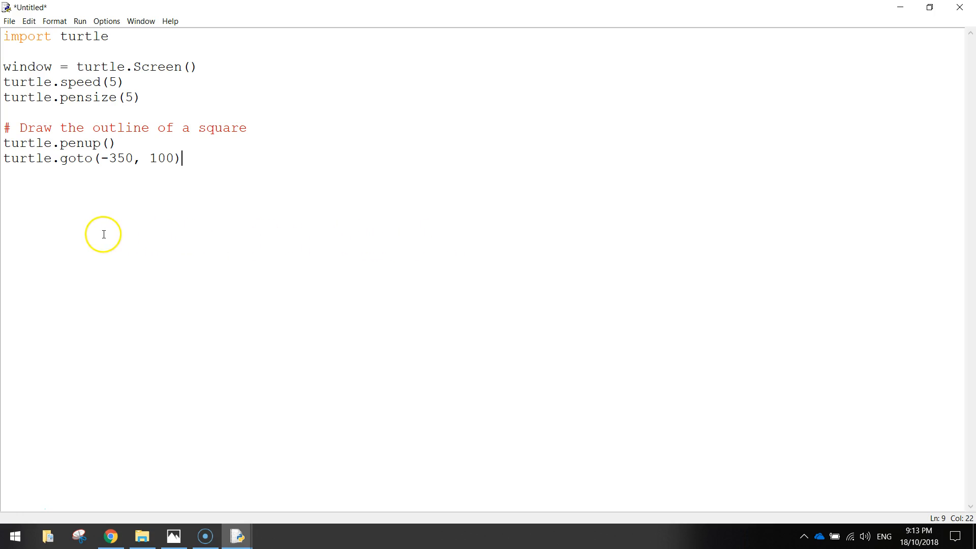
mouse_move(151, 166)
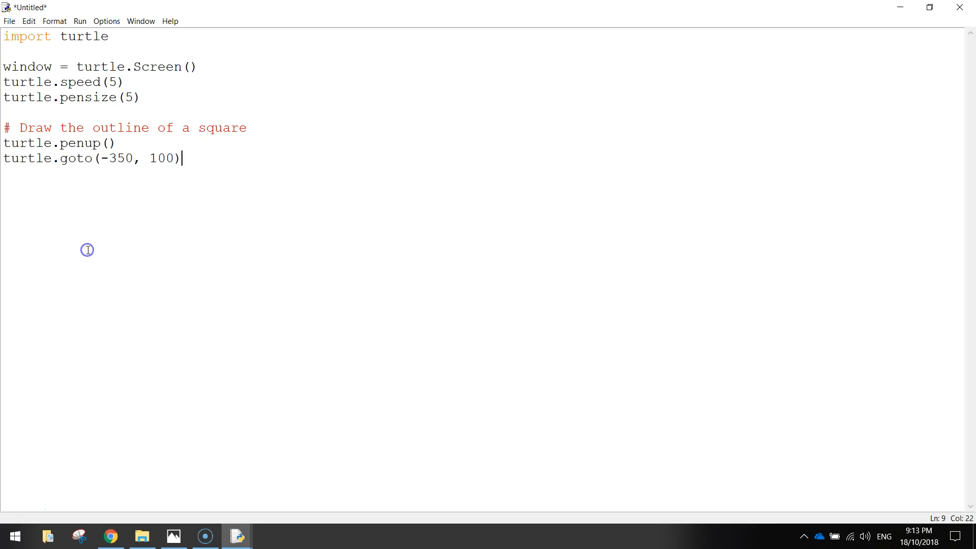
mouse_move(52, 94)
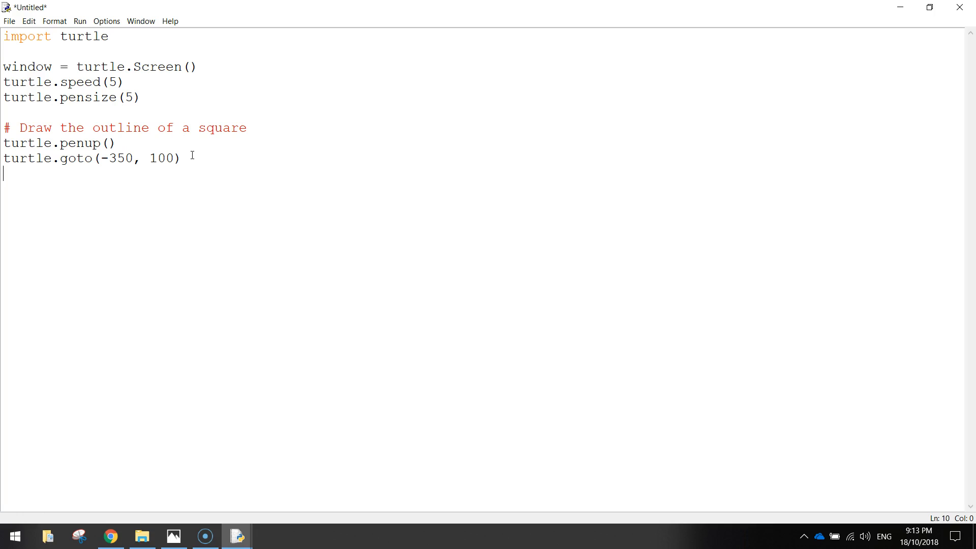
Write turtle.pendown() and turtle.color("Black") after the goto line.
text(turtle.pend)
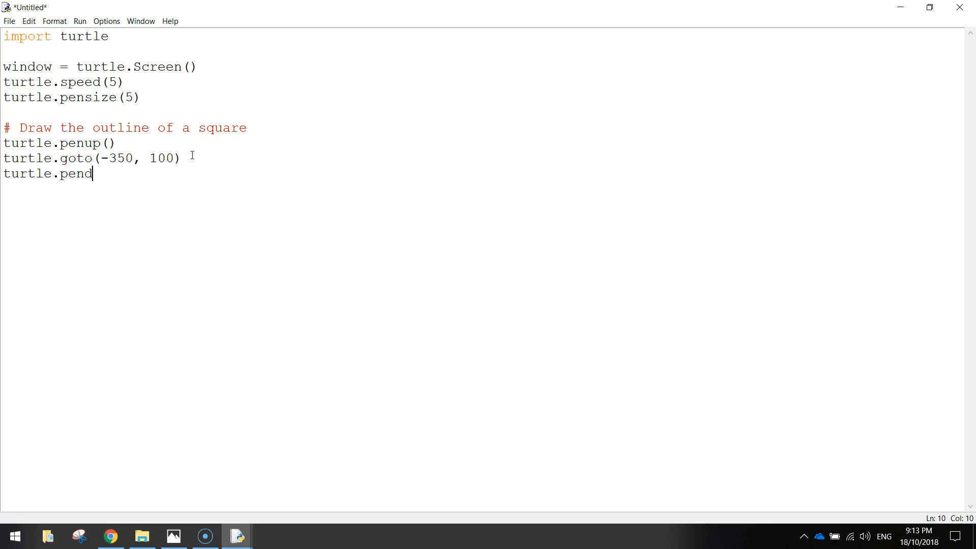
text(own())
text(tu)
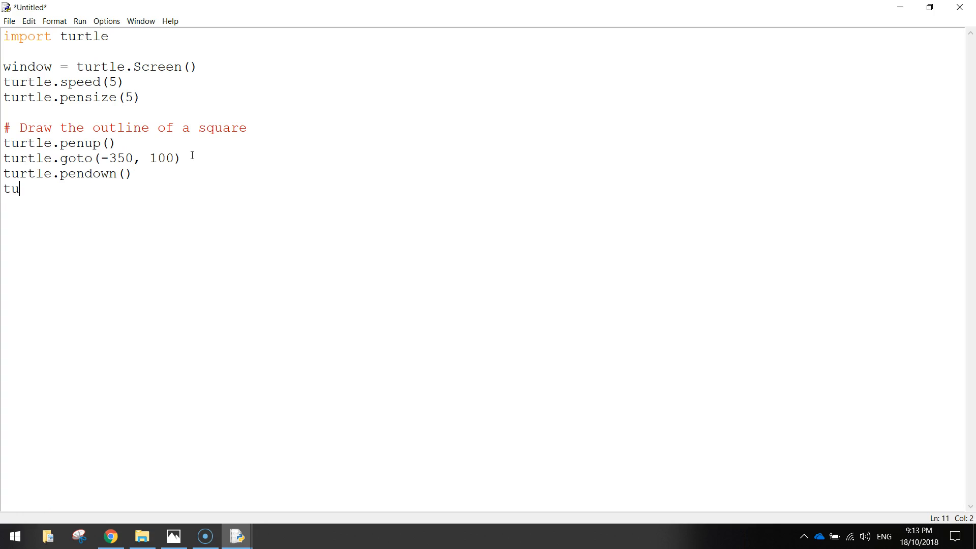
text(rtle.)
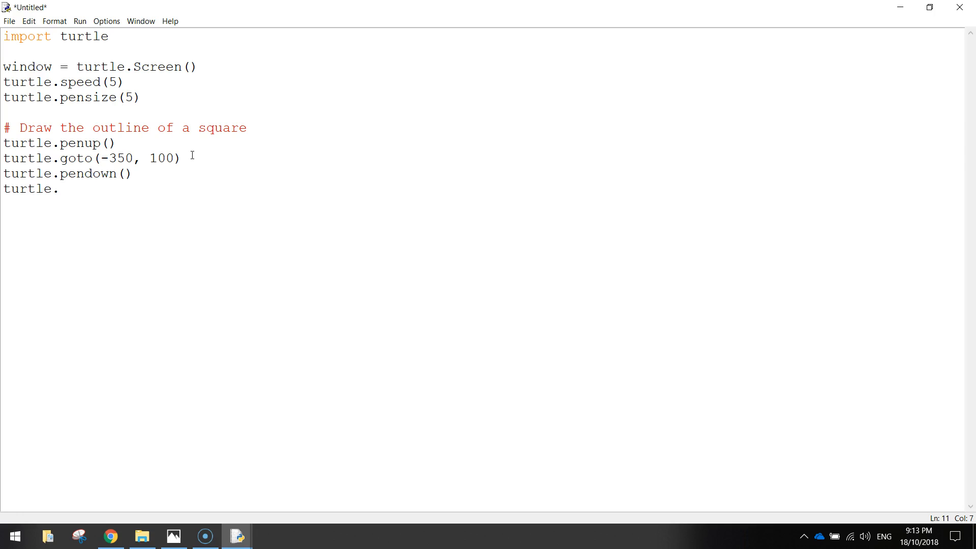
text(color)
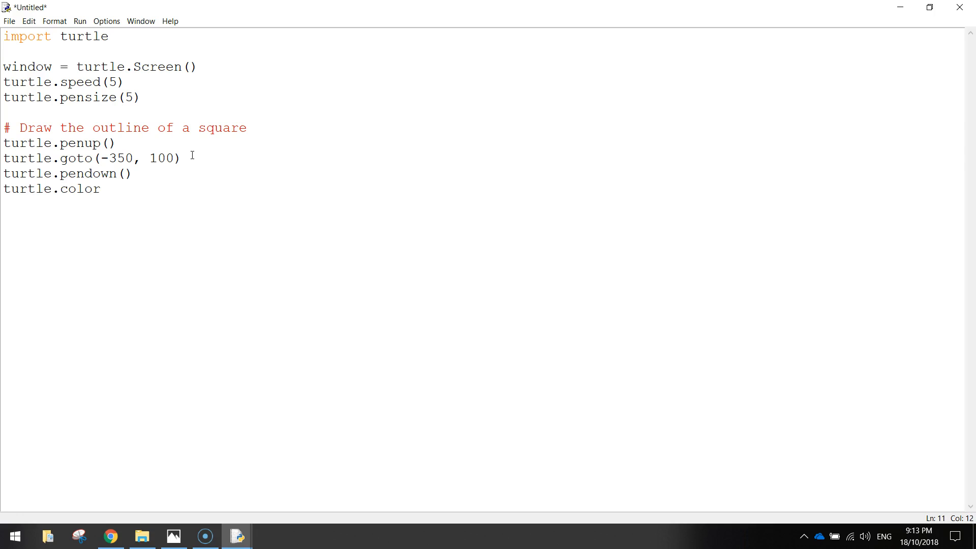
text(("Bl)
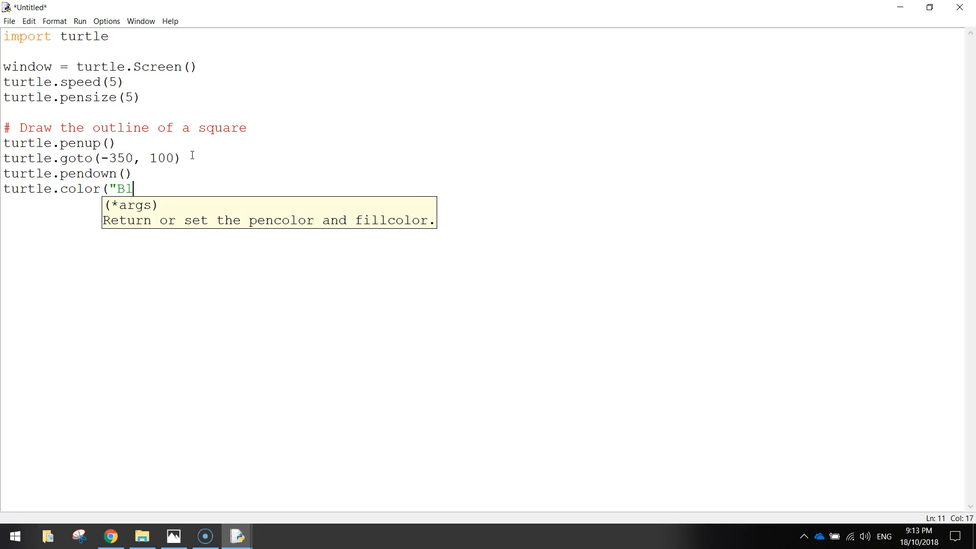
text(ack"))
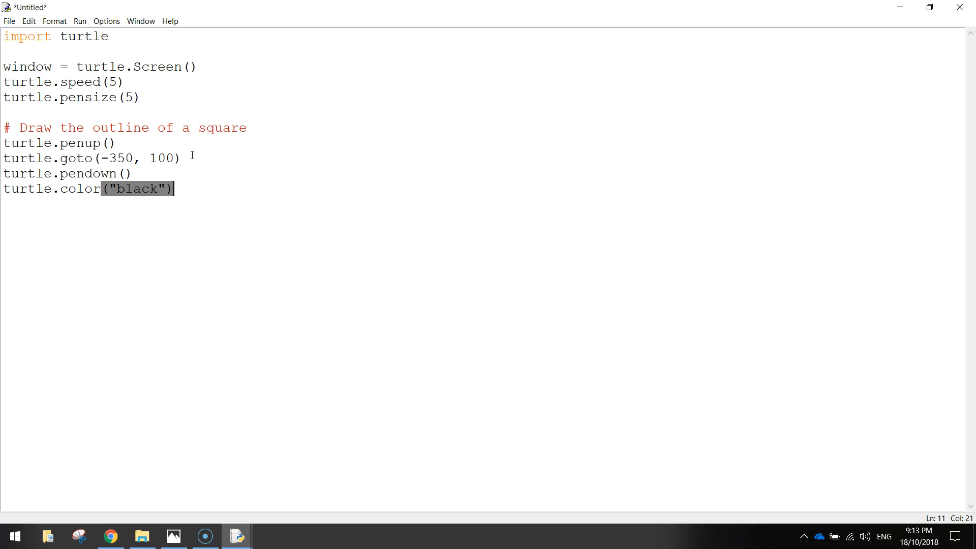
double_click(78, 189)
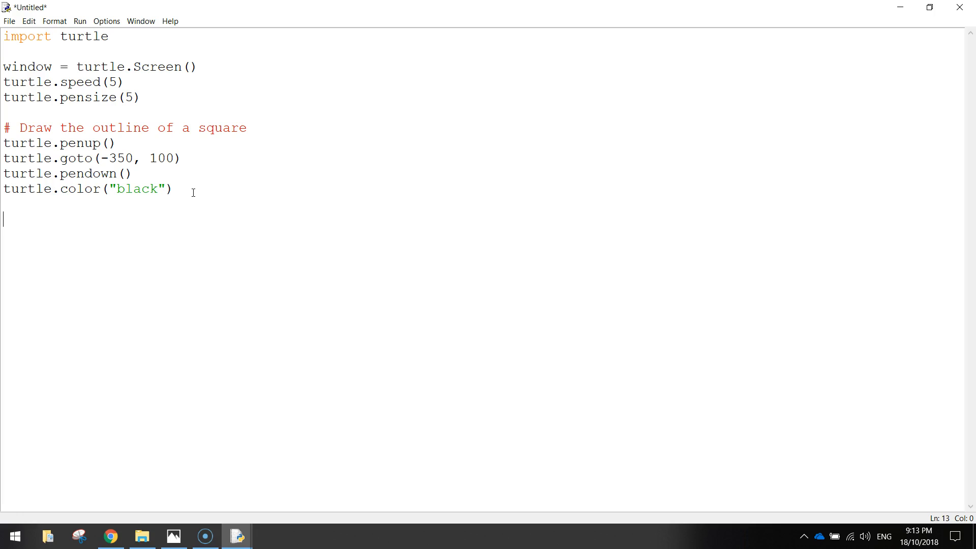
Write the first turtle.forward(150) and turtle.left(90) pair for side one.
text(t)
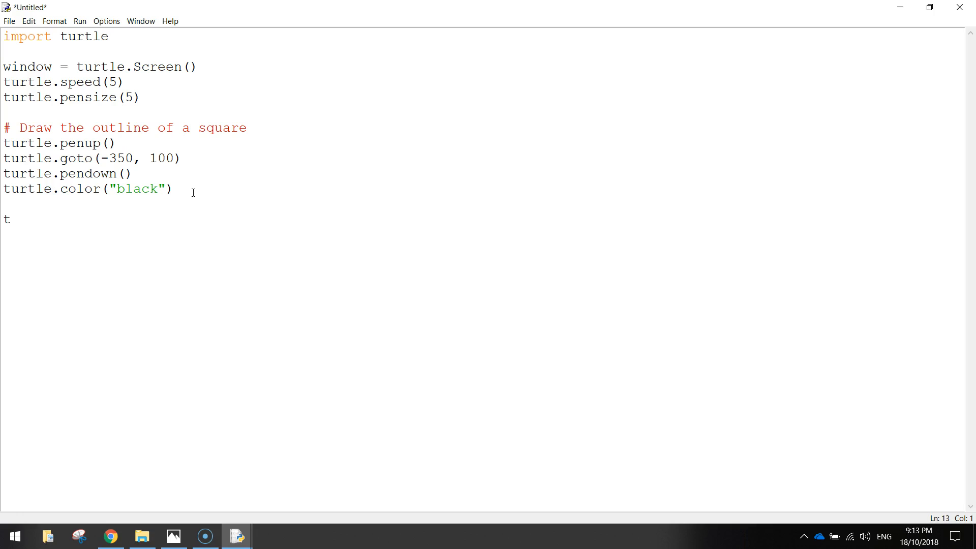
text(urtle.)
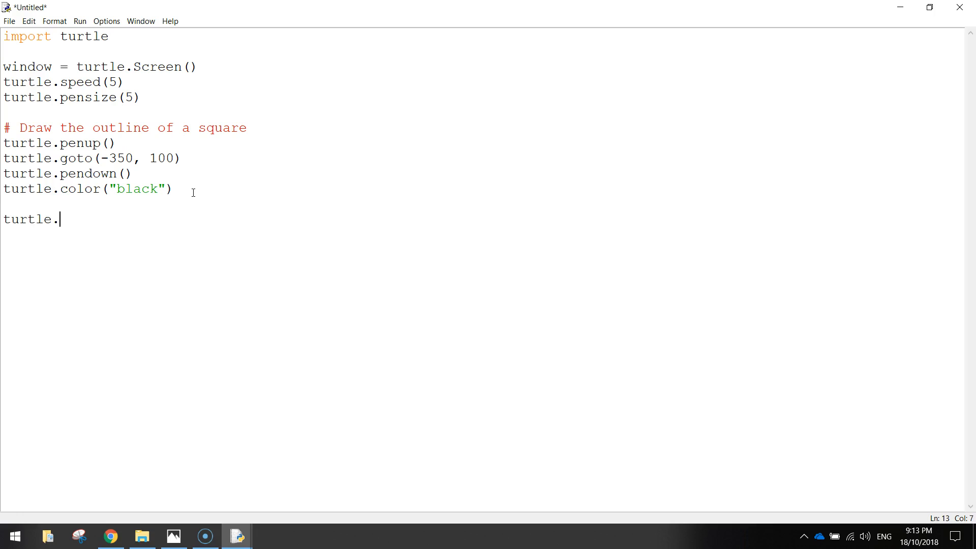
text(forward)
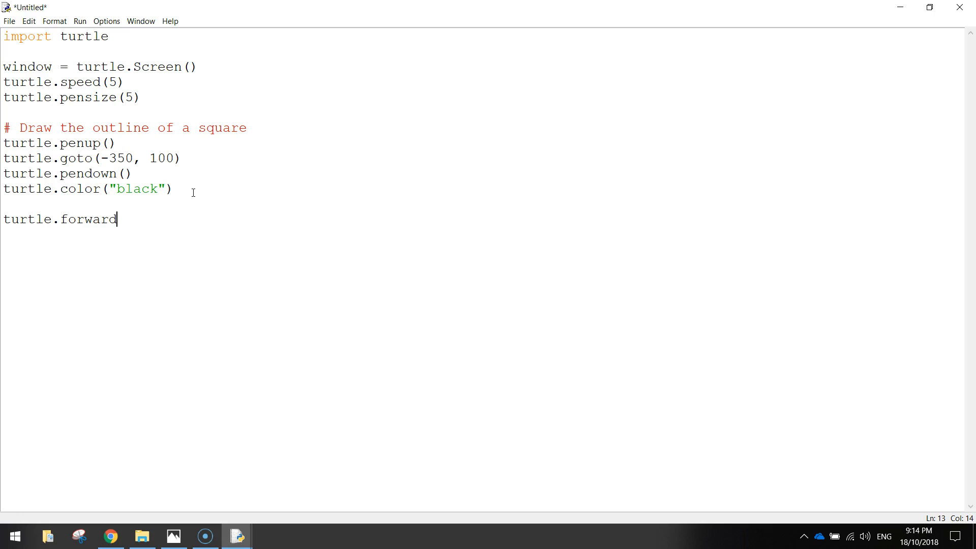
text((150))
text(turtle)
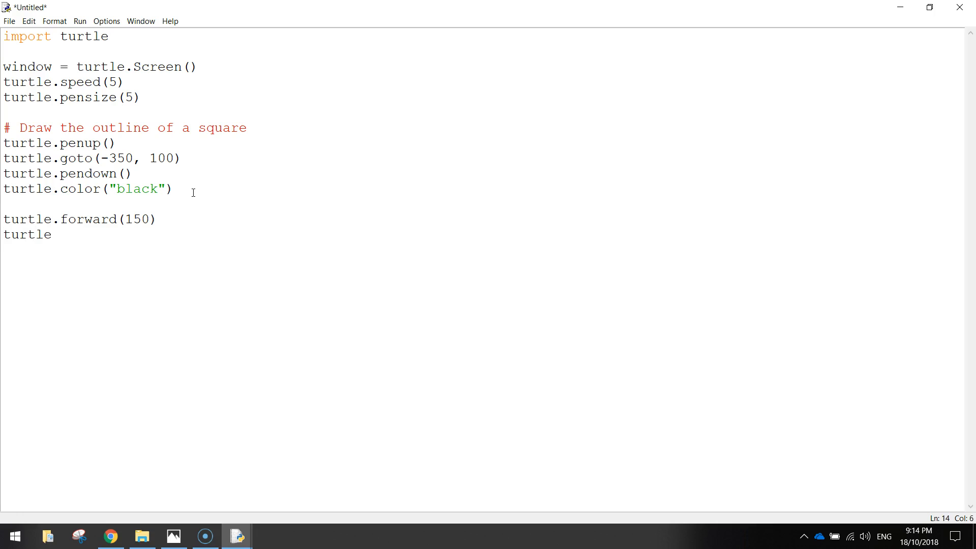
text(.left)
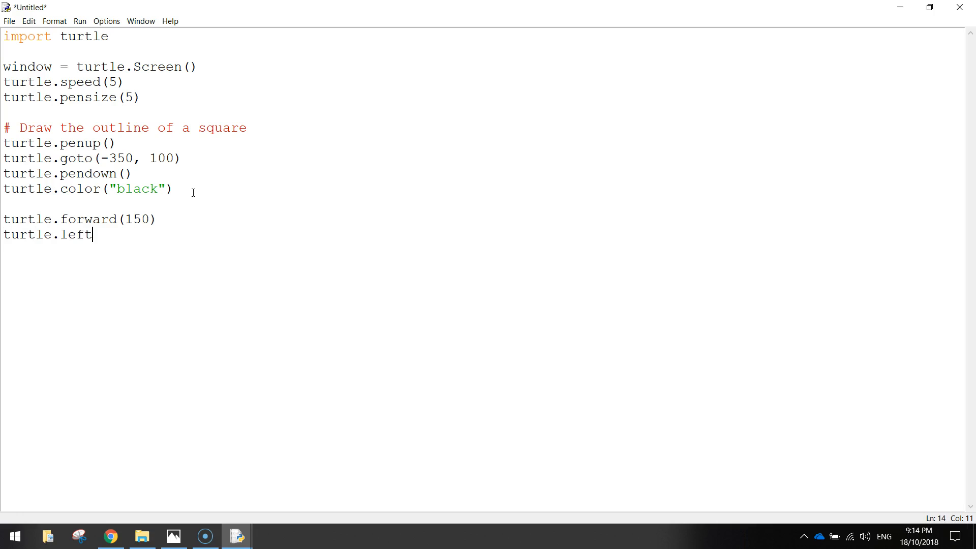
text((90))
text(tu)
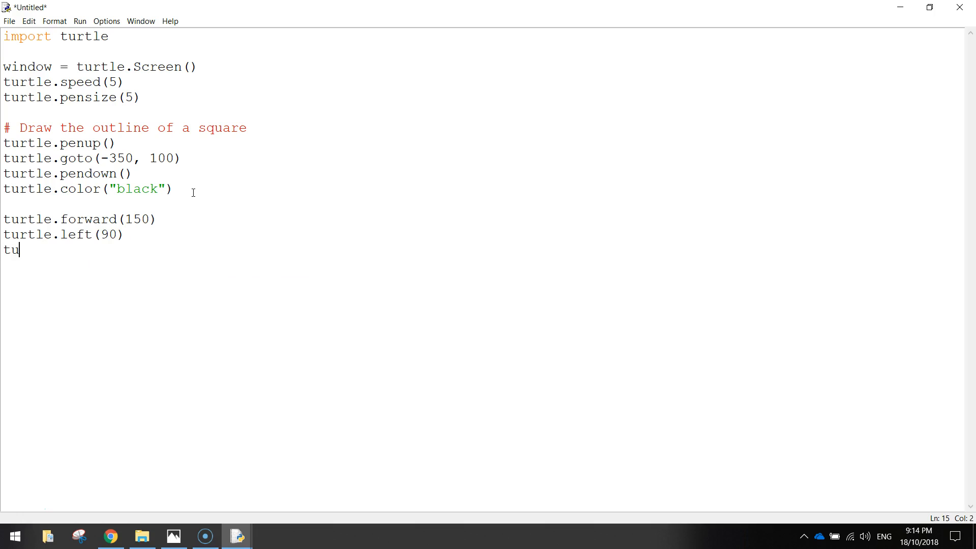
Write a second turtle.forward(150) and turtle.left(90) pair for side two.
text(rtle.for)
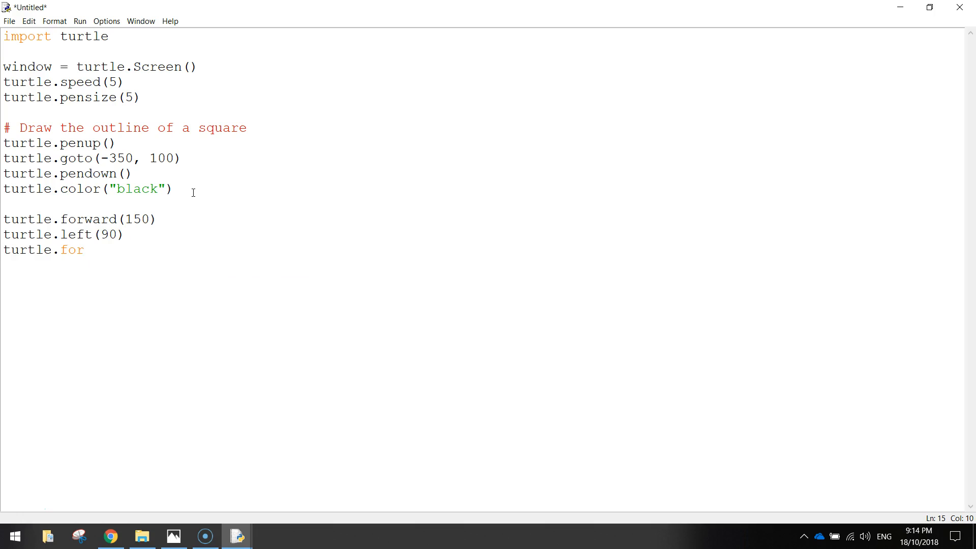
key(backspace)
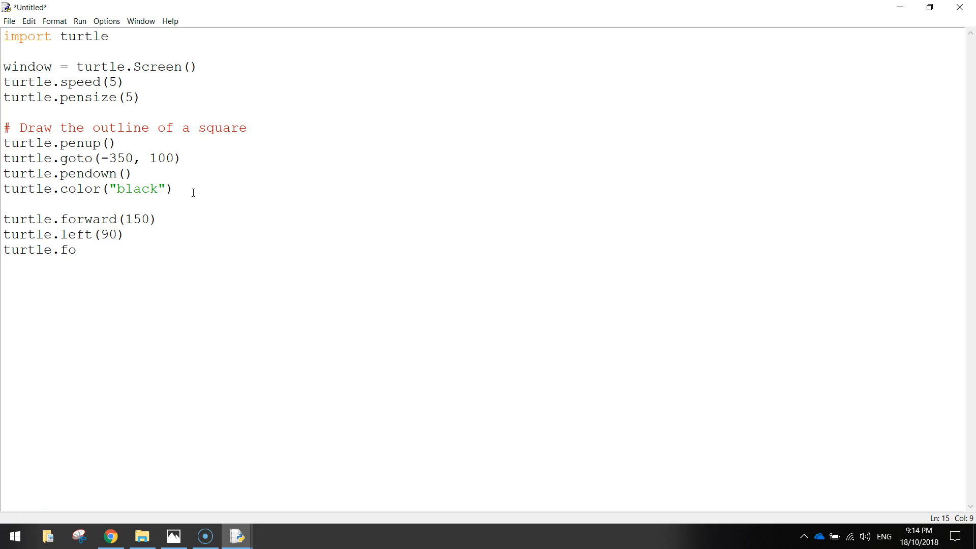
text(rward)
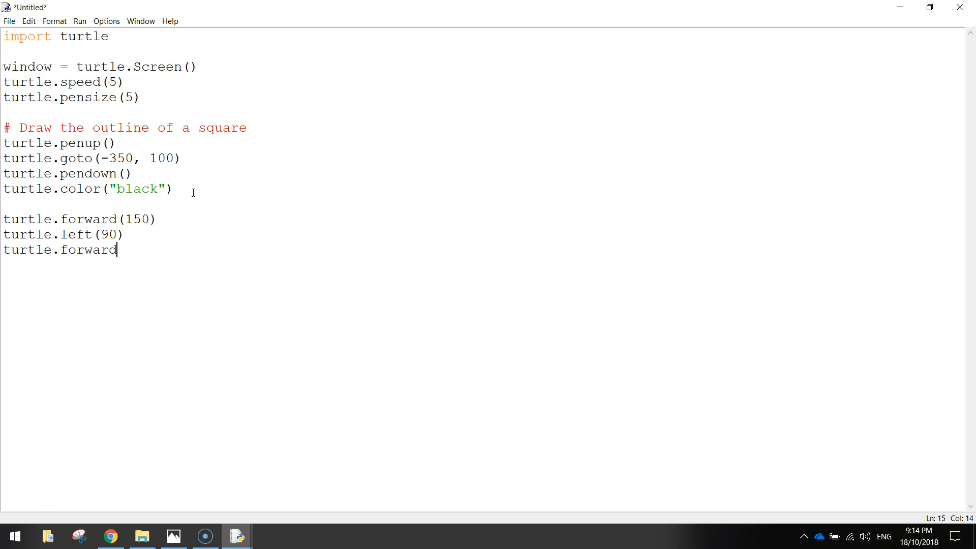
text((150)
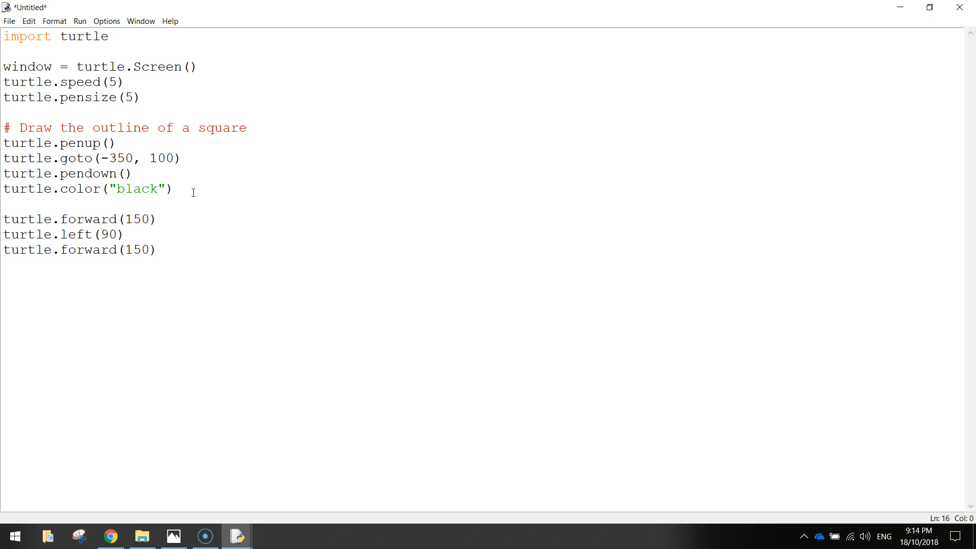
text(turtle.;e)
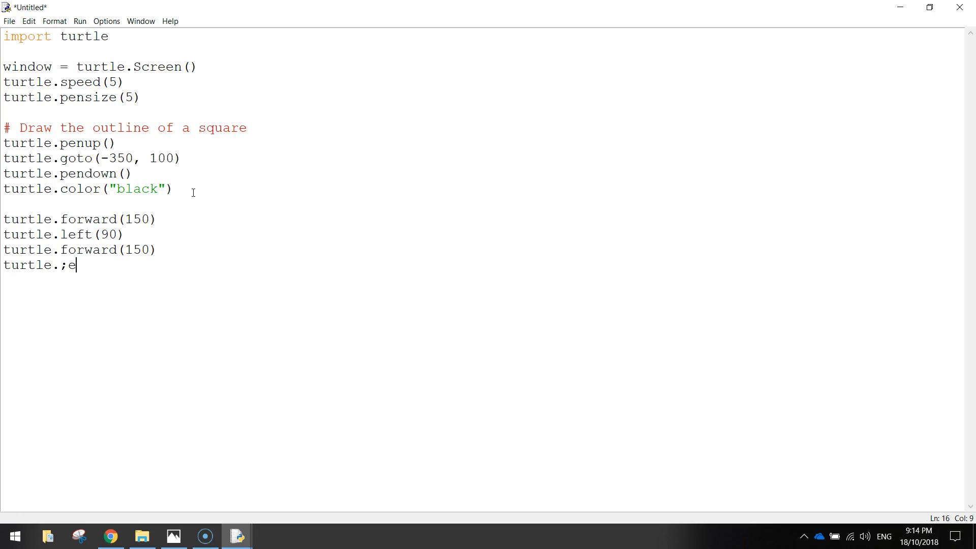
text(left(90)
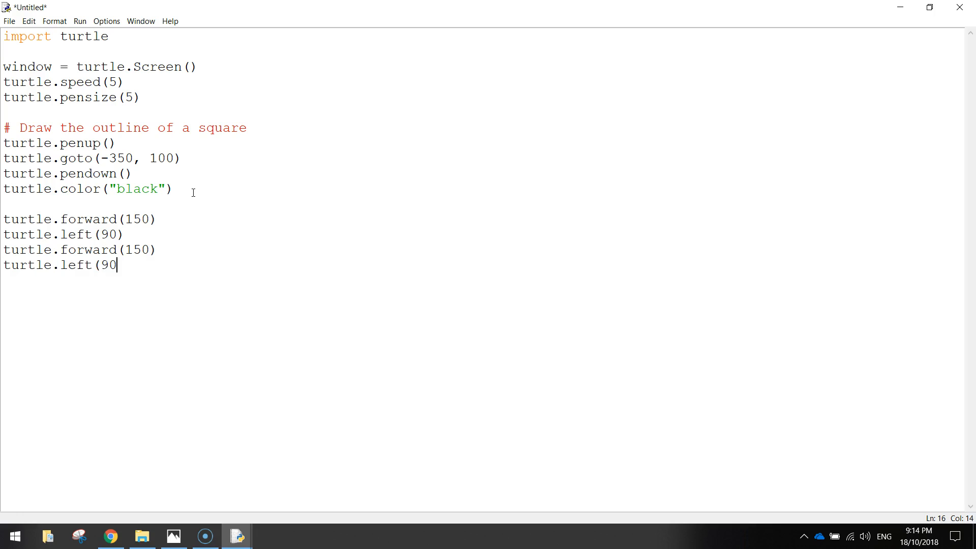
text())
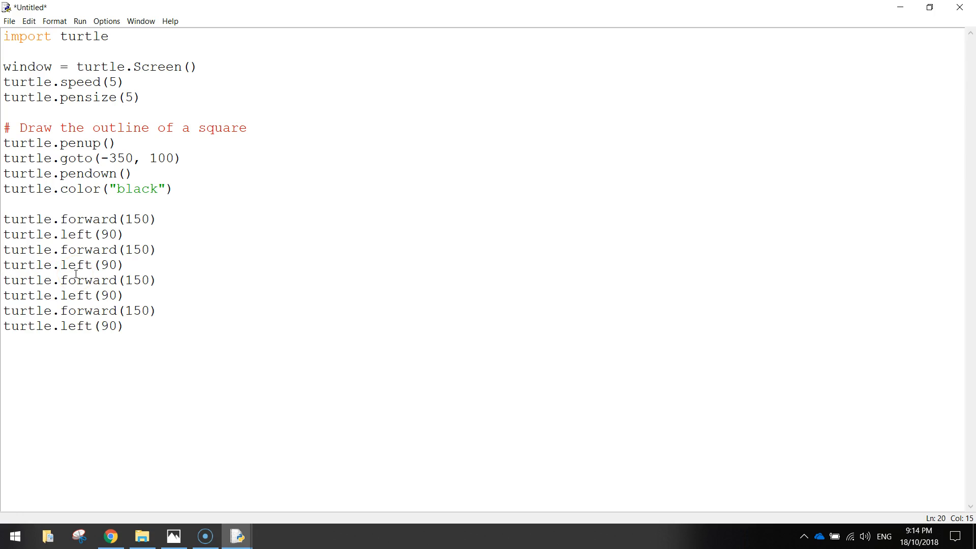
mouse_move(101, 219)
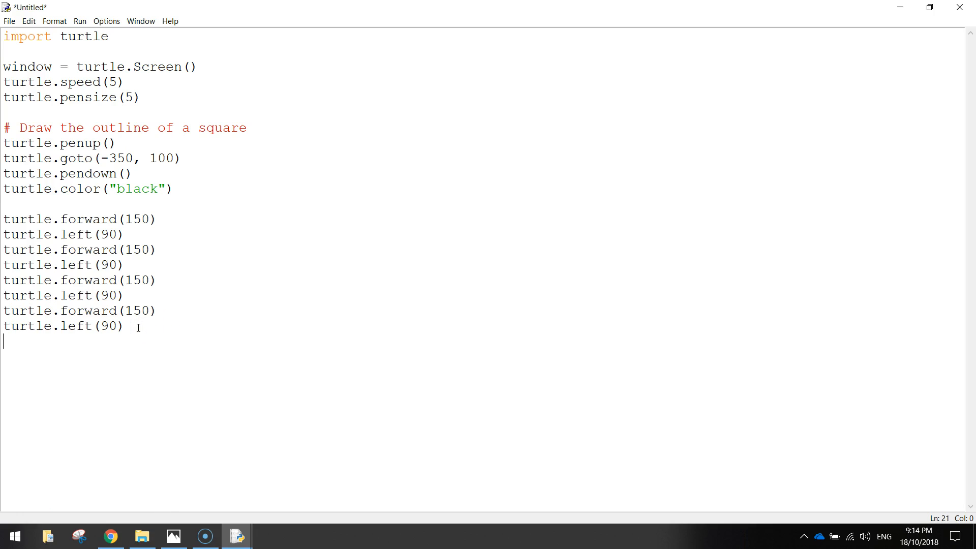
Write turtle.penup() after the square's final left(90) turn.
text(turtle.)
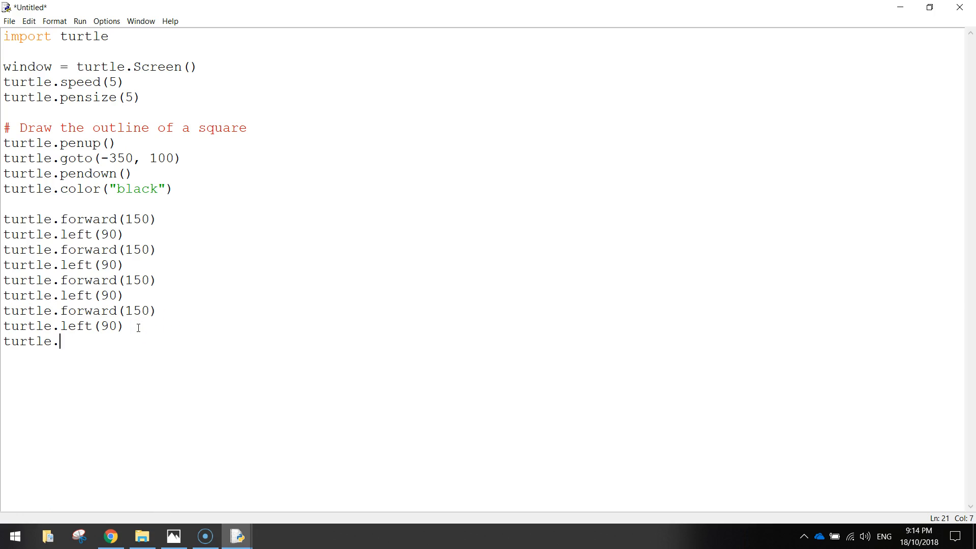
text(penup())
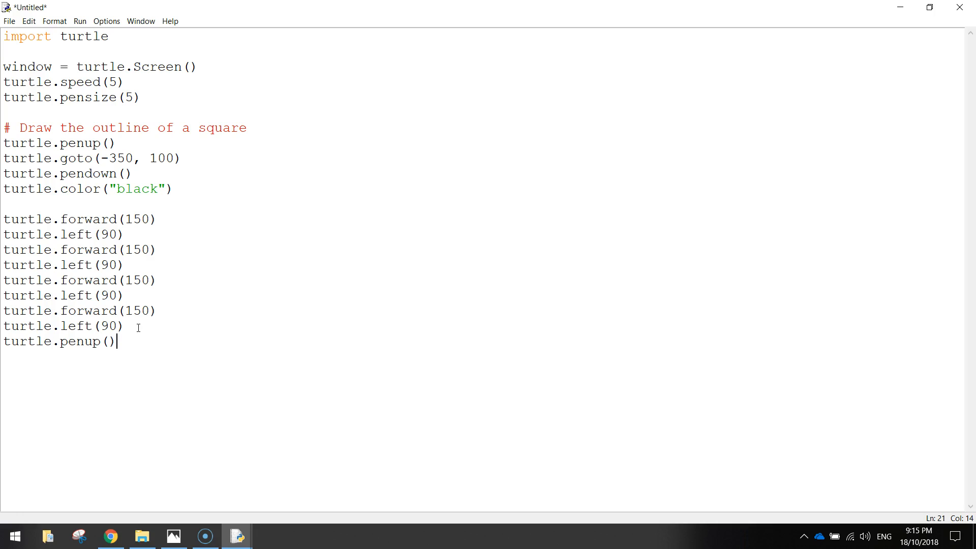
mouse_move(142, 332)
text(Square)
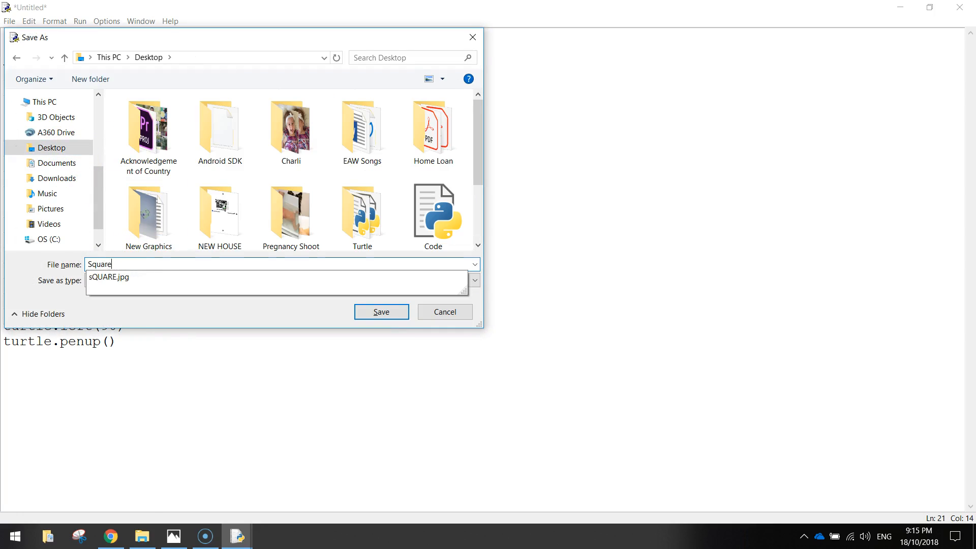
Save the script as Squares.py on the Desktop and run it with F5.
click(380, 311)
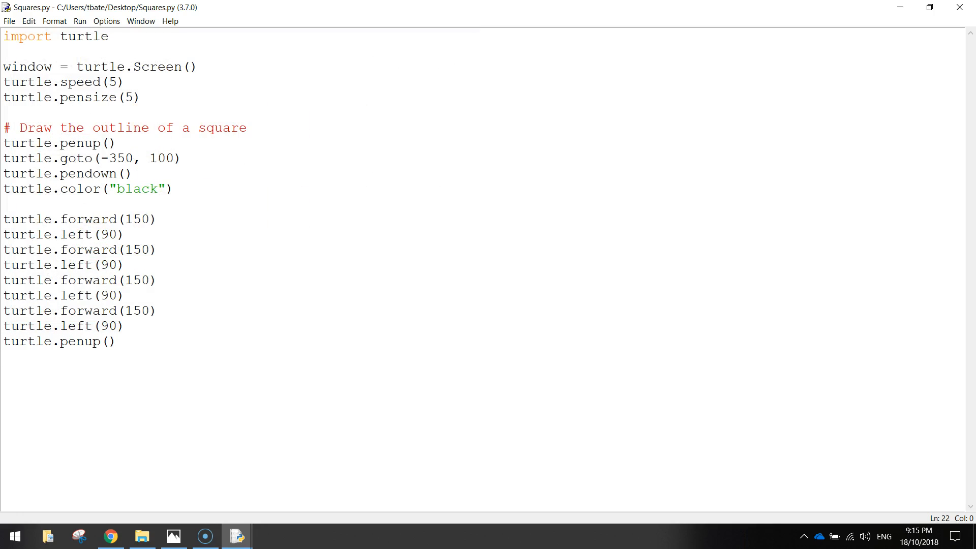
key(F5)
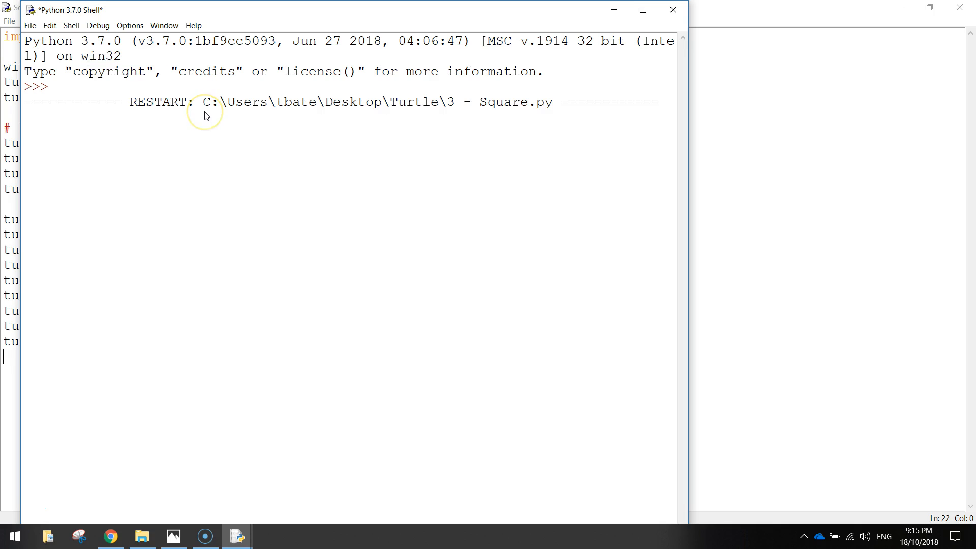
mouse_move(206, 115)
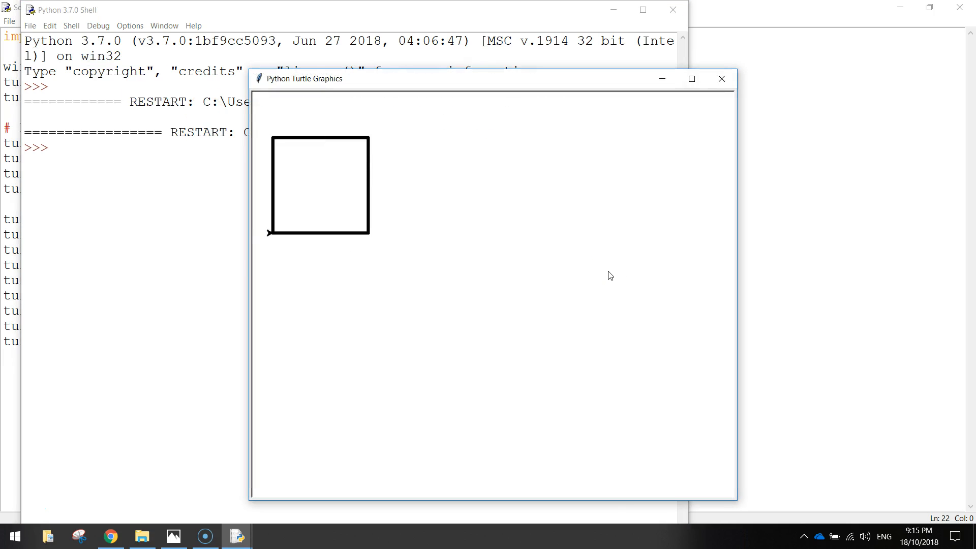
mouse_move(669, 104)
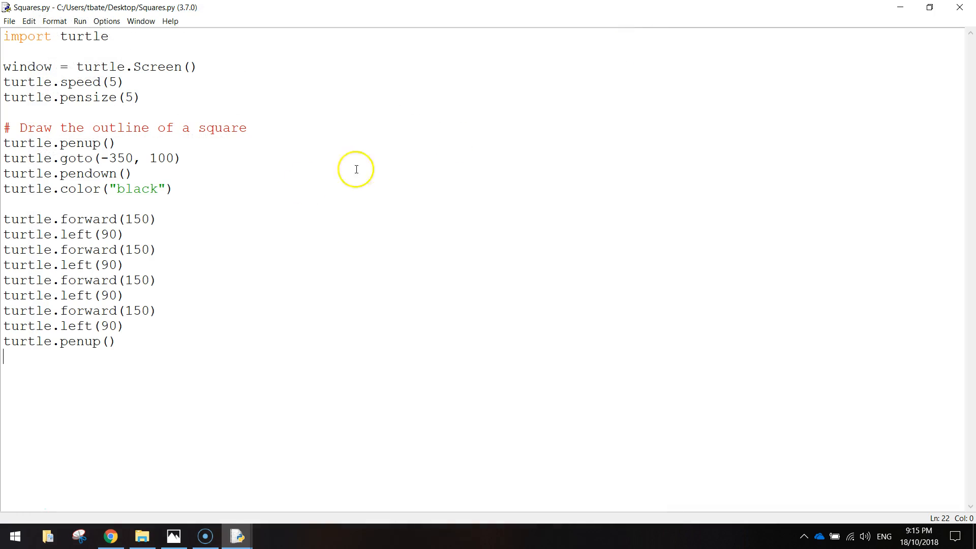
mouse_move(134, 350)
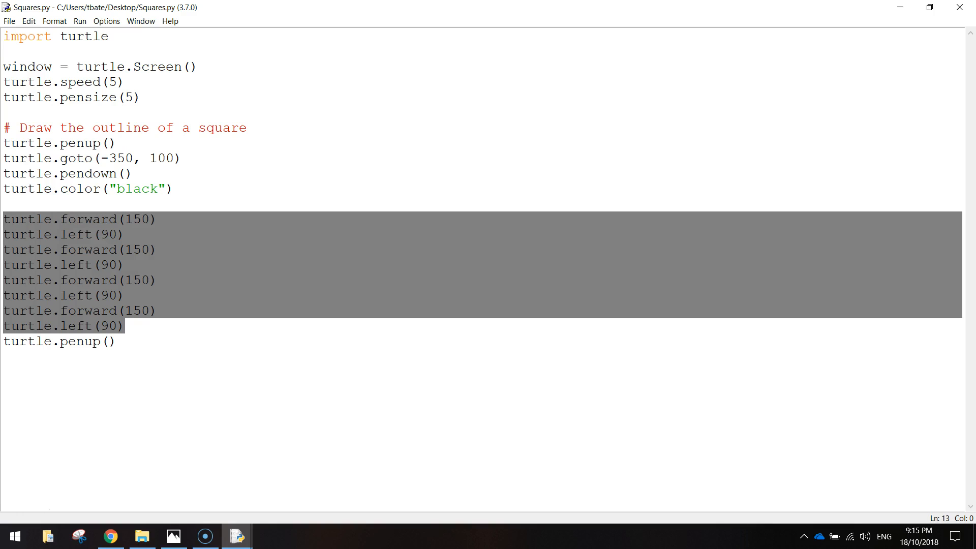
Place the cursor below turtle.penup() to begin the next square's section.
click(49, 379)
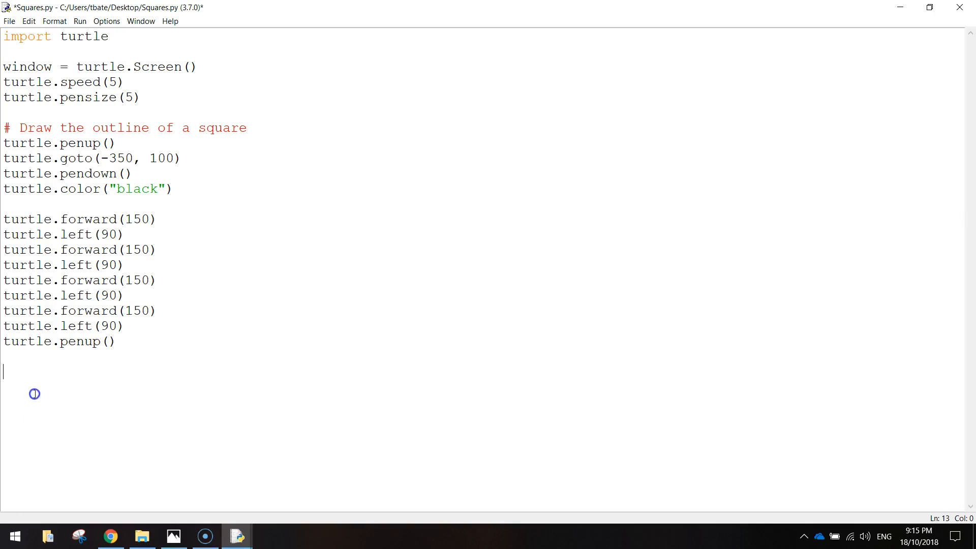
Add a 'square using a For loop' comment and write turtle.goto(-175, 250).
text(# Draw the outlin)
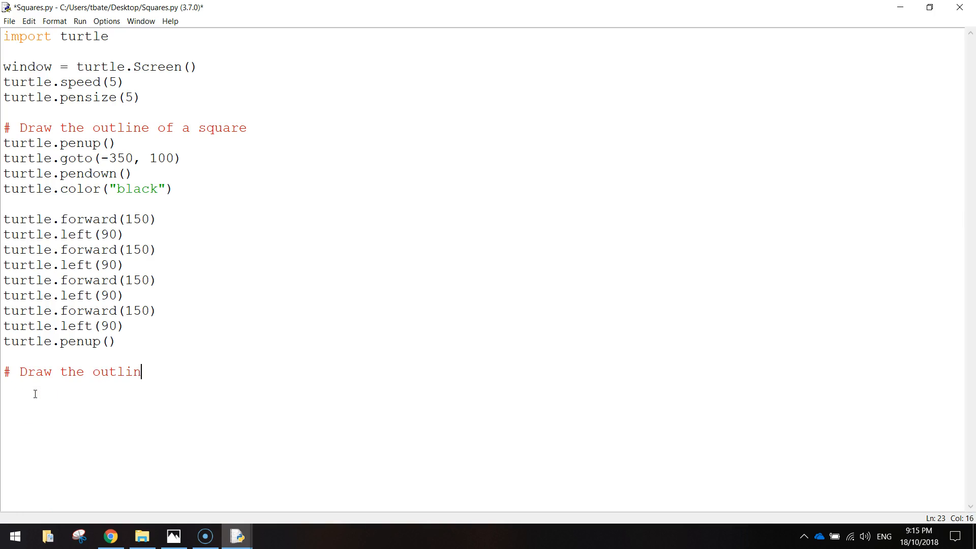
text(e of a square usin)
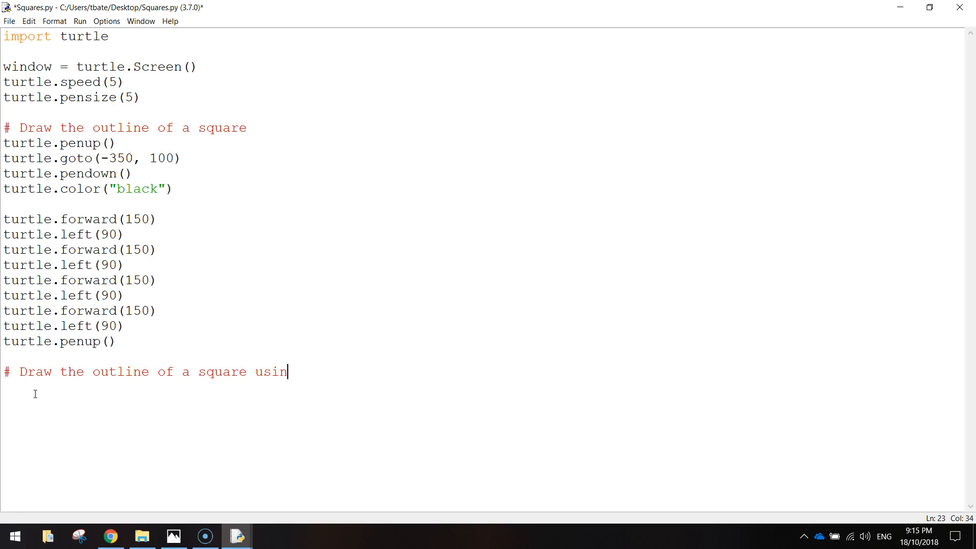
text(g a For loop)
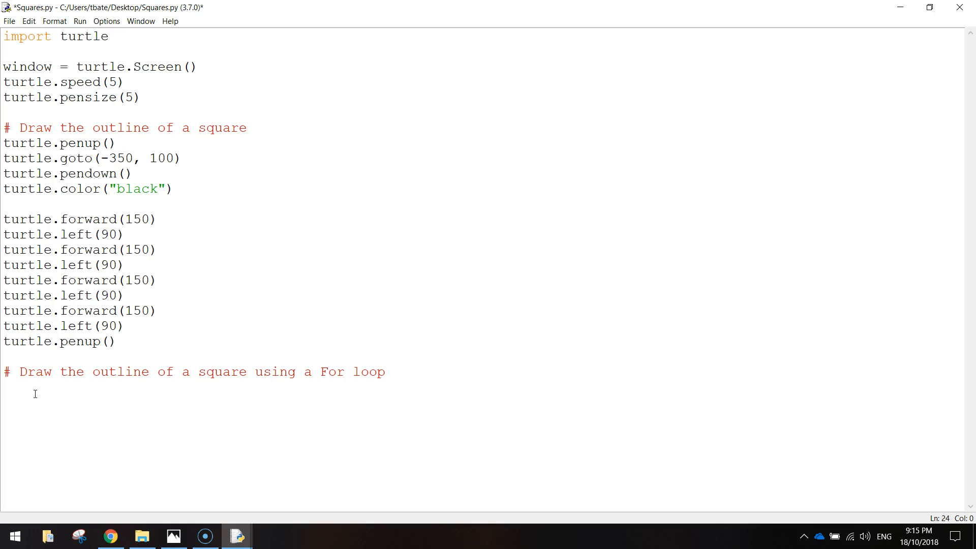
text(tu)
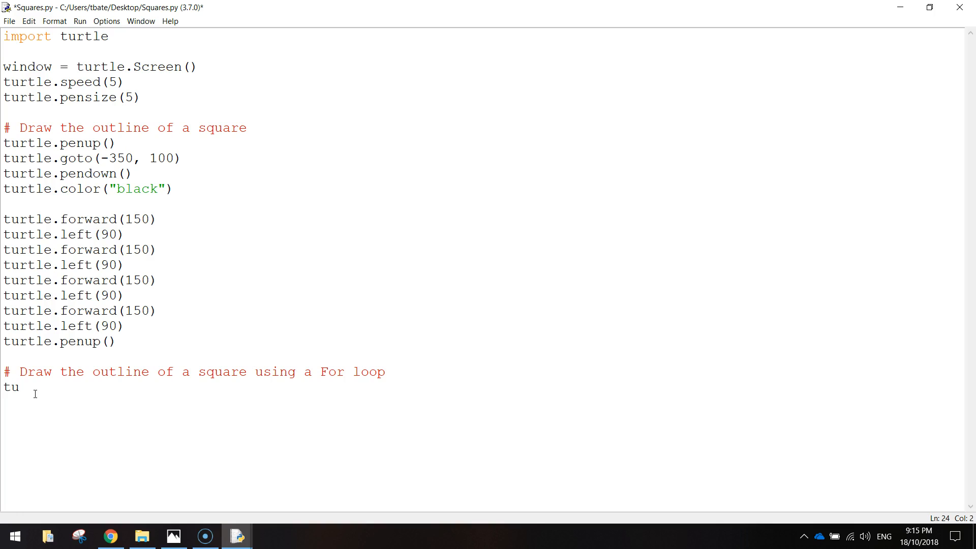
text(rtle.g)
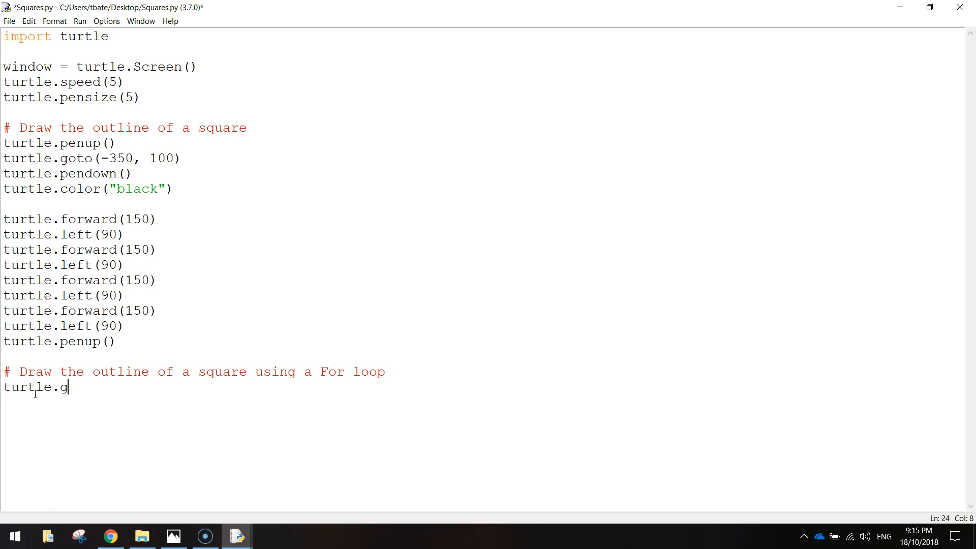
text(oto)
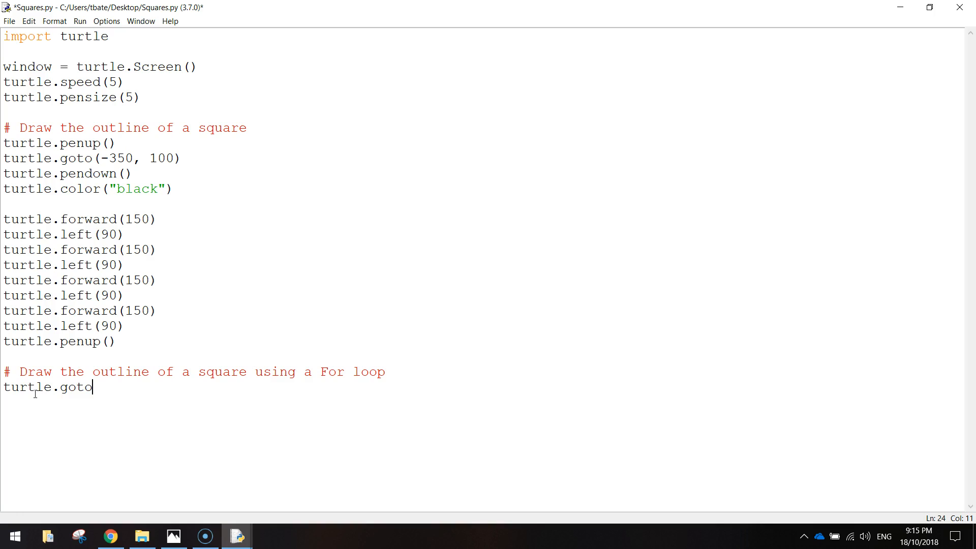
text(-)
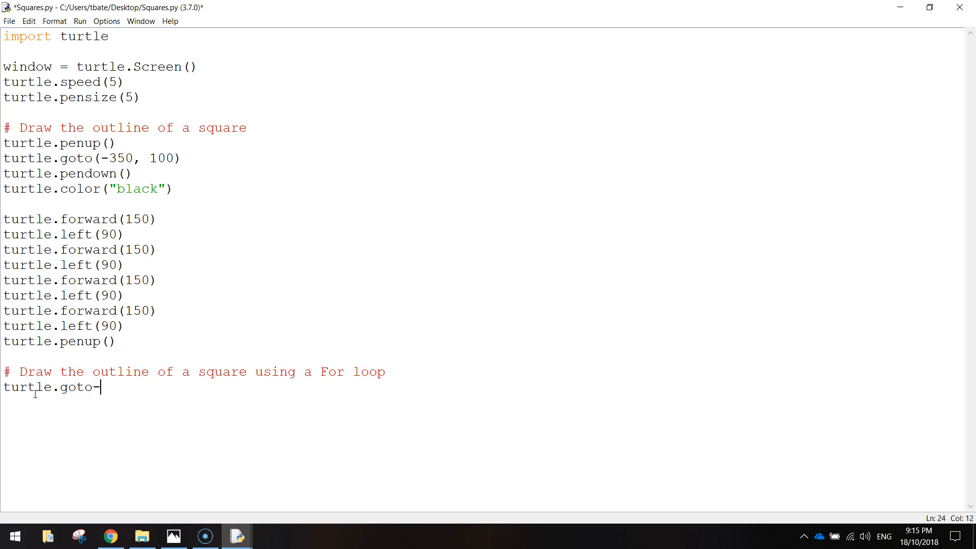
key(Backspace)
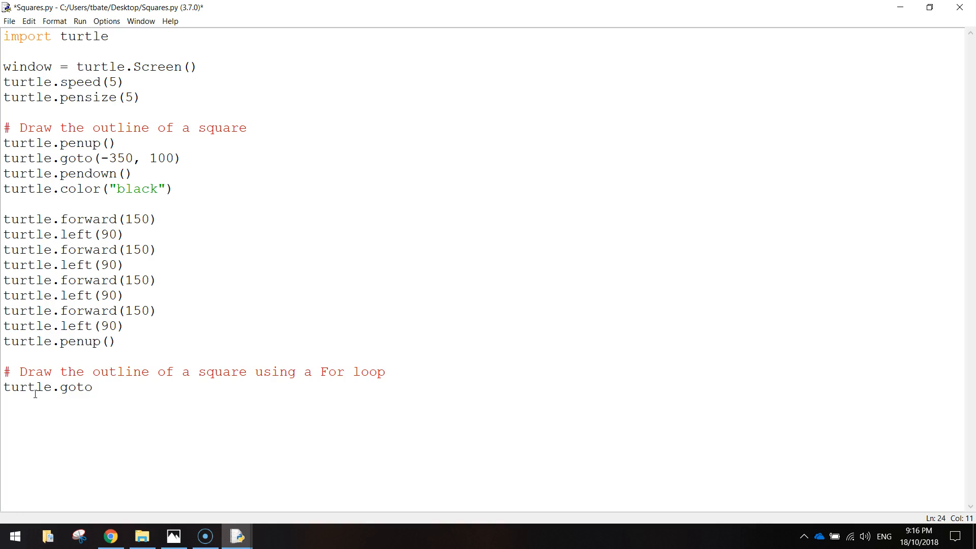
text((-)
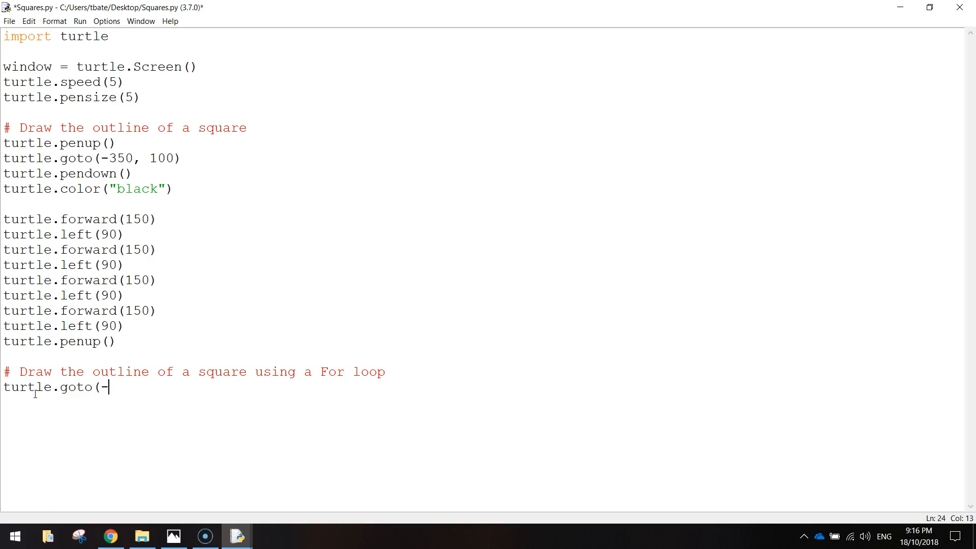
text(175)
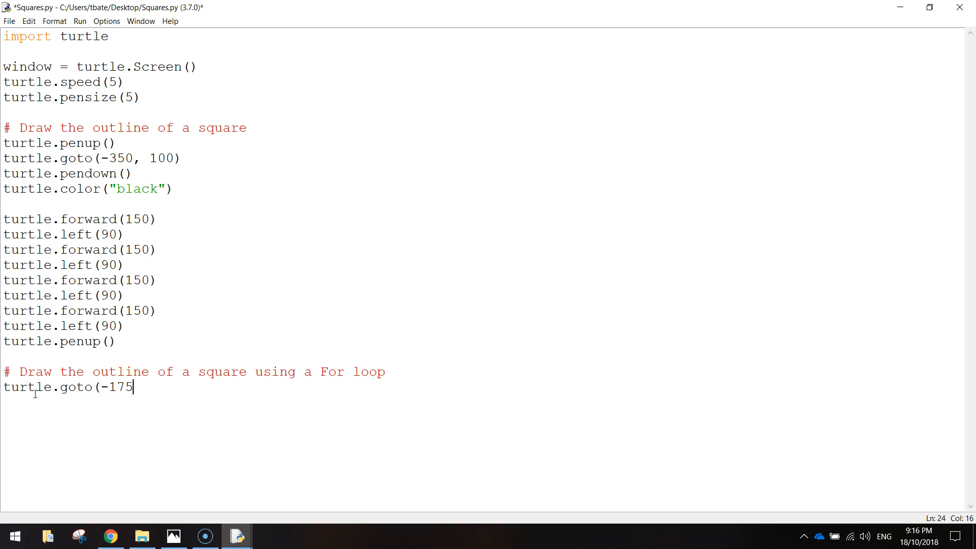
text(, 250)
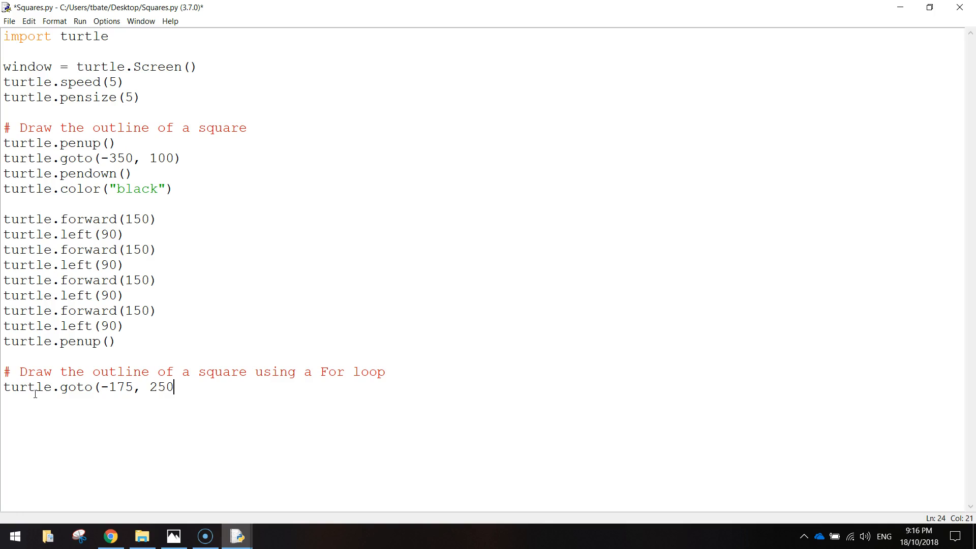
text())
text(turtle.)
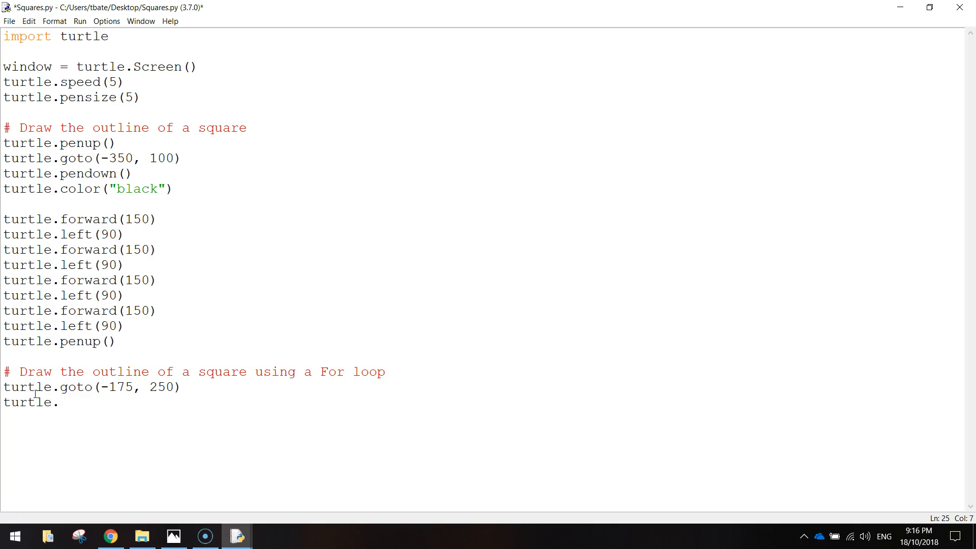
Write turtle.color("magenta") and turtle.pendown() for the second square.
text(color(")
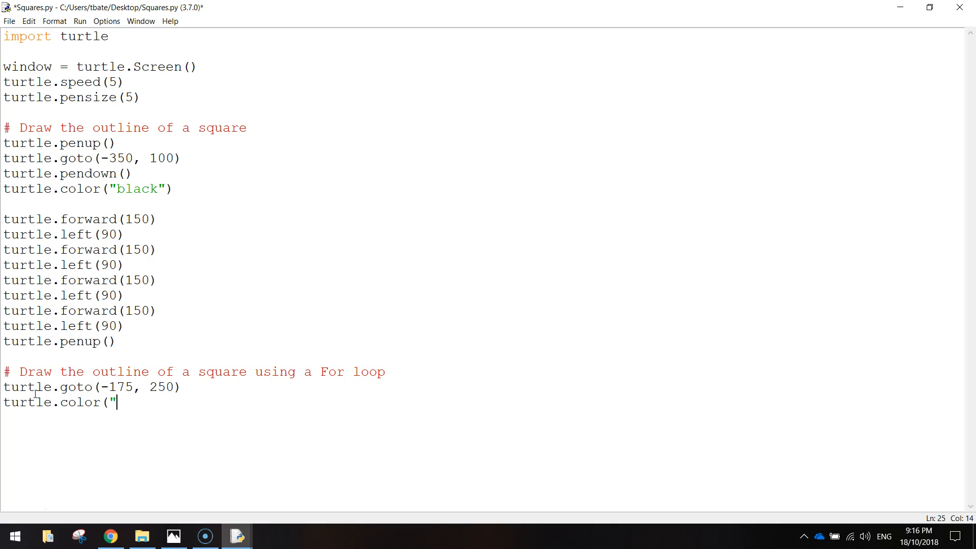
text(mag)
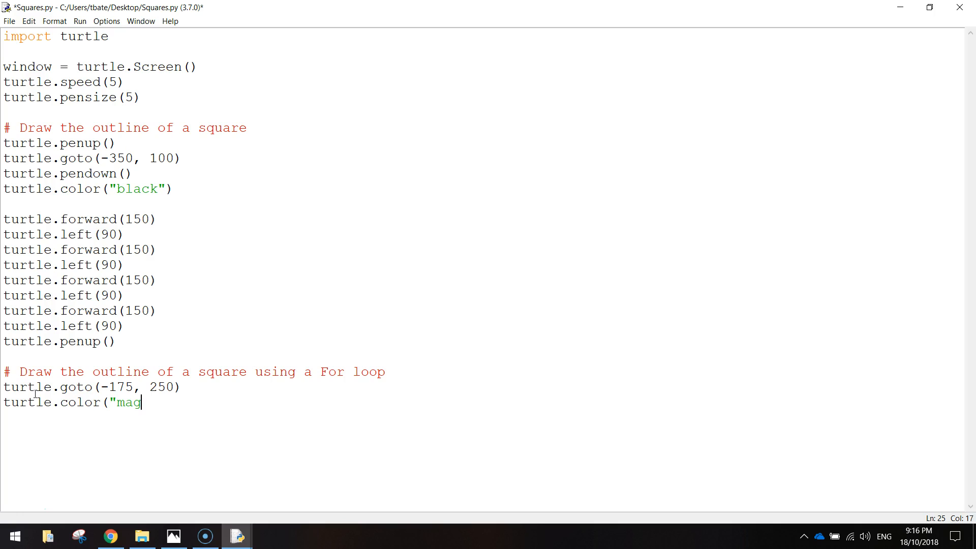
text(enta"))
text(turtle)
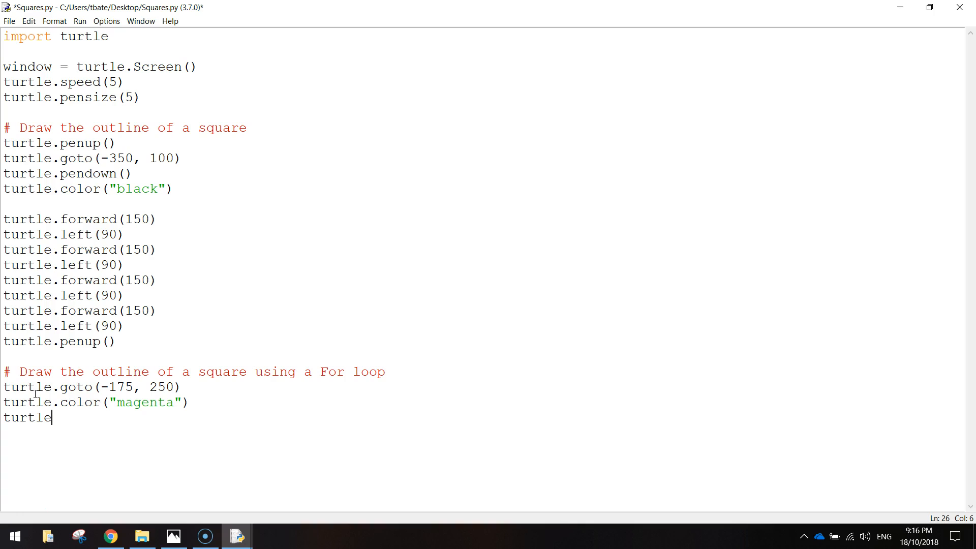
text(.pendo)
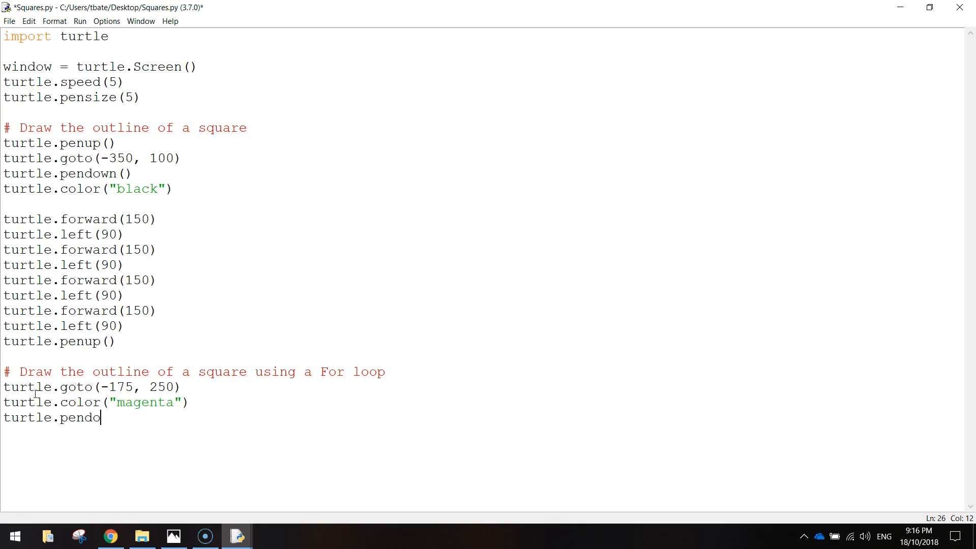
text(wn())
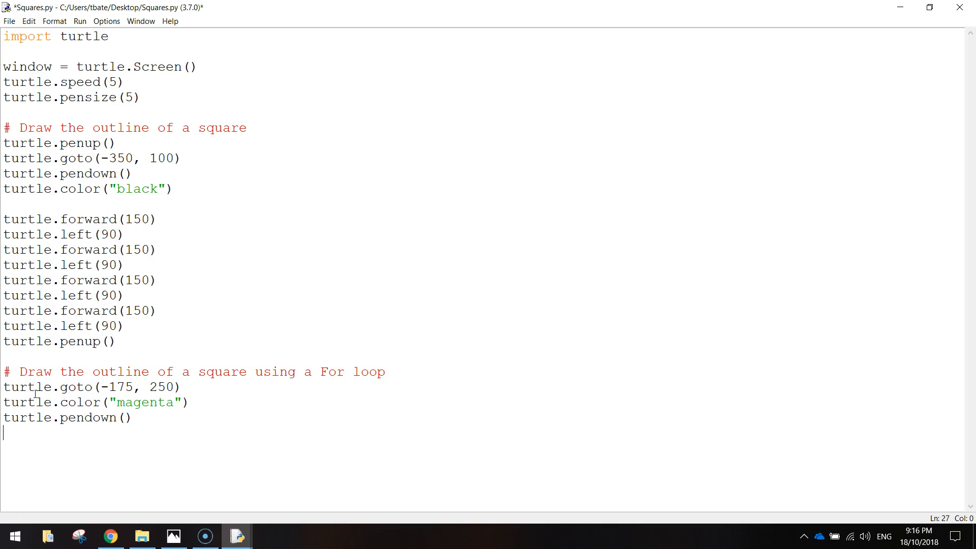
Write the loop header for i in range(4): with its colon.
text(for i)
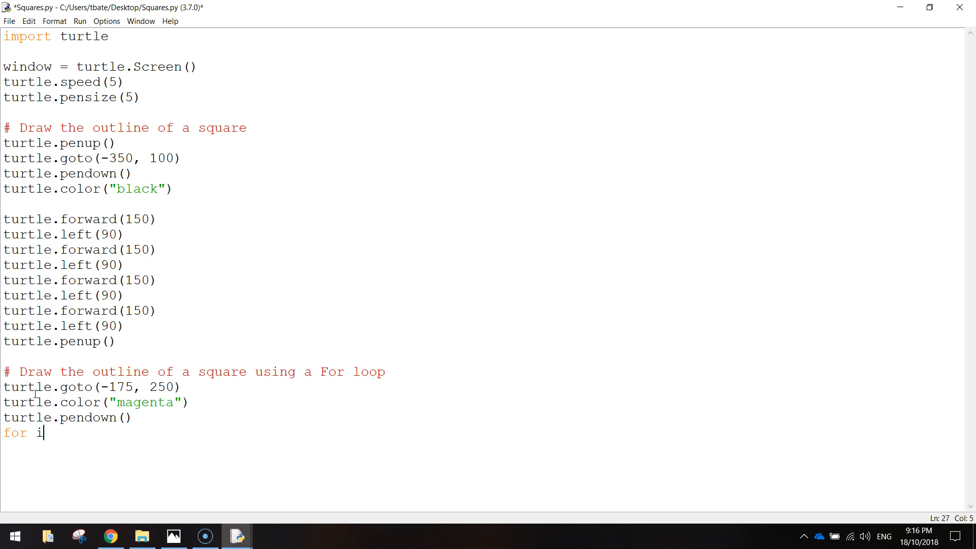
text(in range)
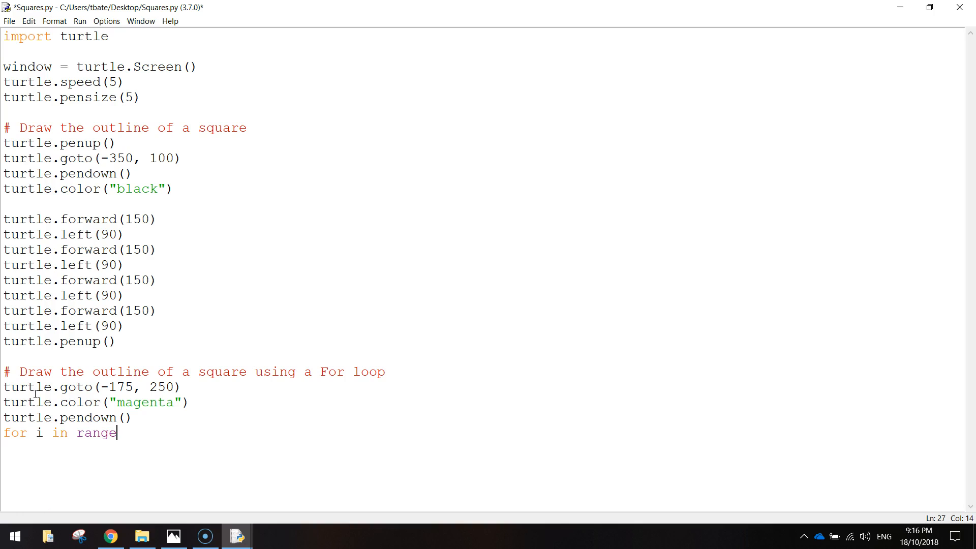
text(()
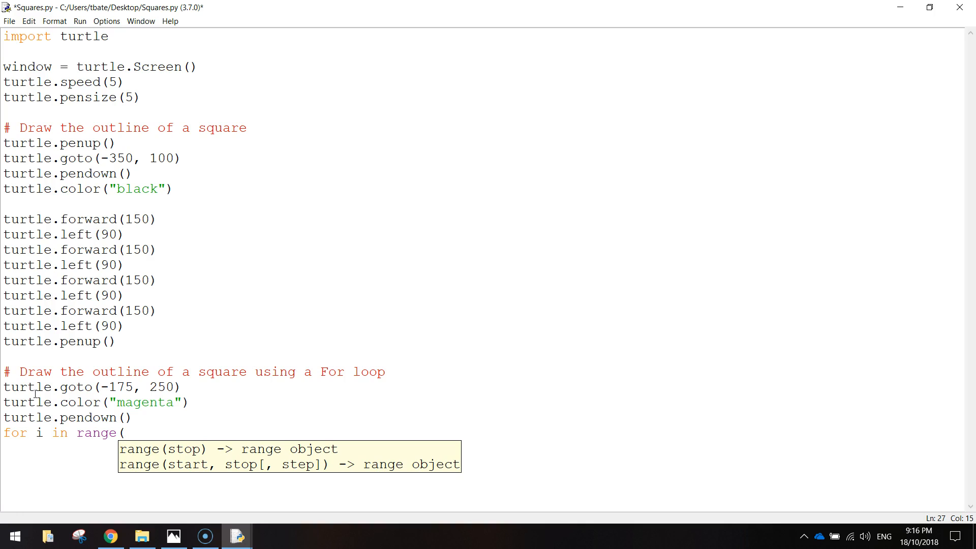
text(4))
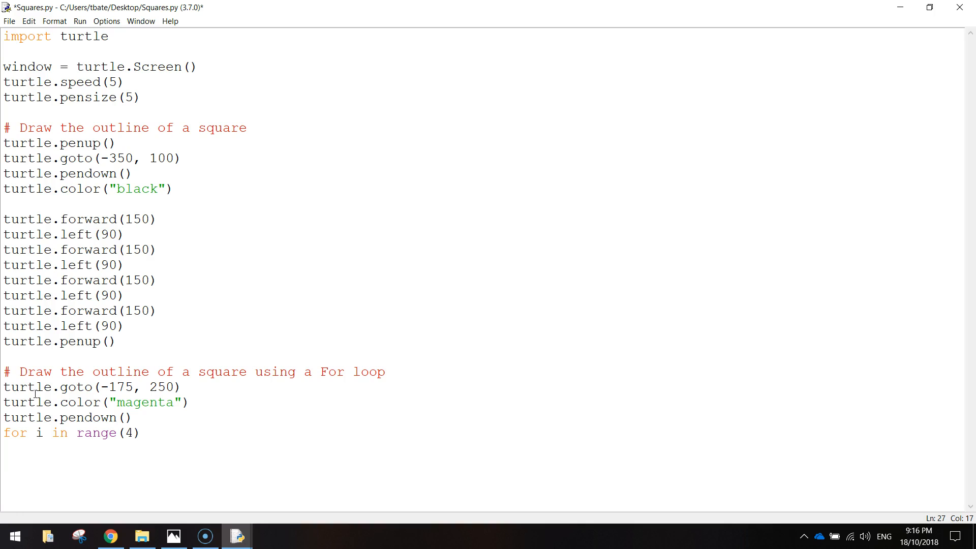
triple_click(71, 433)
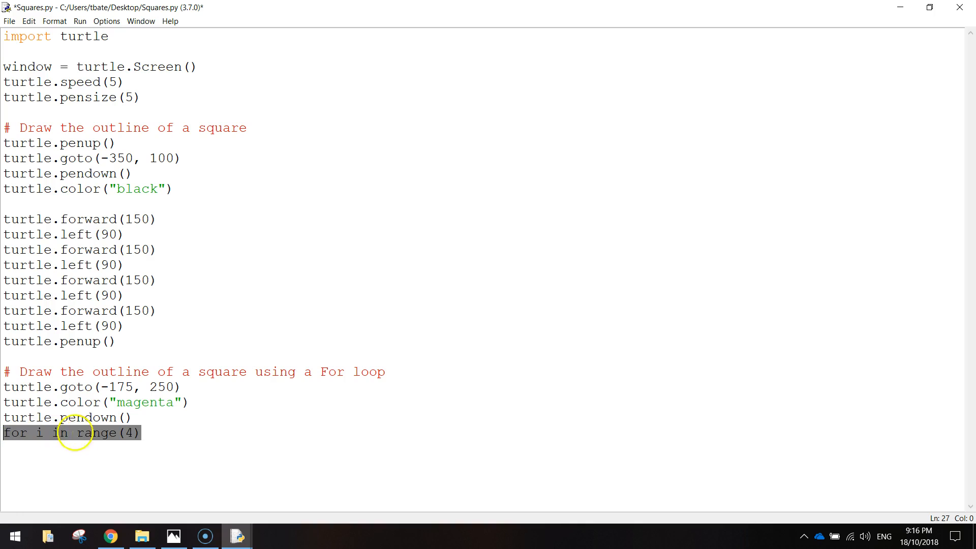
click(143, 433)
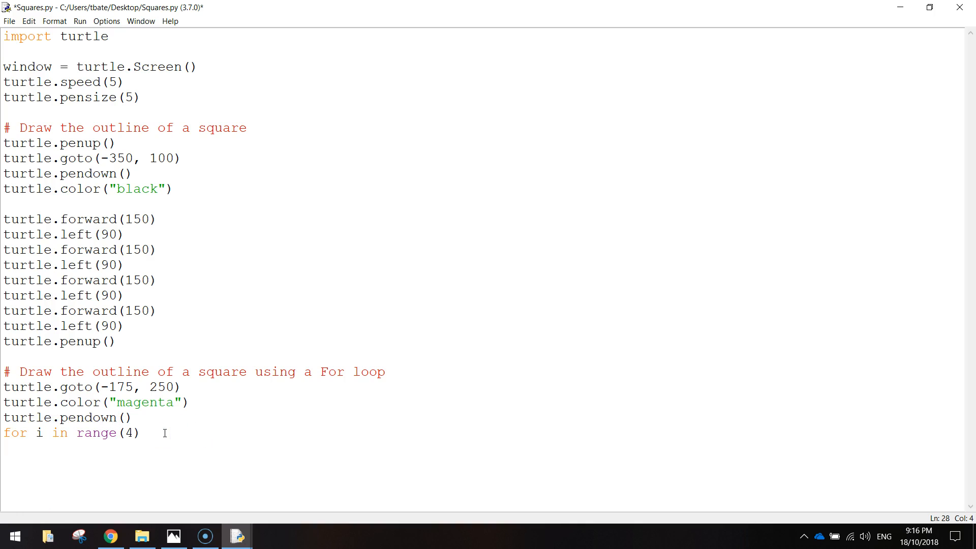
text(:)
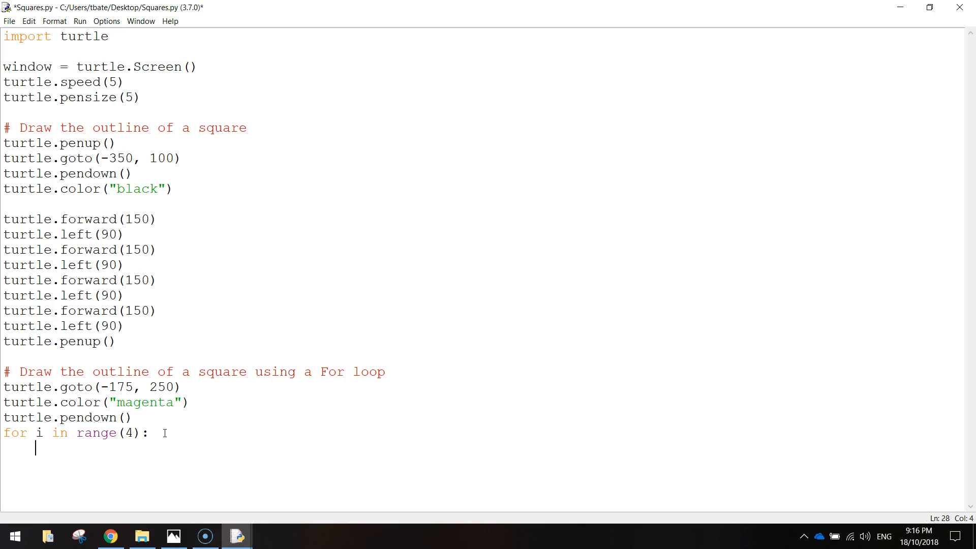
Indent turtle.forward(150) and turtle.left(90) in the loop, then turtle.penup() after it.
text(turtle)
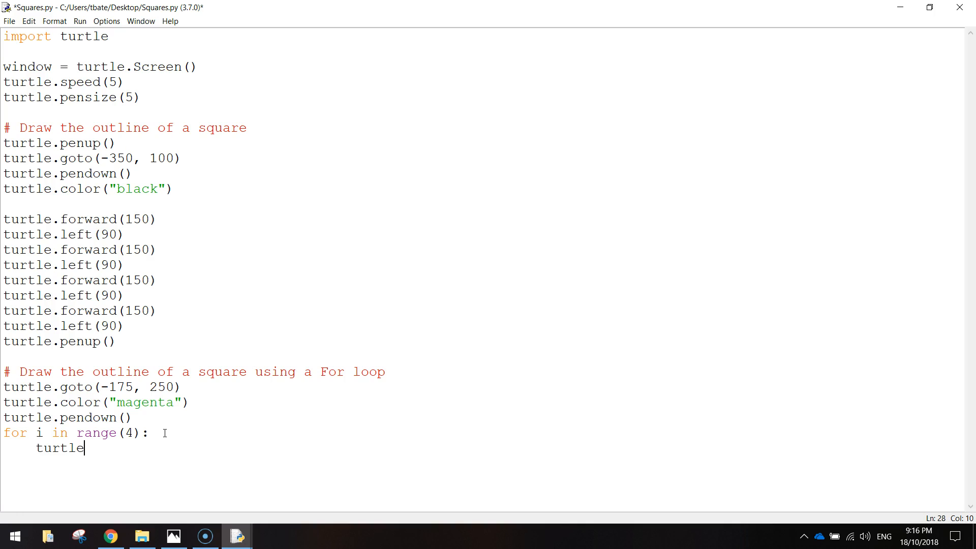
text(.forw)
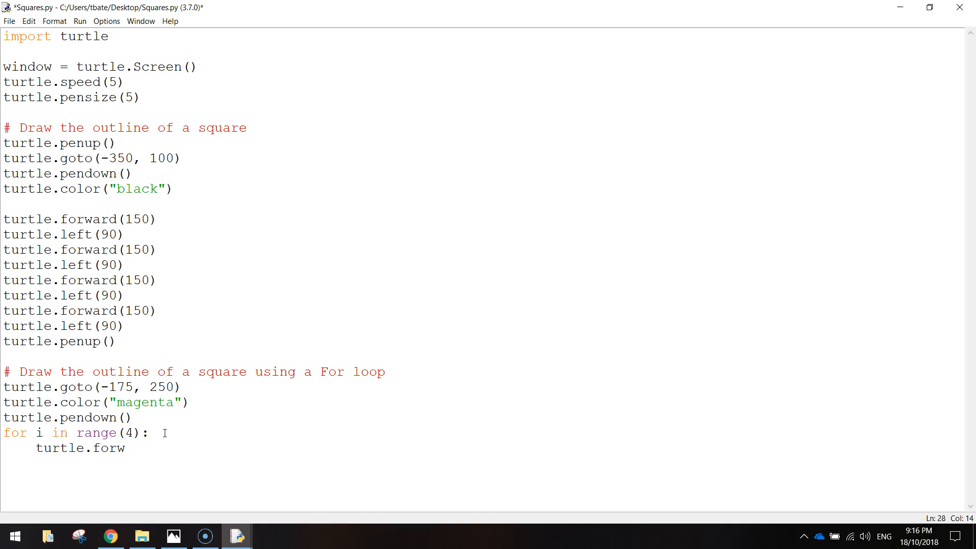
text(ard()
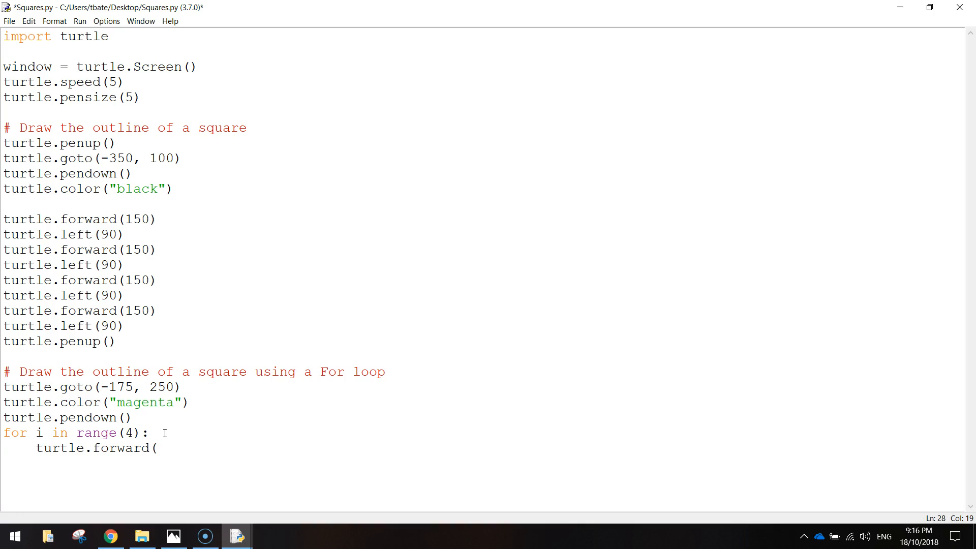
text(150))
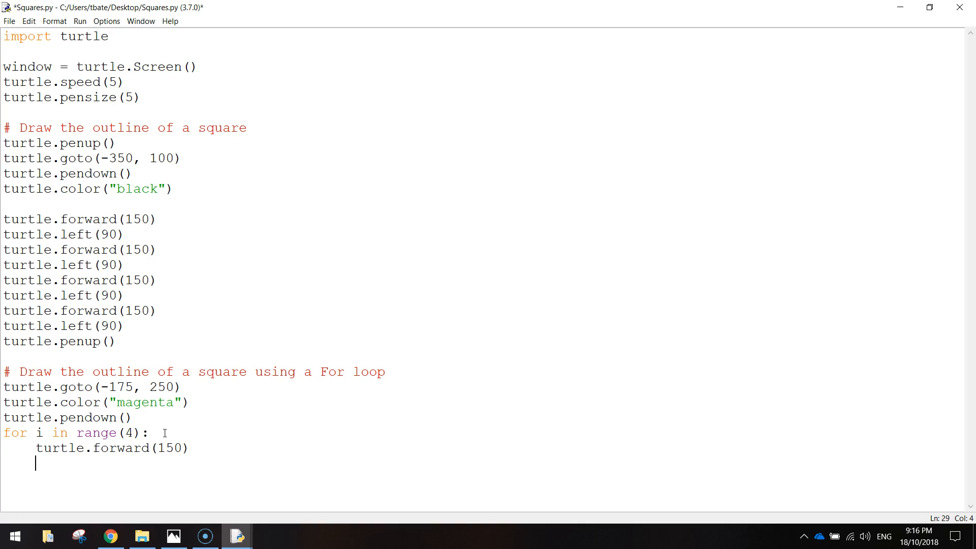
text(tu)
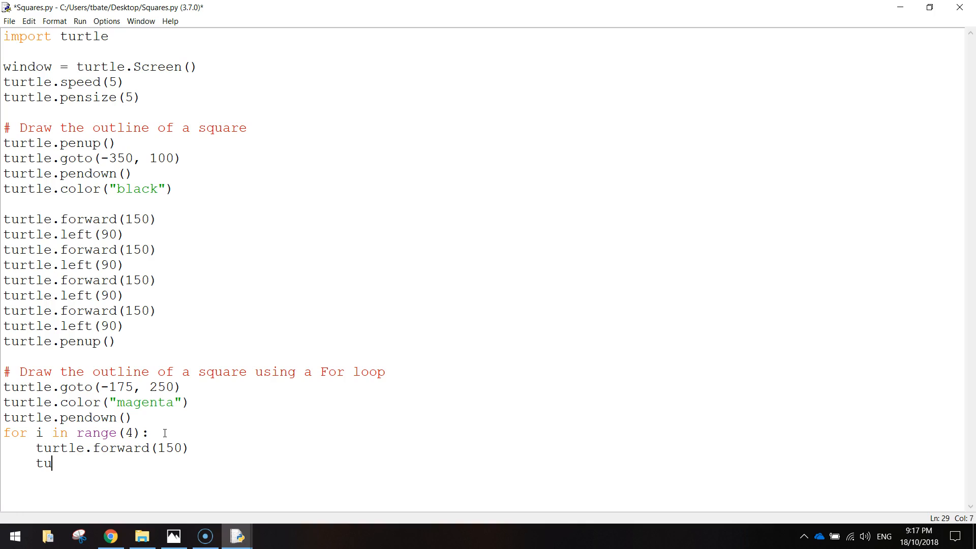
text(rtle.left(90)
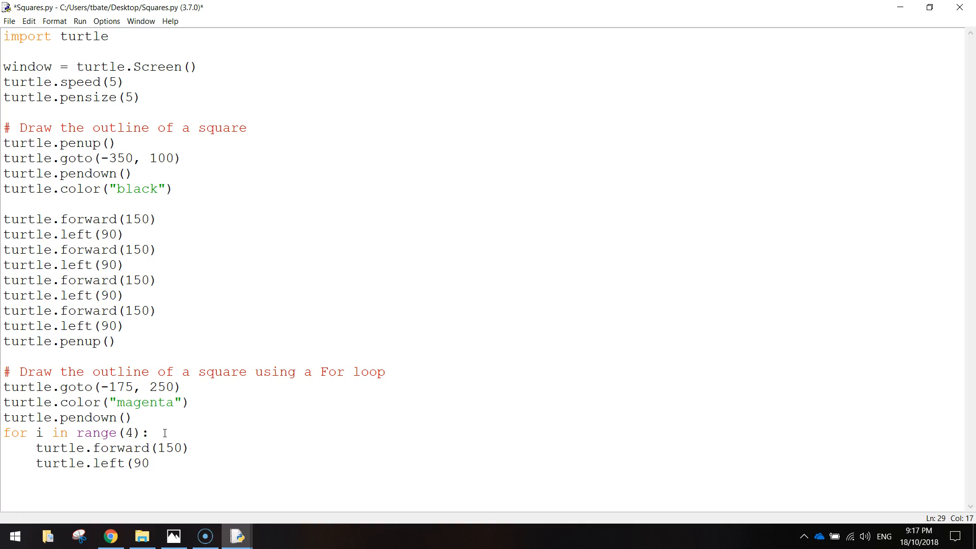
text())
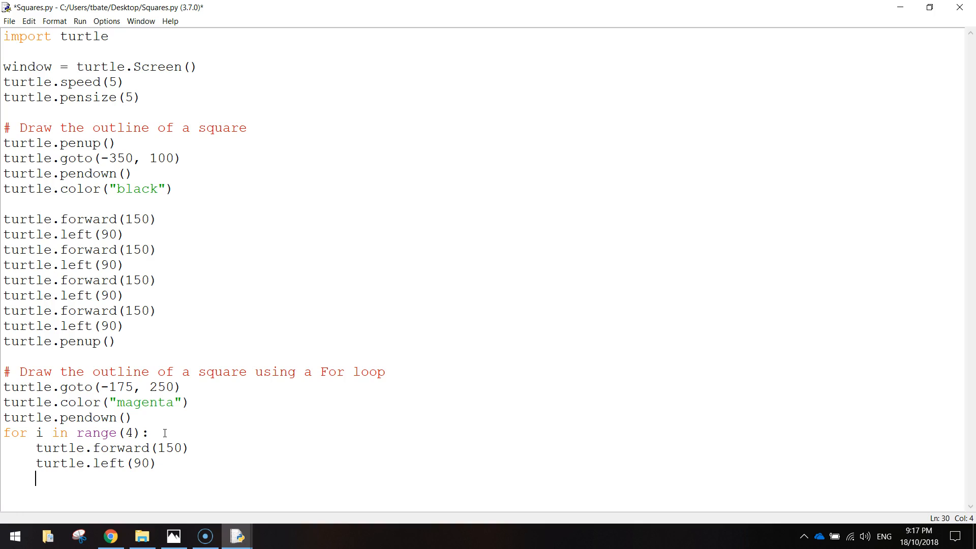
text(tur)
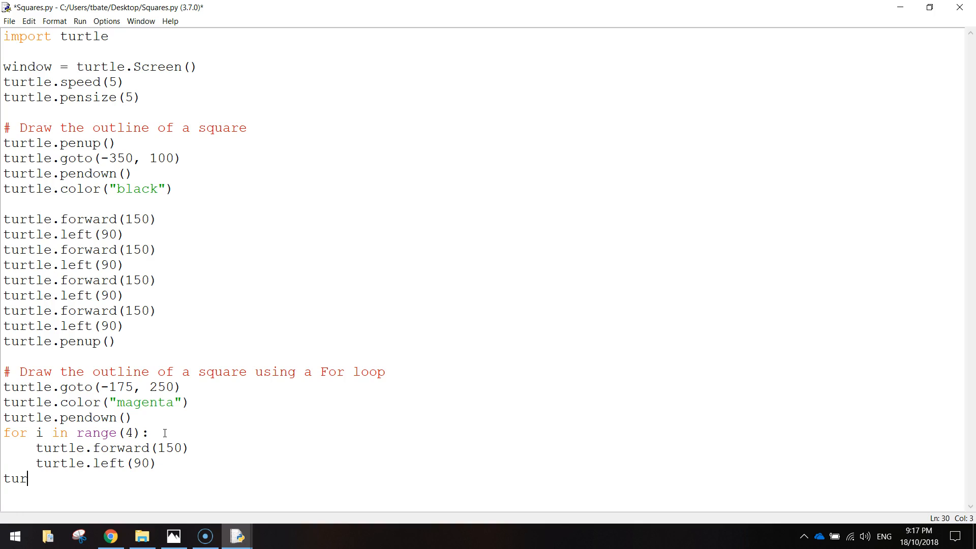
text(tle)
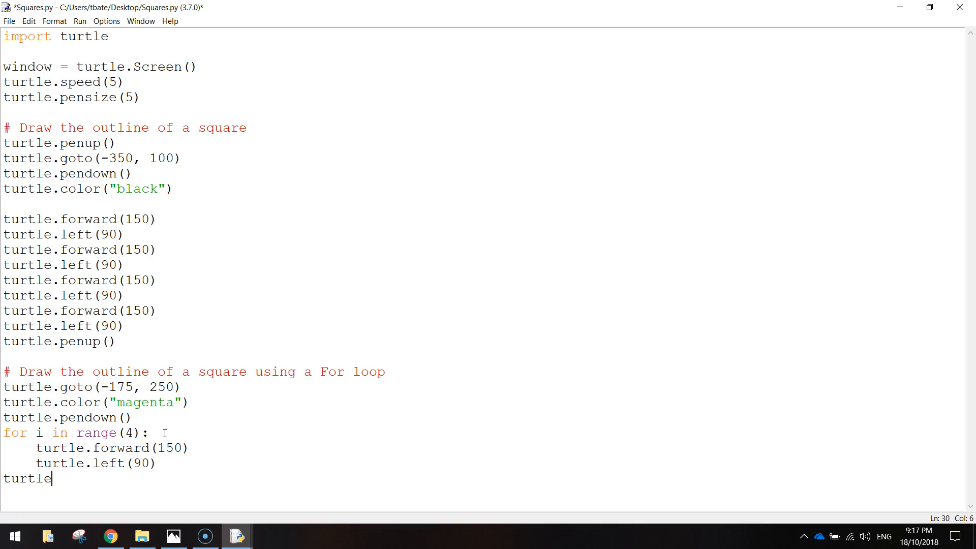
text(.penup())
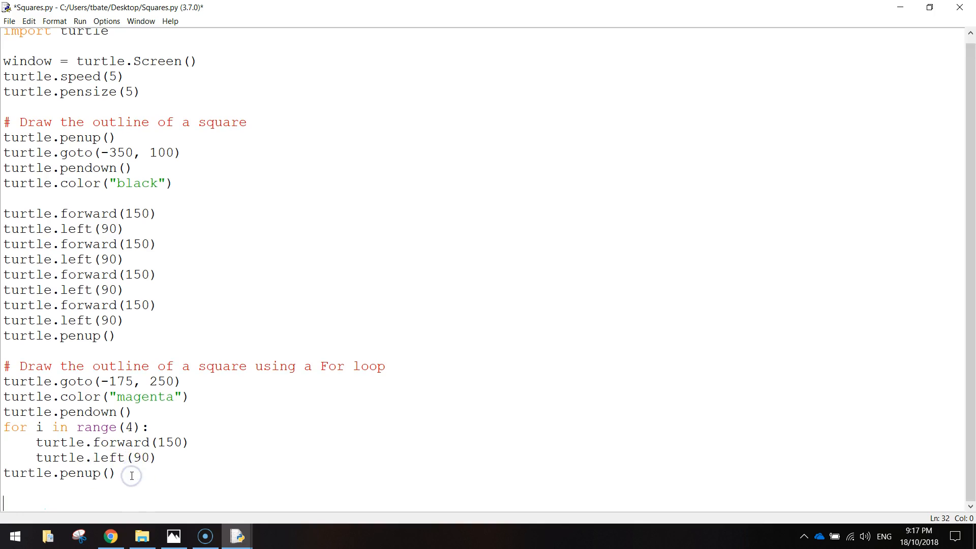
Review the code, clear the selection, save Squares.py and go to the Run menu.
scroll(down, 3)
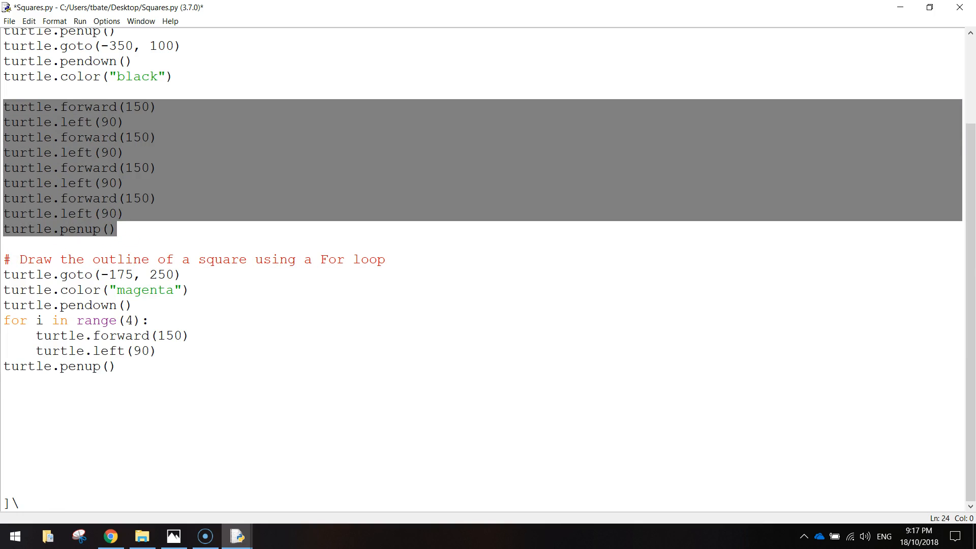
click(142, 366)
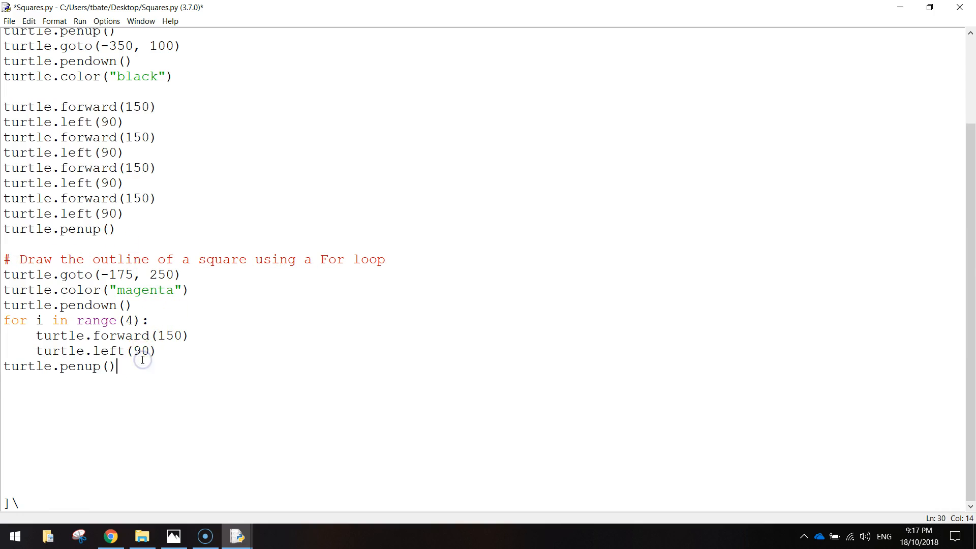
mouse_move(200, 383)
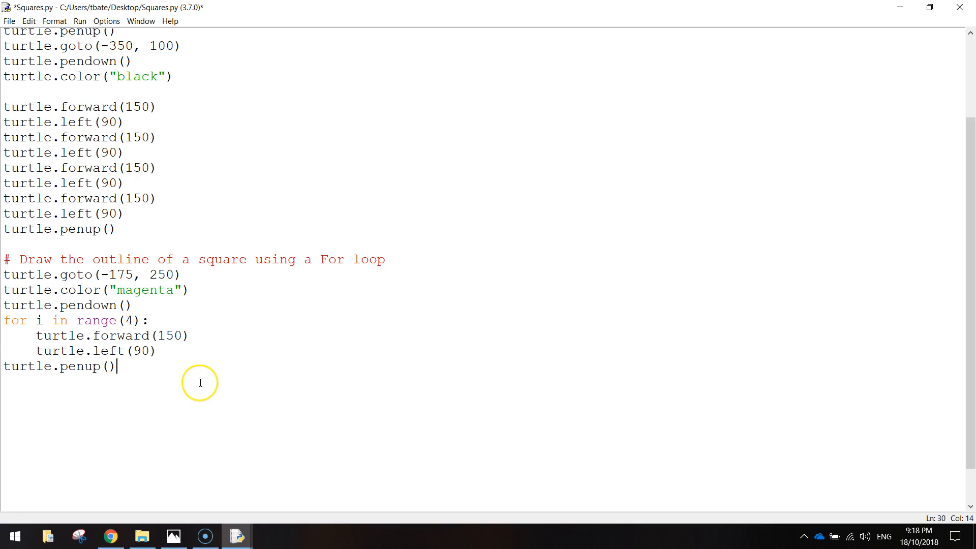
mouse_move(179, 245)
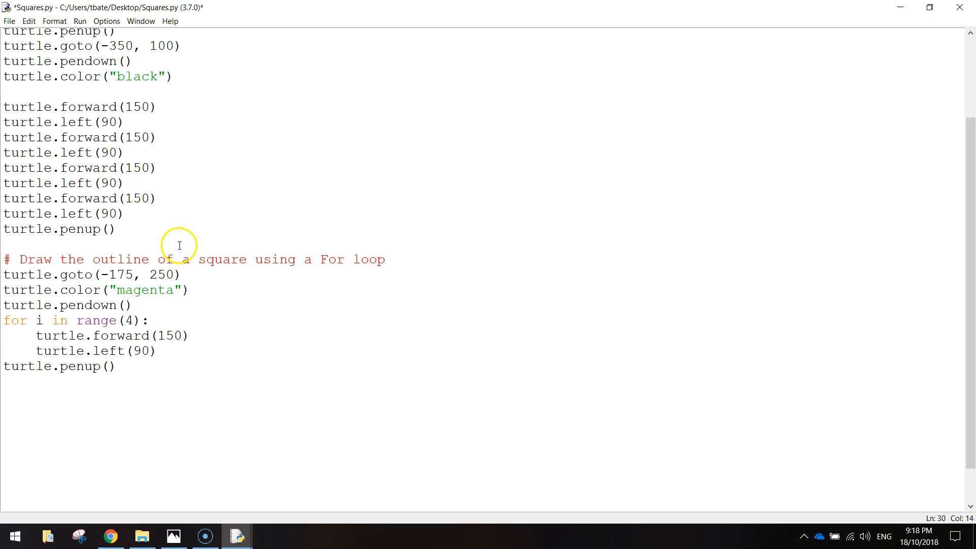
scroll(up, 3)
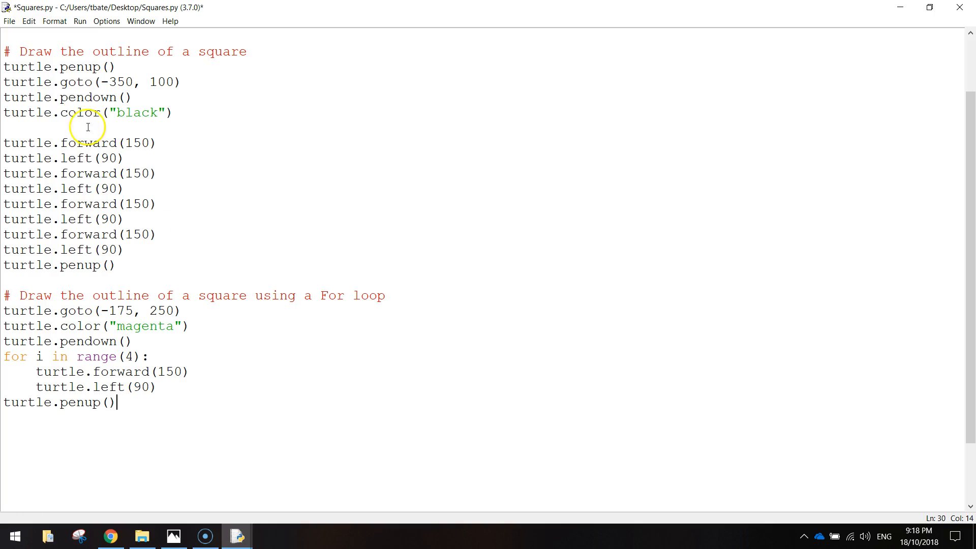
click(9, 21)
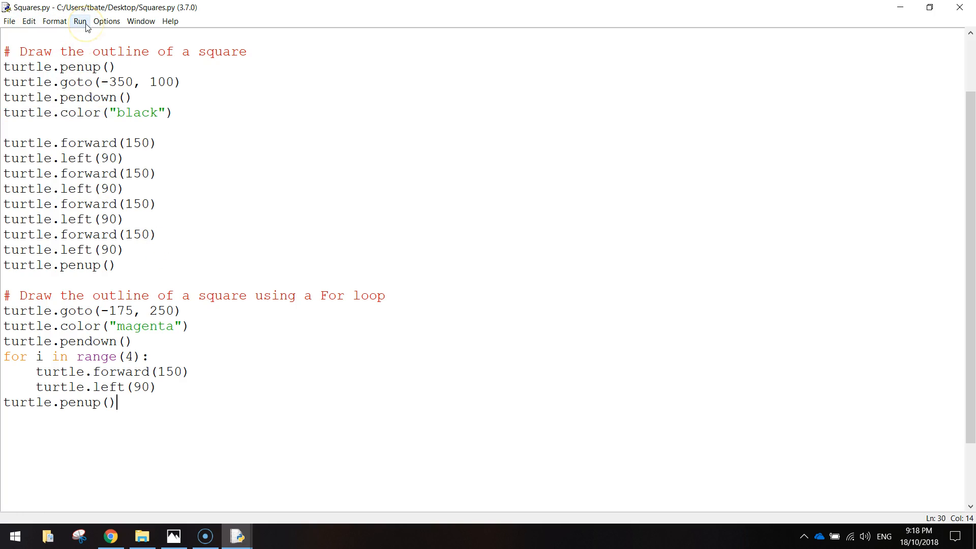
click(80, 21)
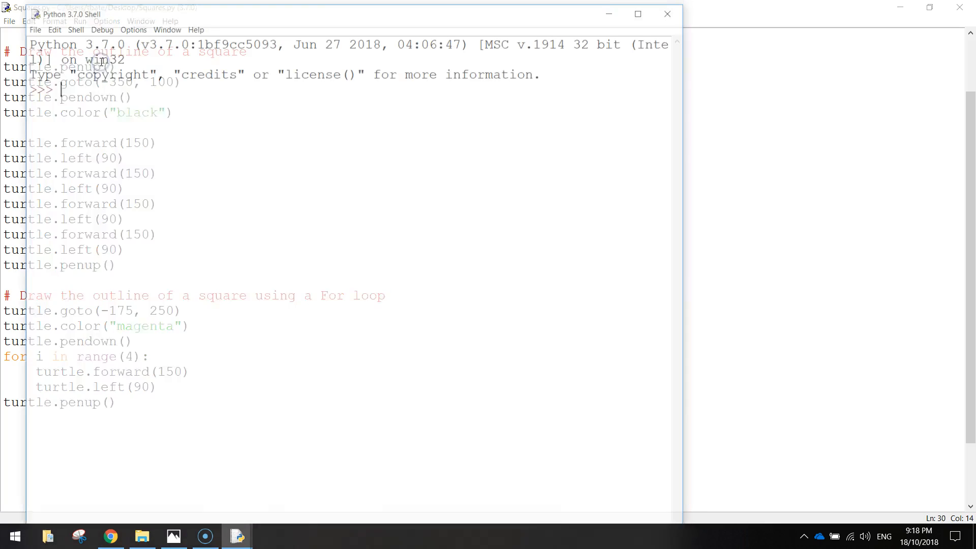
Run the script, then change the magenta square's start to goto(-175, 100).
key(F5)
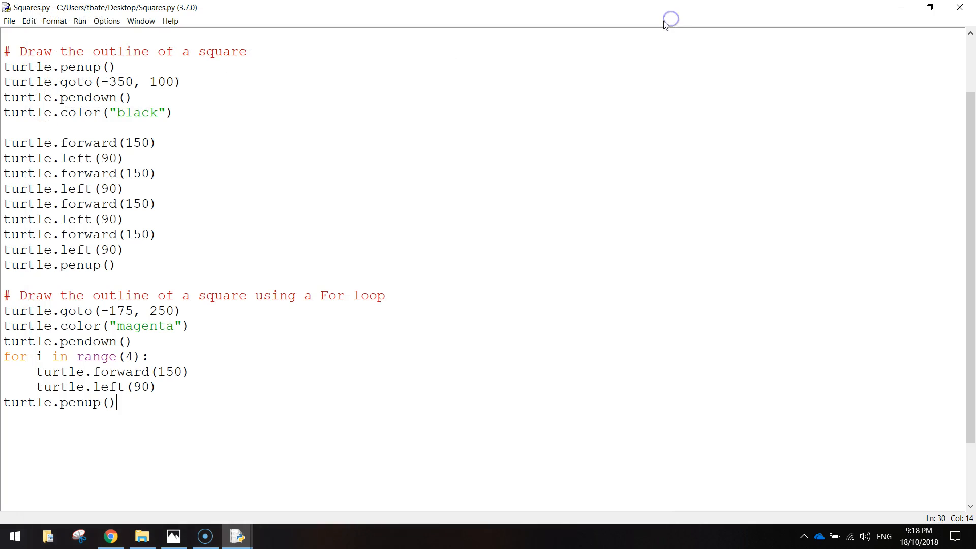
mouse_move(174, 342)
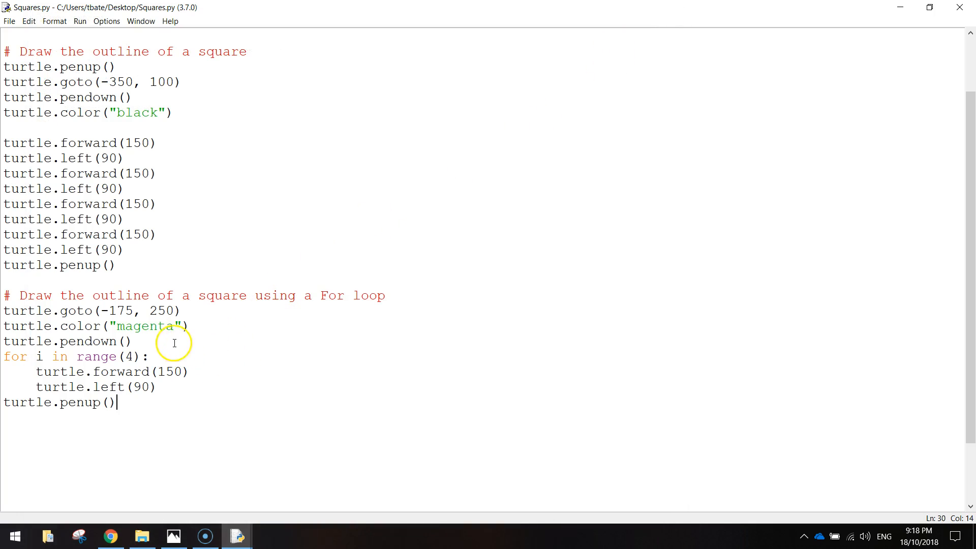
double_click(160, 311)
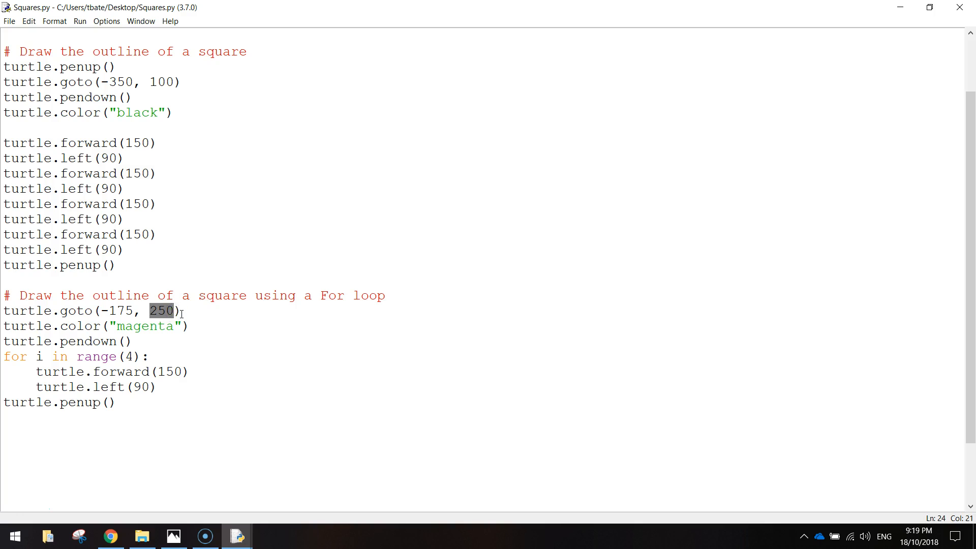
text(1006)
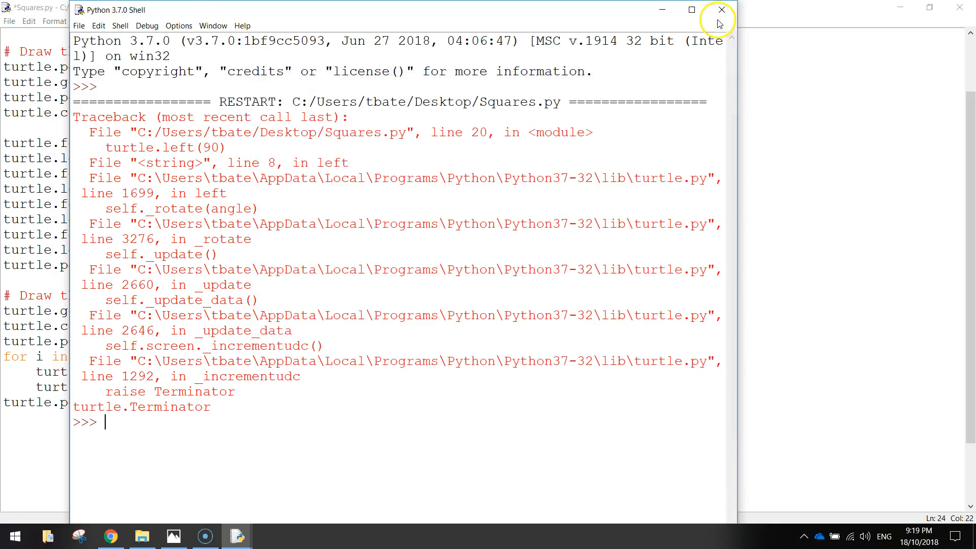
Close the shell and the Turtle Graphics window showing the black and magenta squares.
click(722, 9)
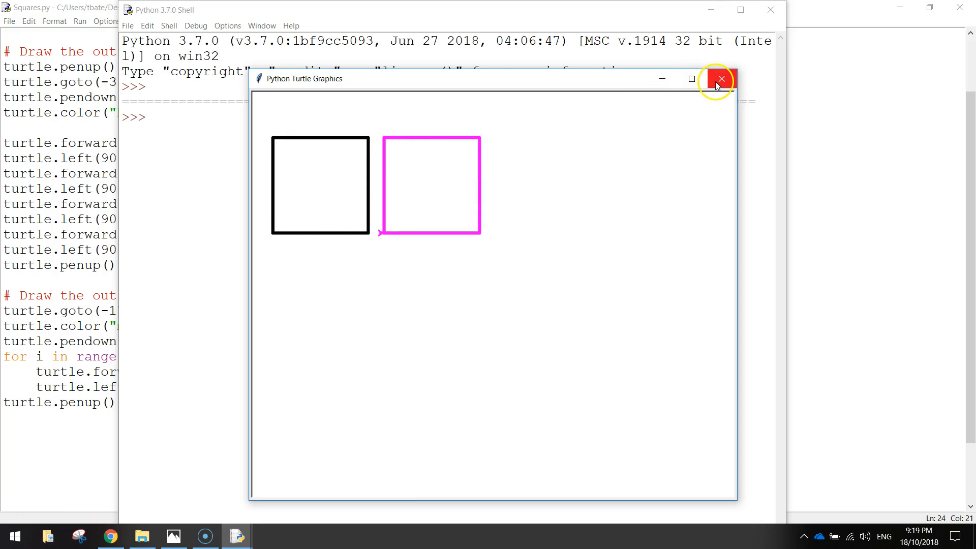
click(721, 79)
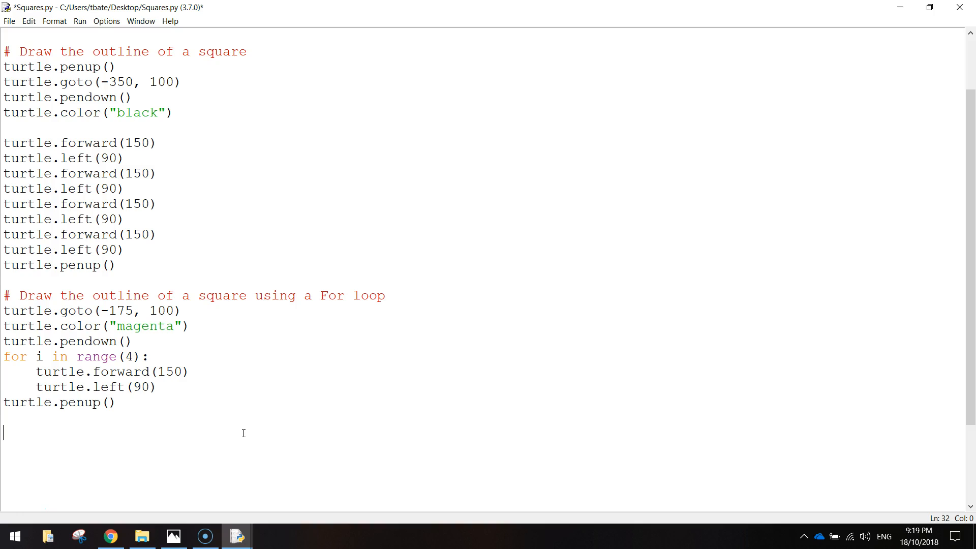
Add a '# Multi-Coloured Stroke' section with turtle.goto(0, 100) and turtle.pendown().
text(#)
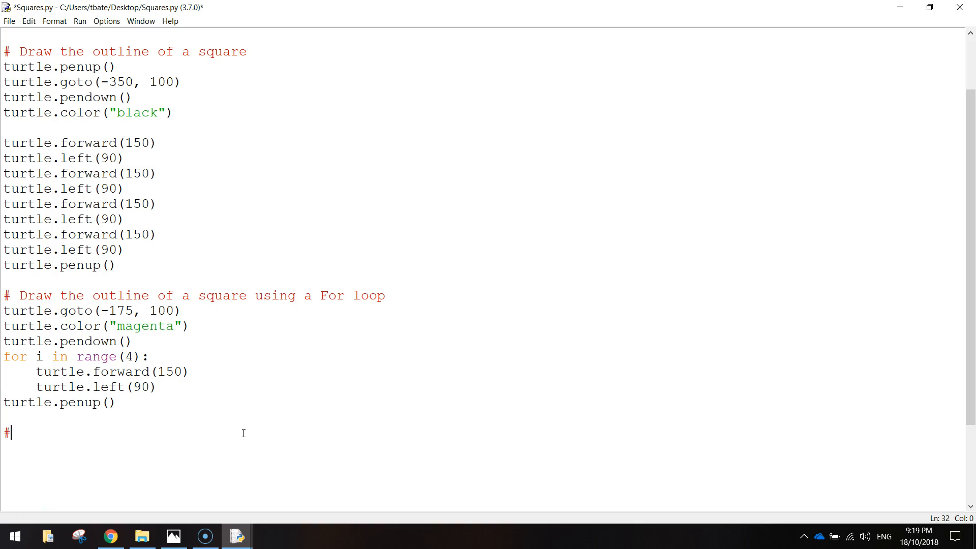
text(Multi-C)
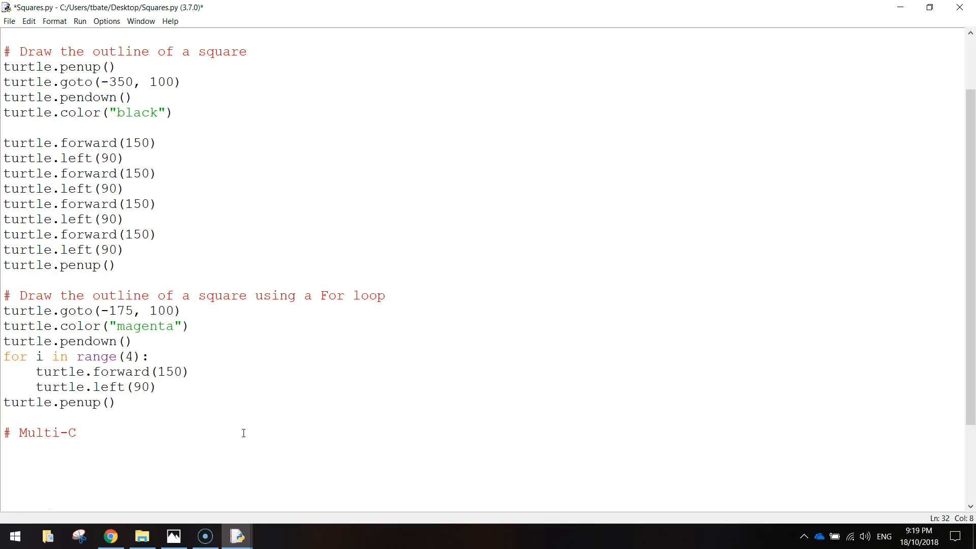
text(oloured Stroke Square)
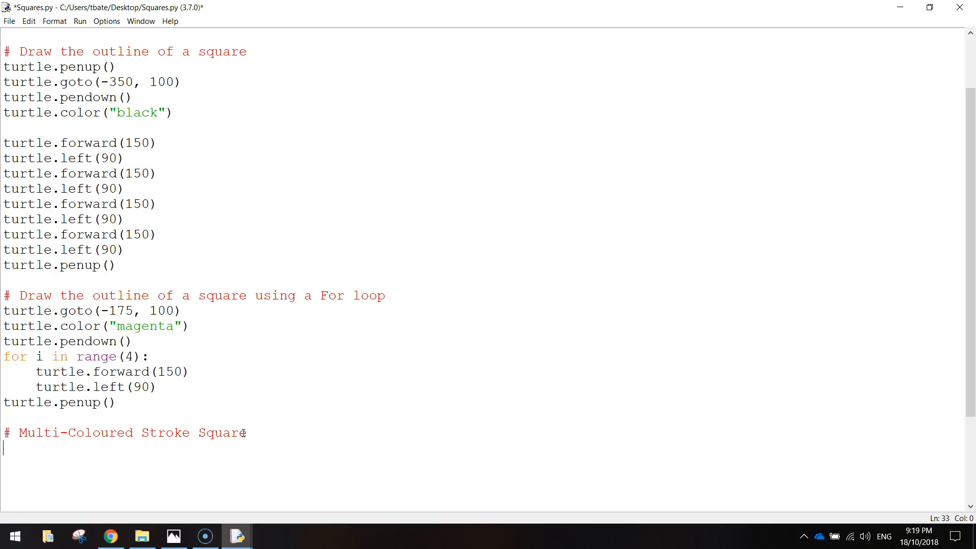
text(t)
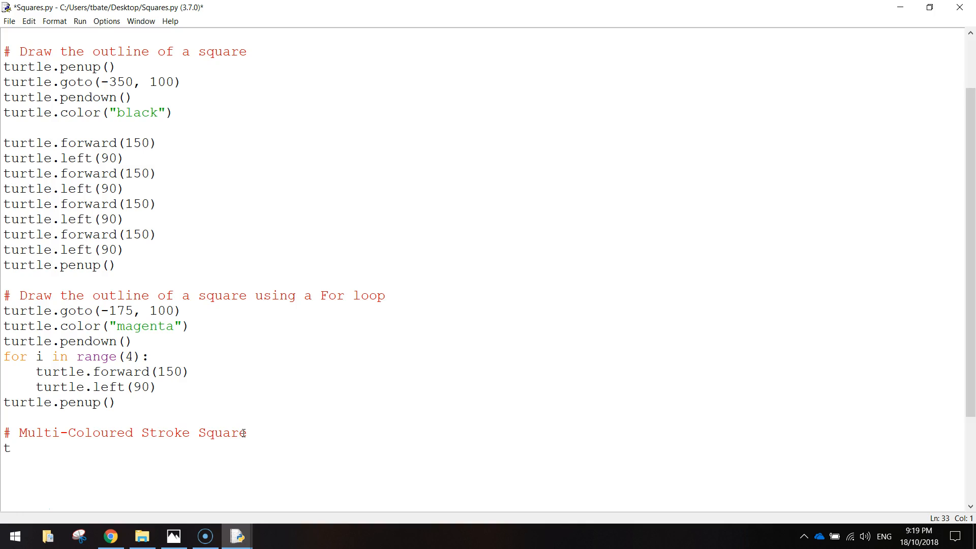
text(urtle.go)
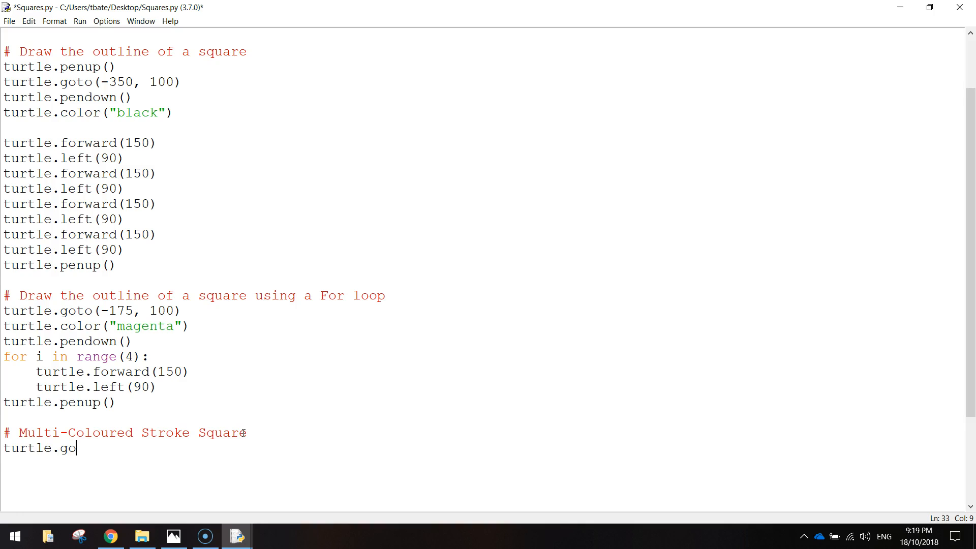
text(to()
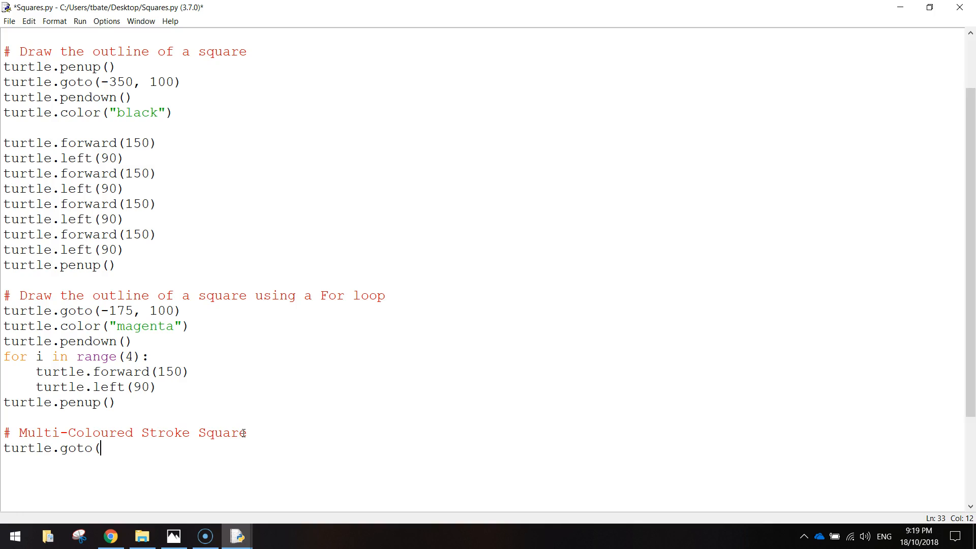
text(0, 10)
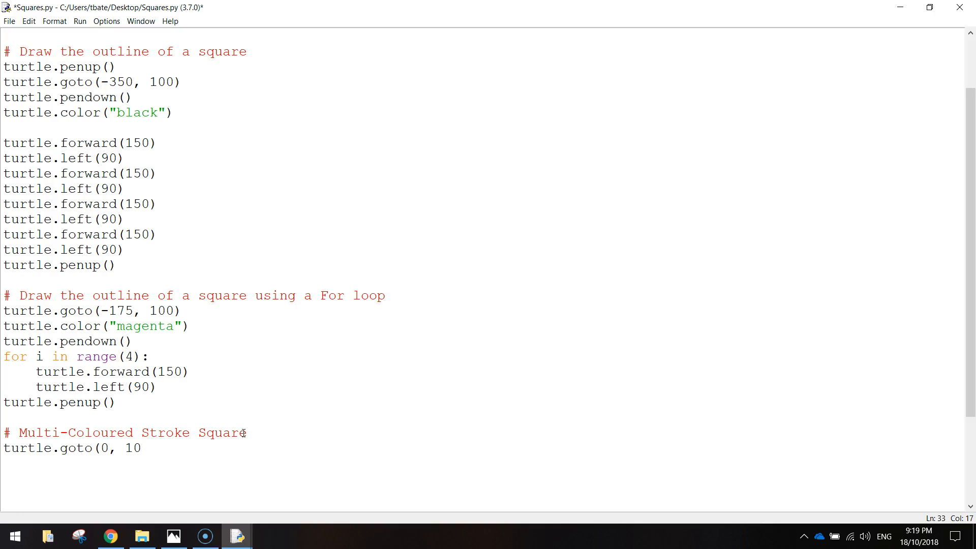
text(0))
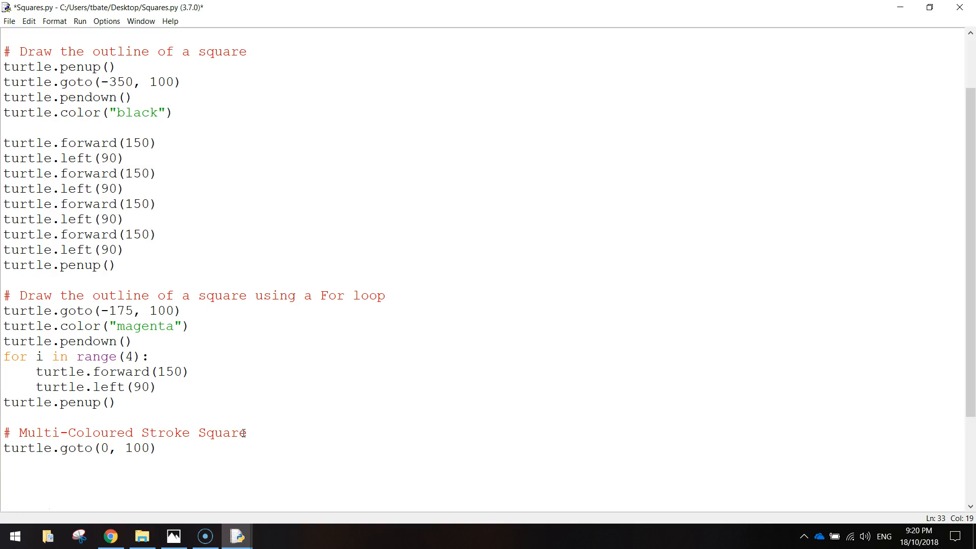
text(turtl)
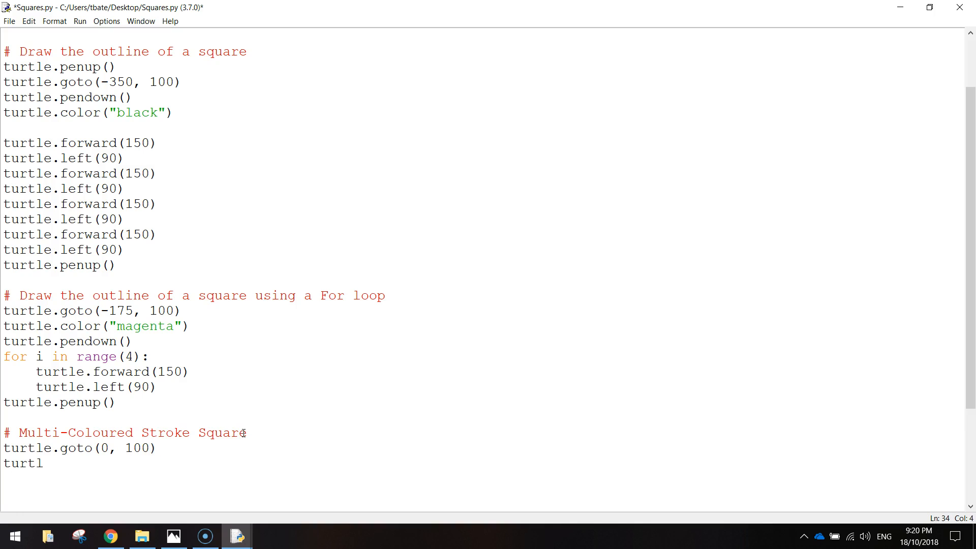
text(e.pendown())
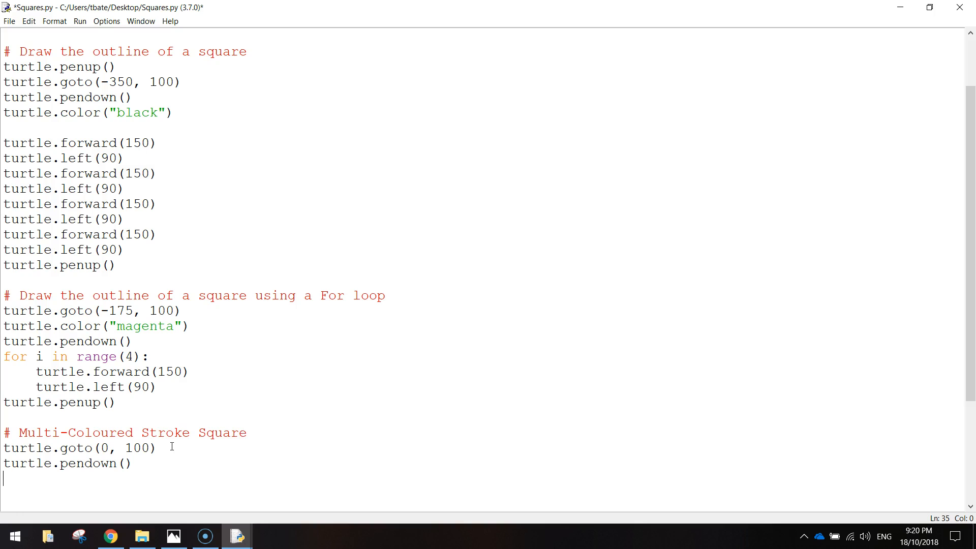
Write the loop header for colours in ["yellow", "red", "purple", "blue"]:.
text(for)
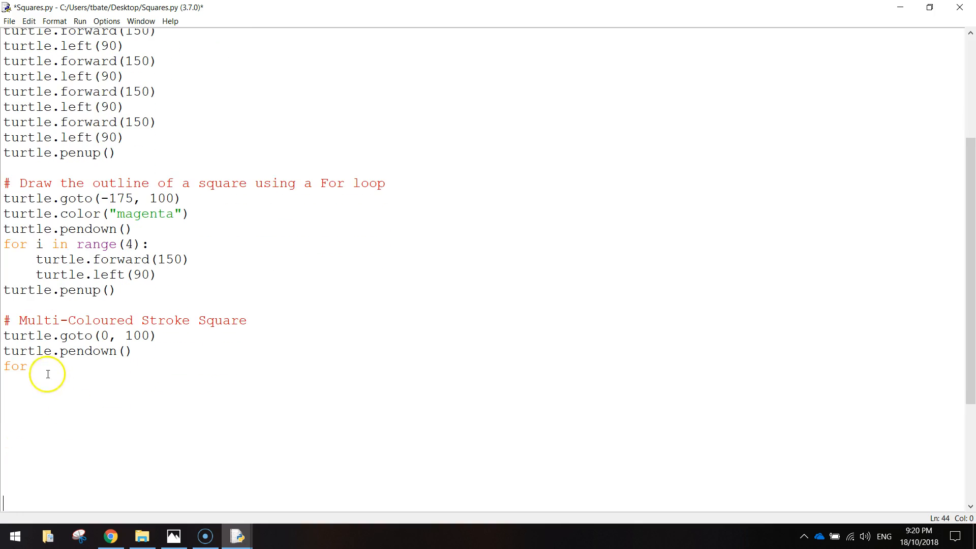
click(31, 366)
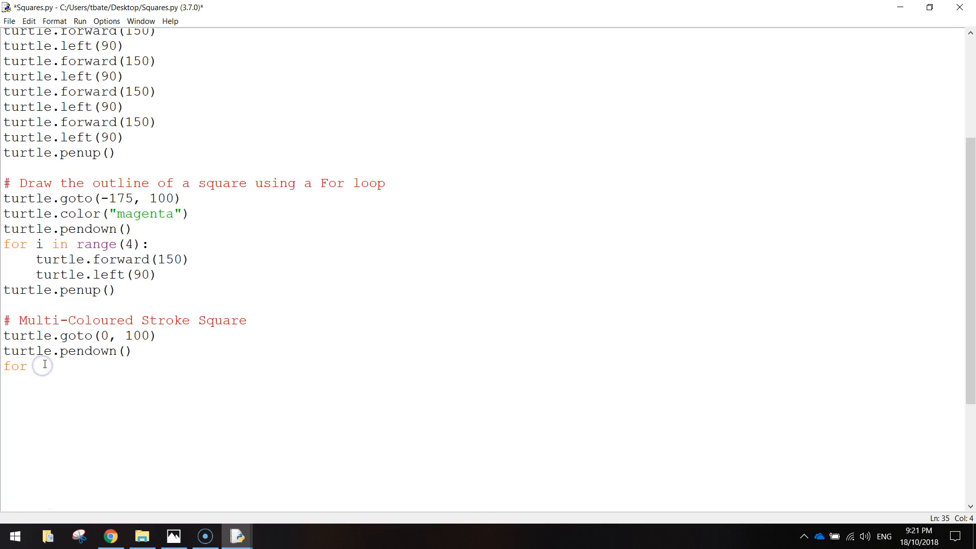
text(colours)
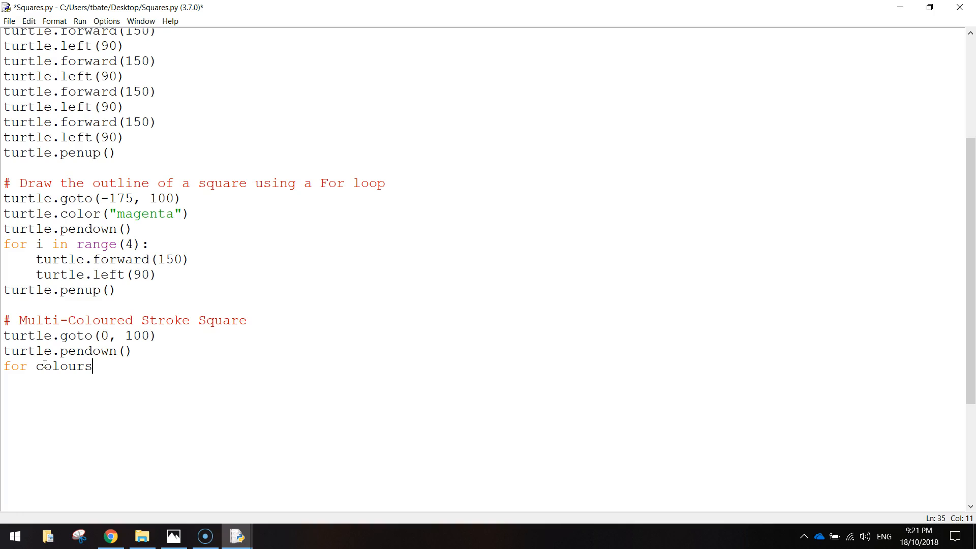
text(in)
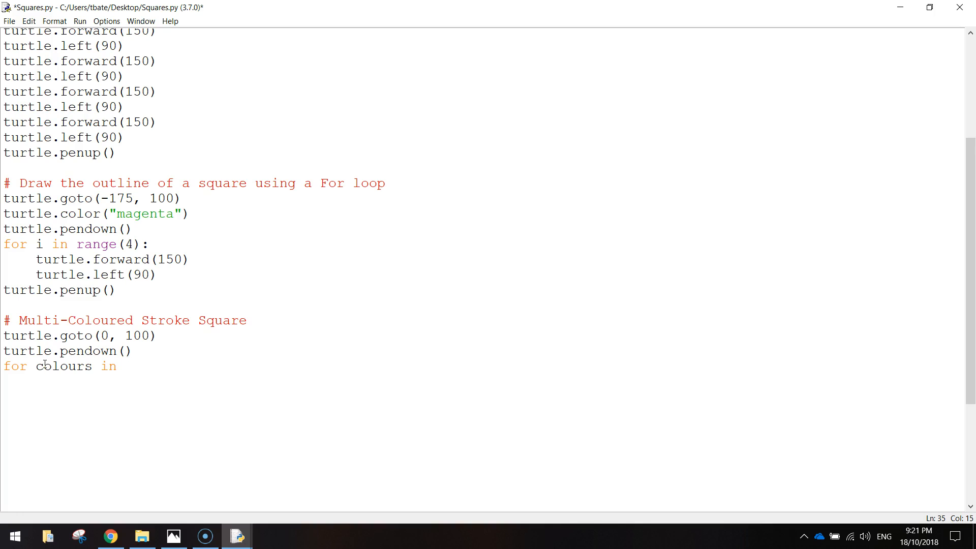
text([)
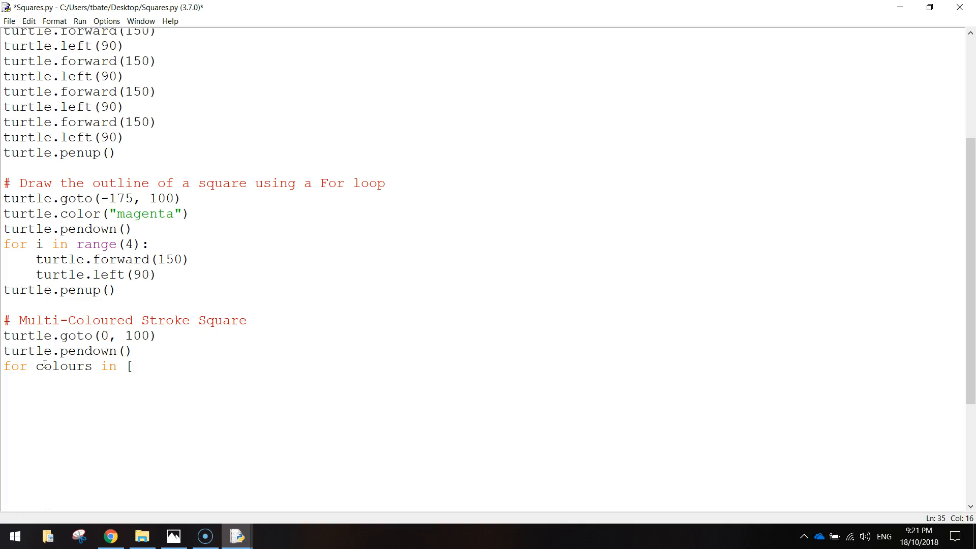
text(")
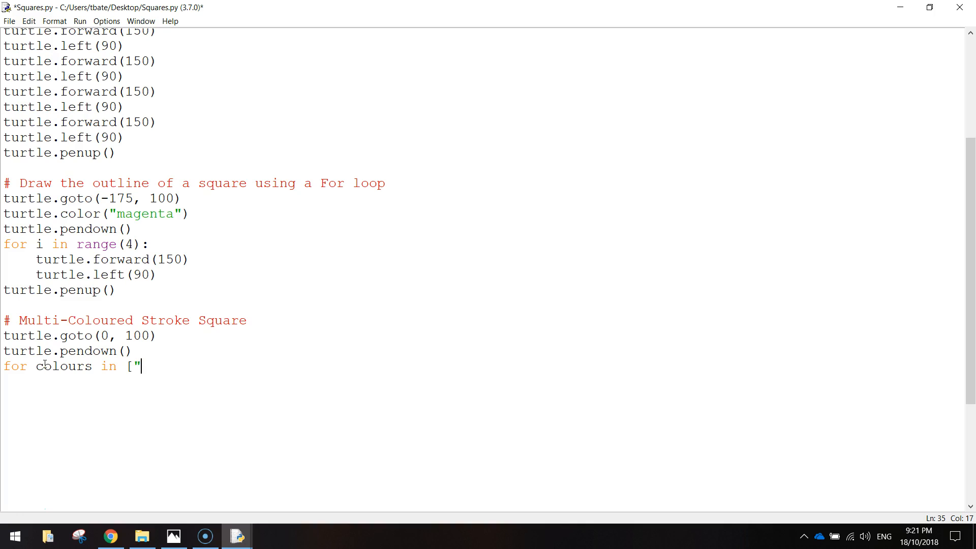
text(yellow)
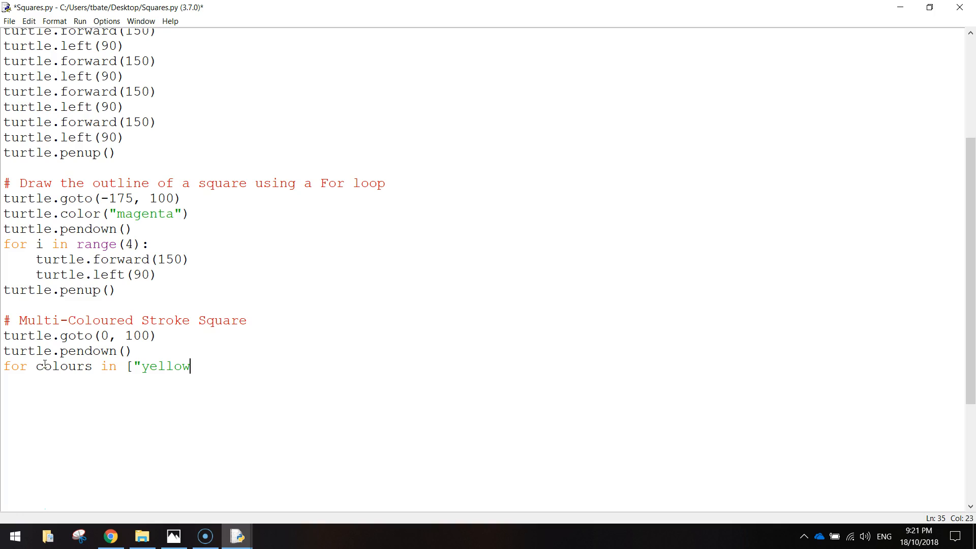
text(")
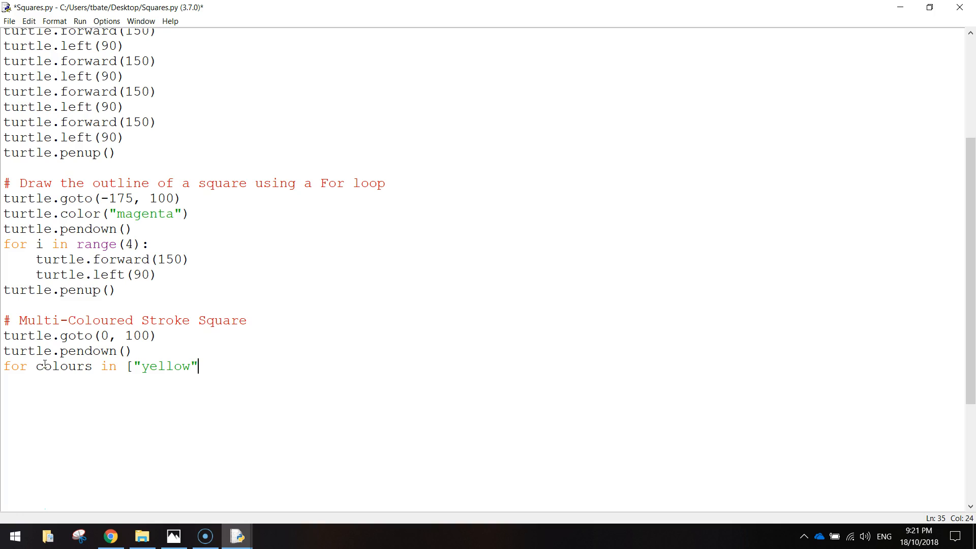
text(, "red",)
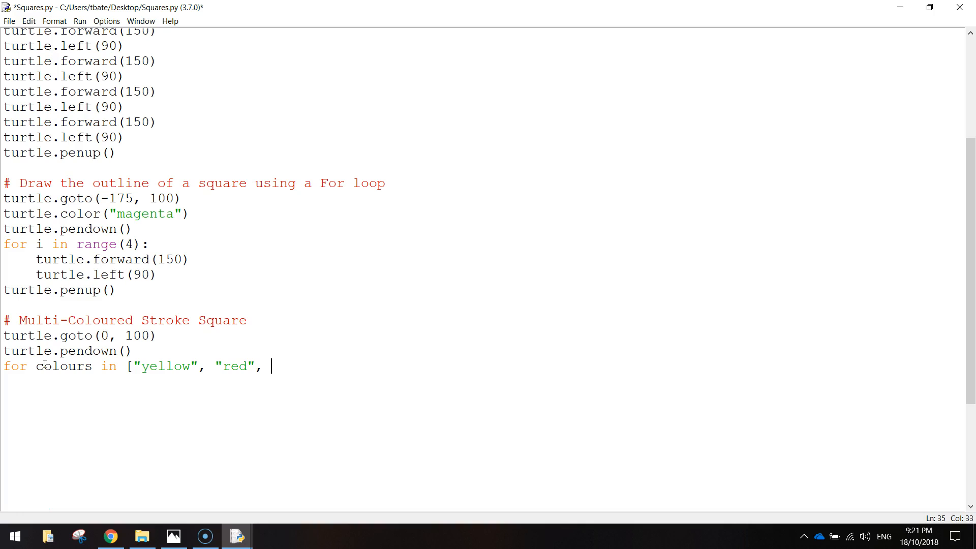
text("purp)
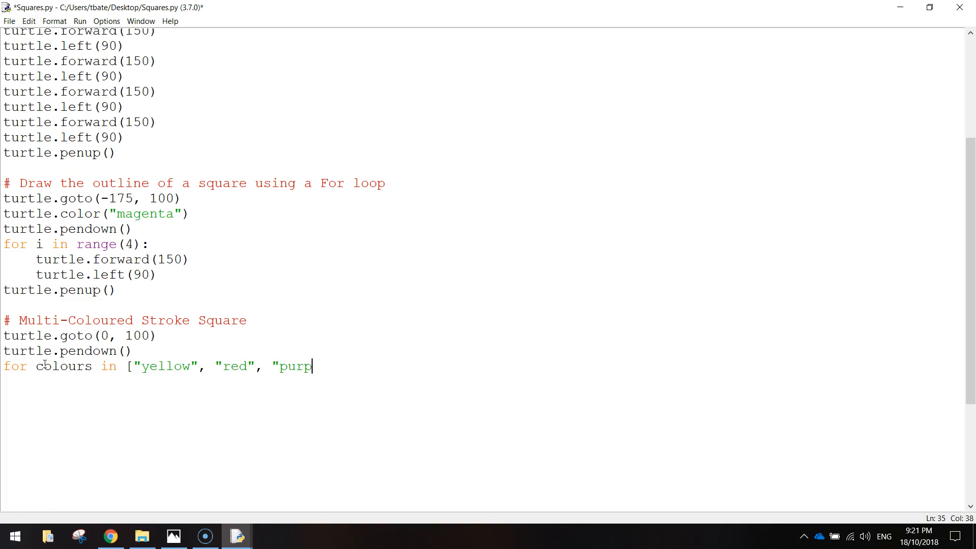
text(le",)
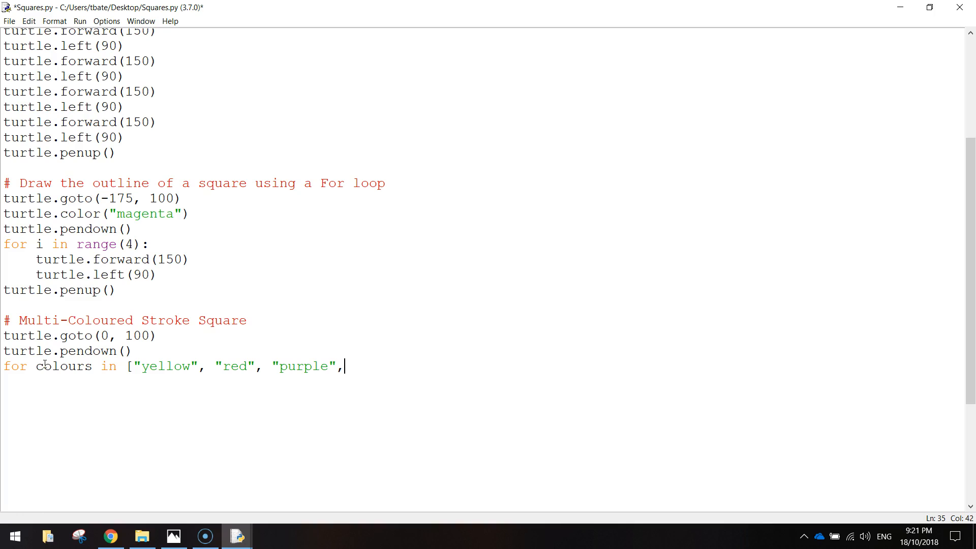
text("b)
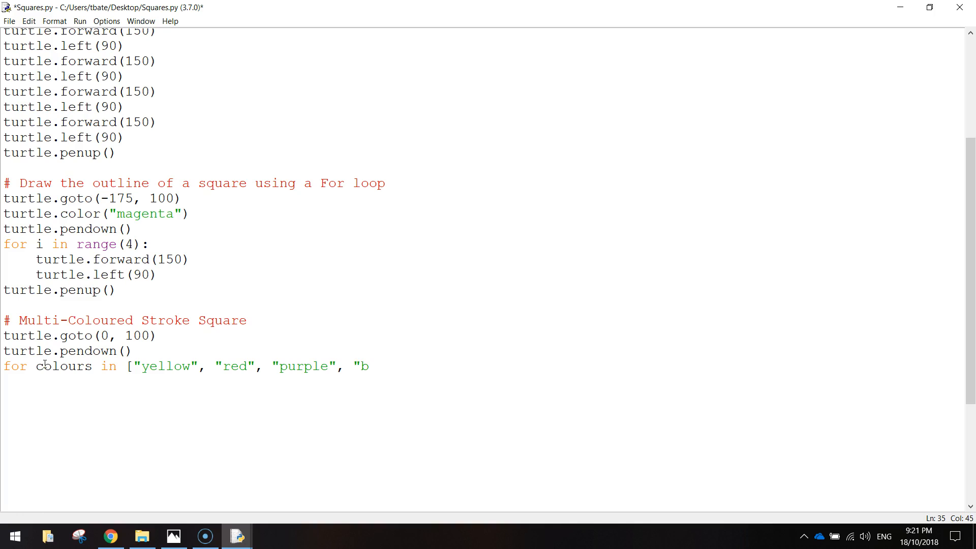
text(lue")
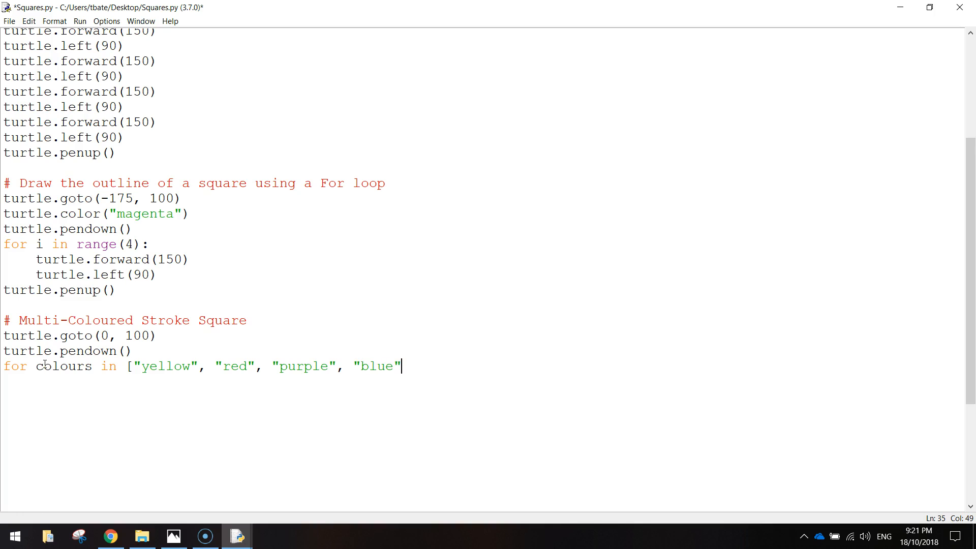
text(])
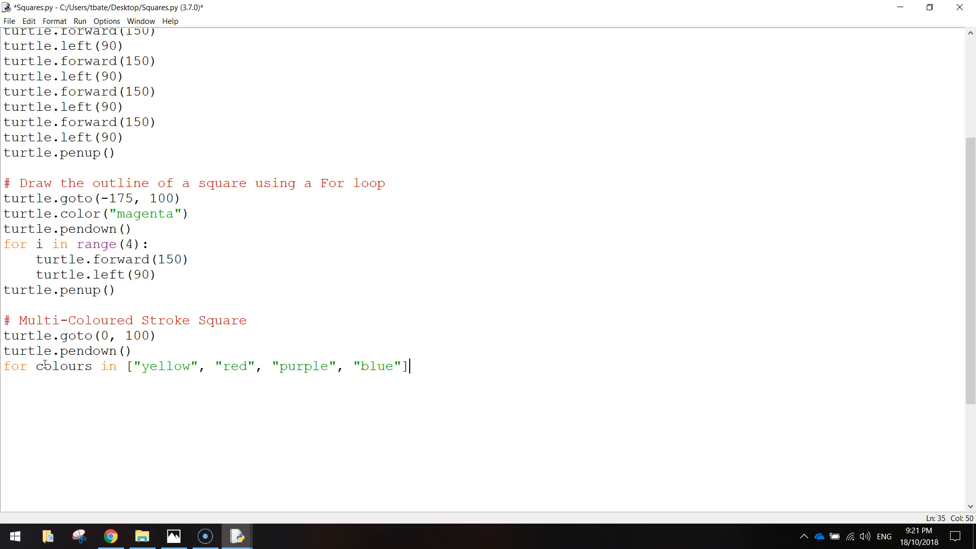
text(:)
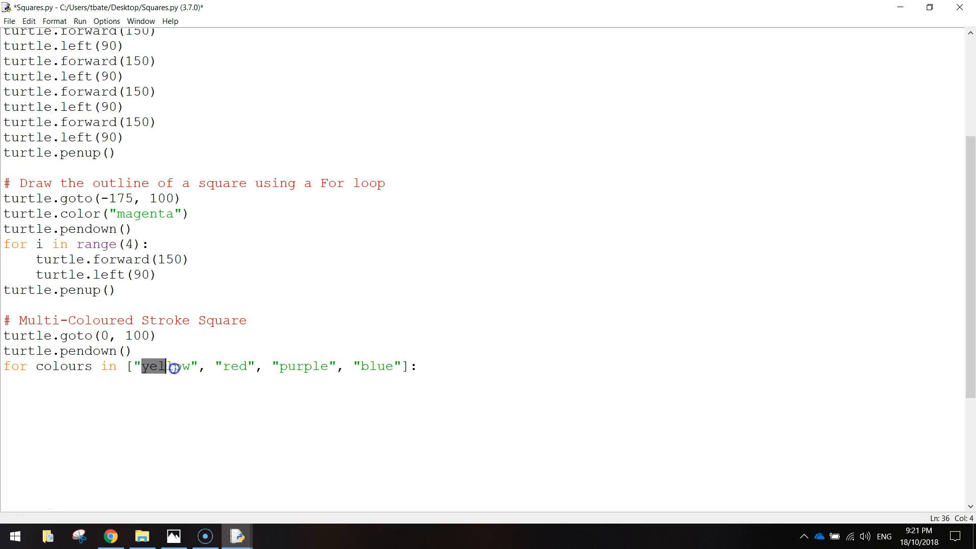
Highlight yellow, red and purple in the colour list to point them out.
click(225, 366)
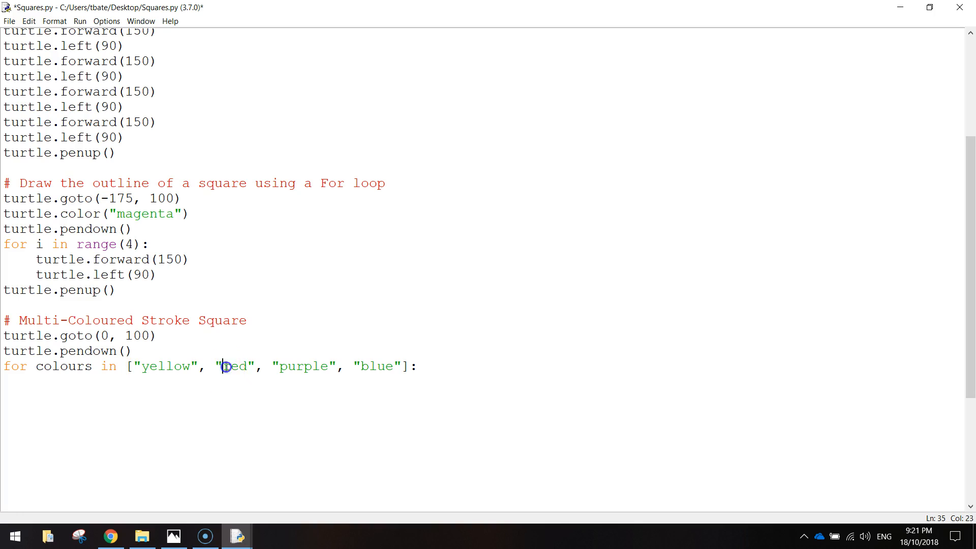
double_click(303, 366)
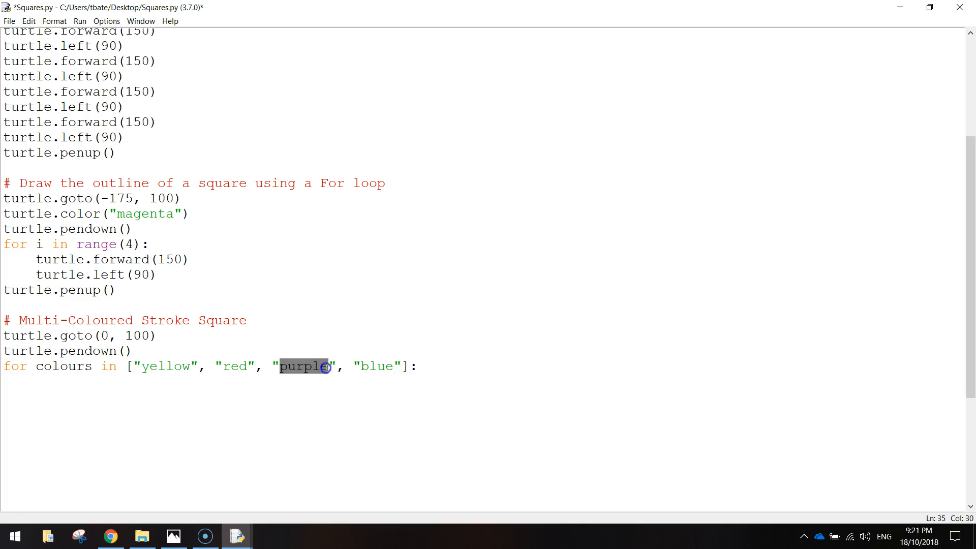
double_click(375, 366)
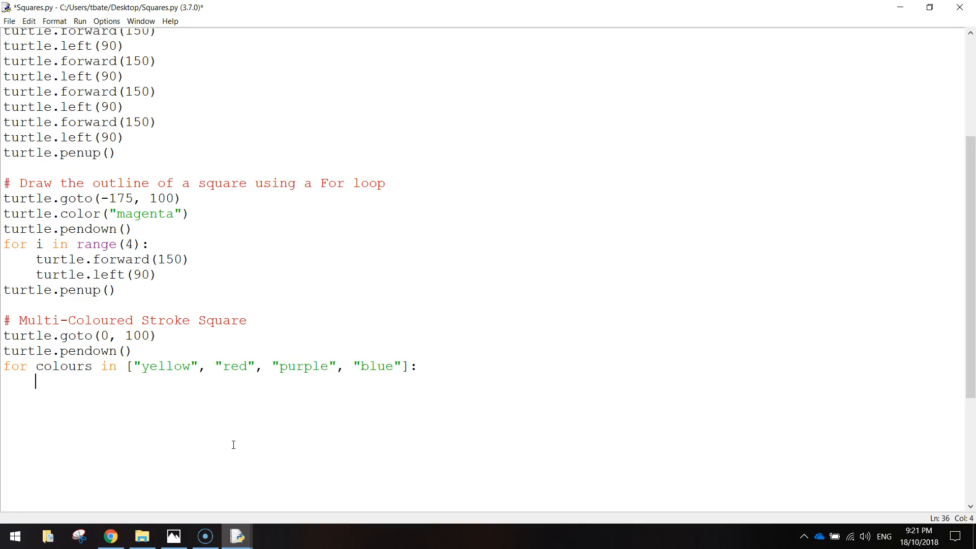
Fill the loop body with turtle.color(colours), turtle.forward(150) and turtle.left(90).
text(turtle)
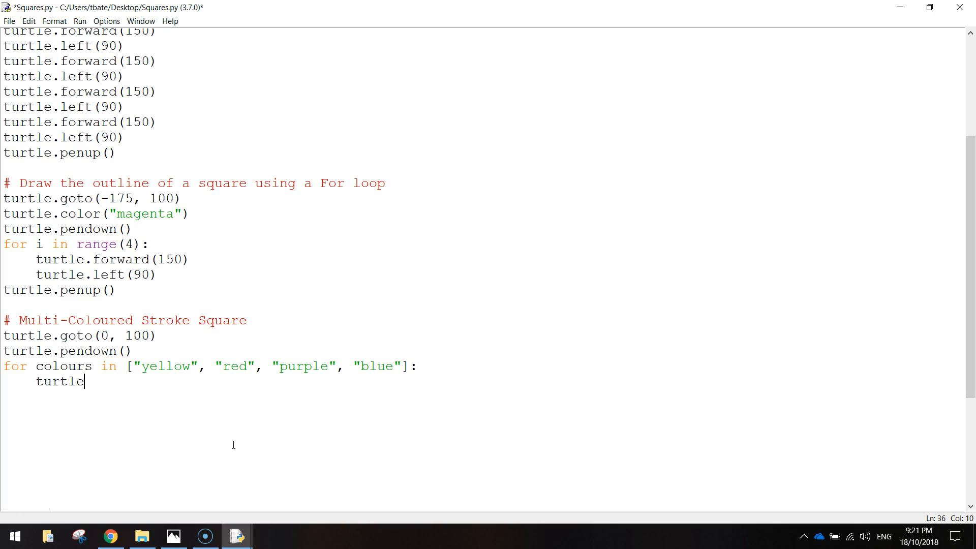
text(.color)
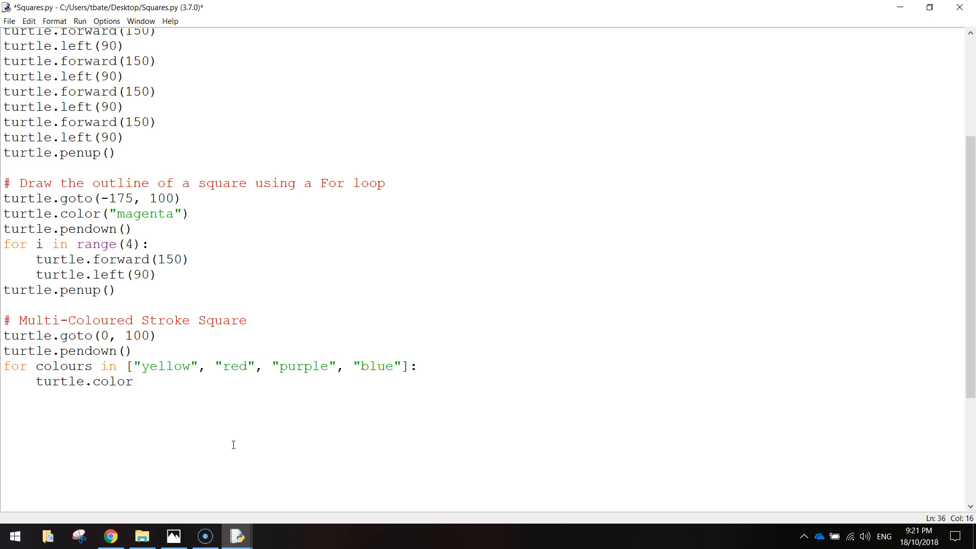
text((colours)
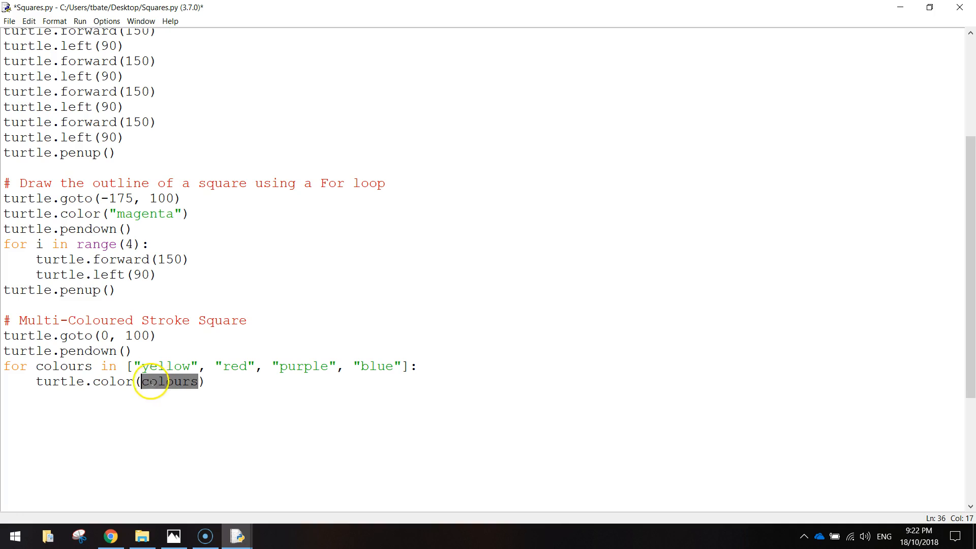
double_click(63, 366)
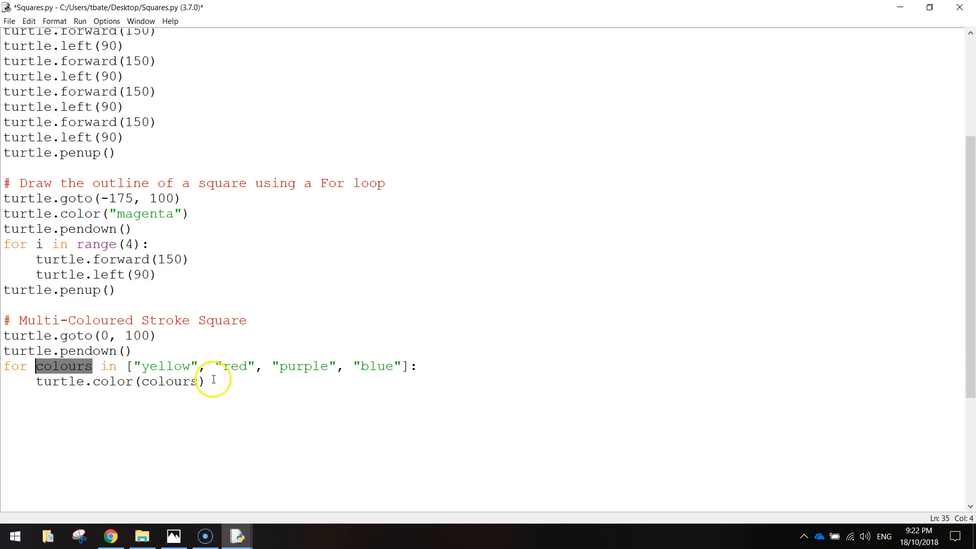
click(207, 381)
text(turt)
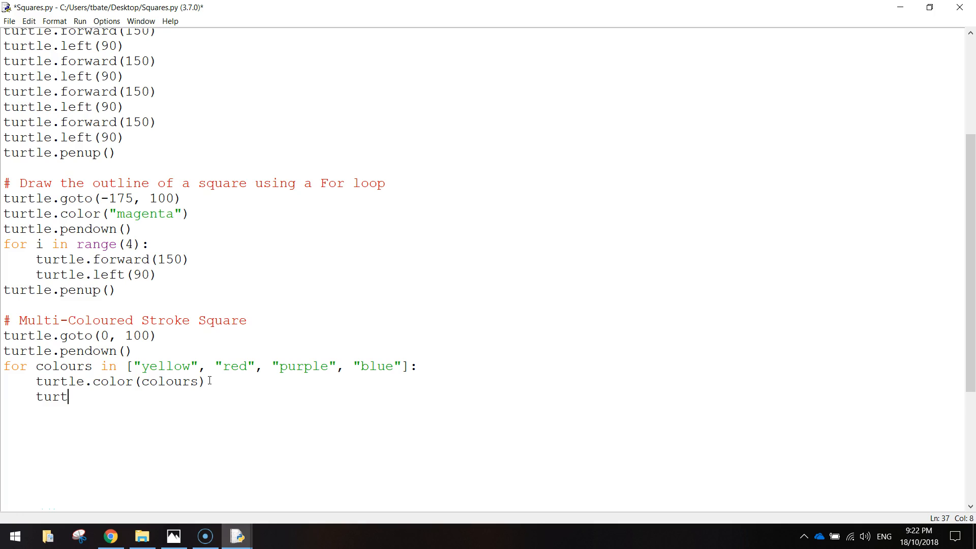
text(le.forward)
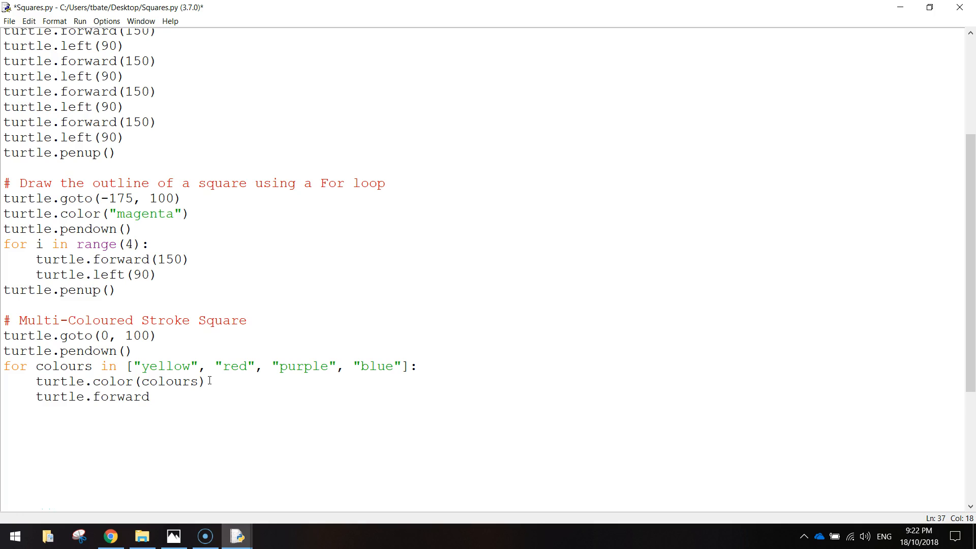
click(150, 396)
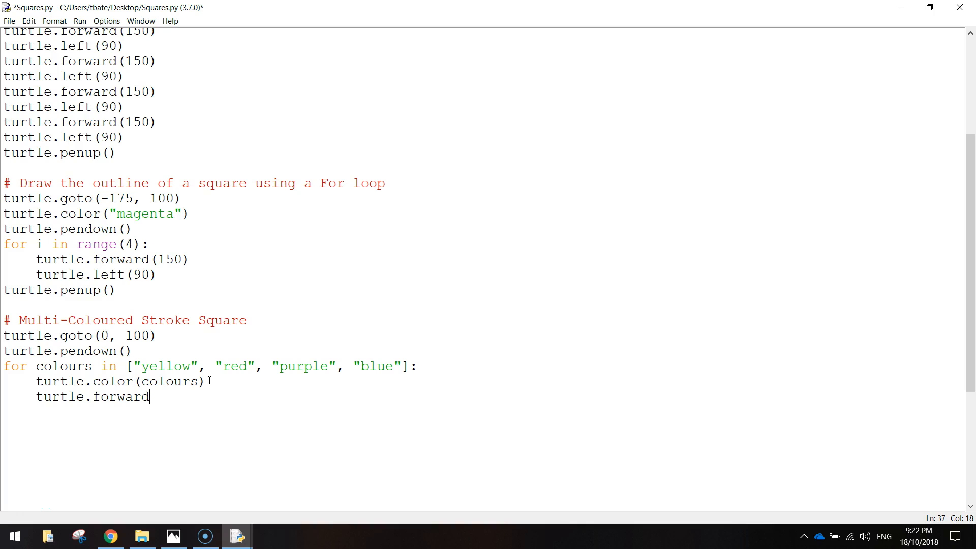
text((150)
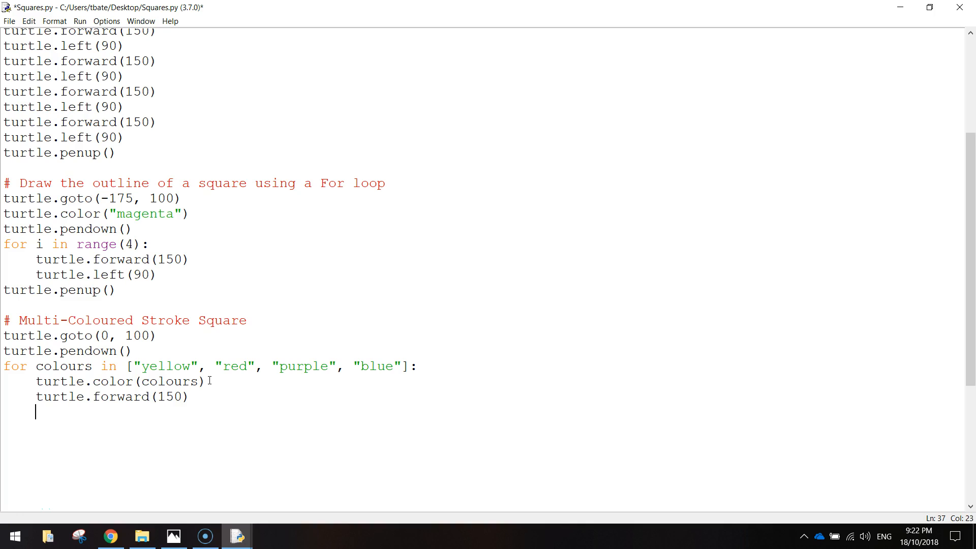
text(turtle.le)
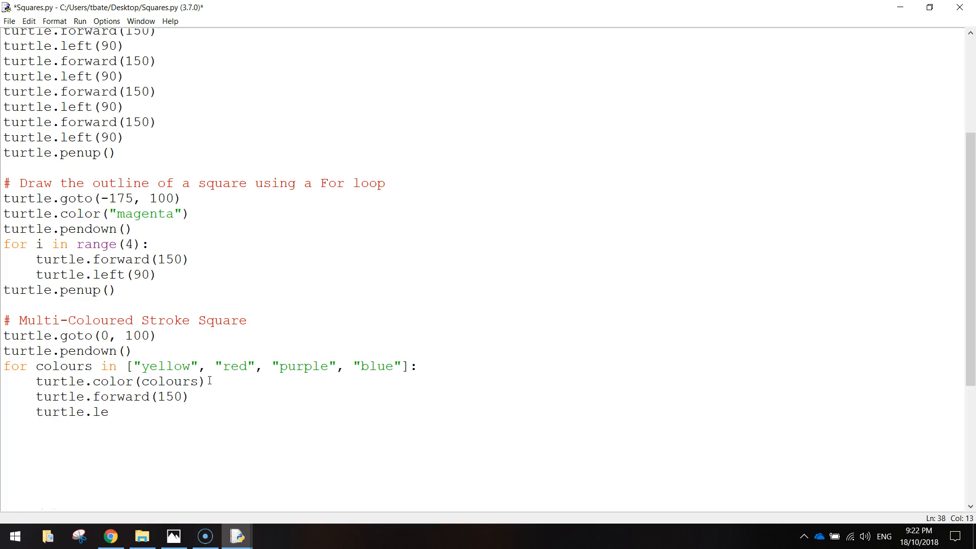
text(ft(90))
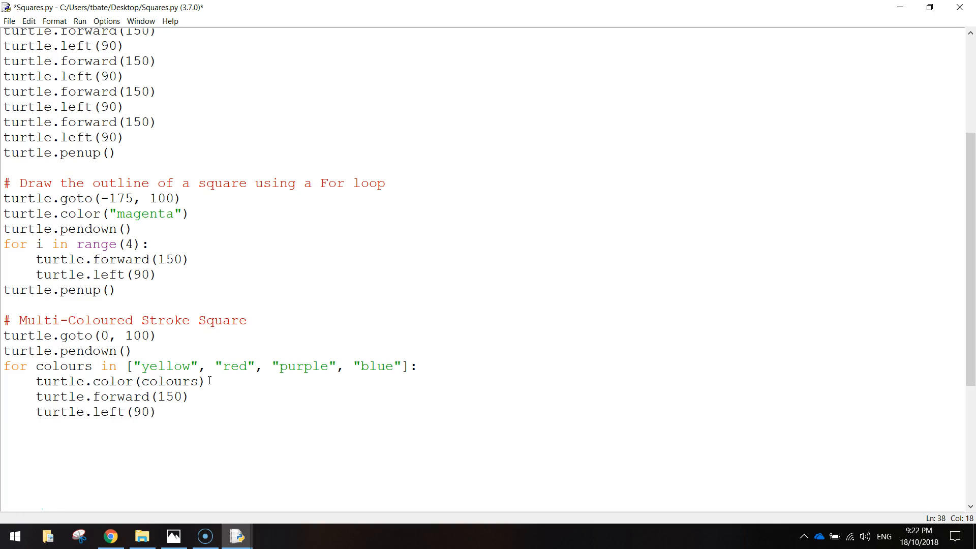
After the loop, add an unindented turtle.penup() line.
key(Return)
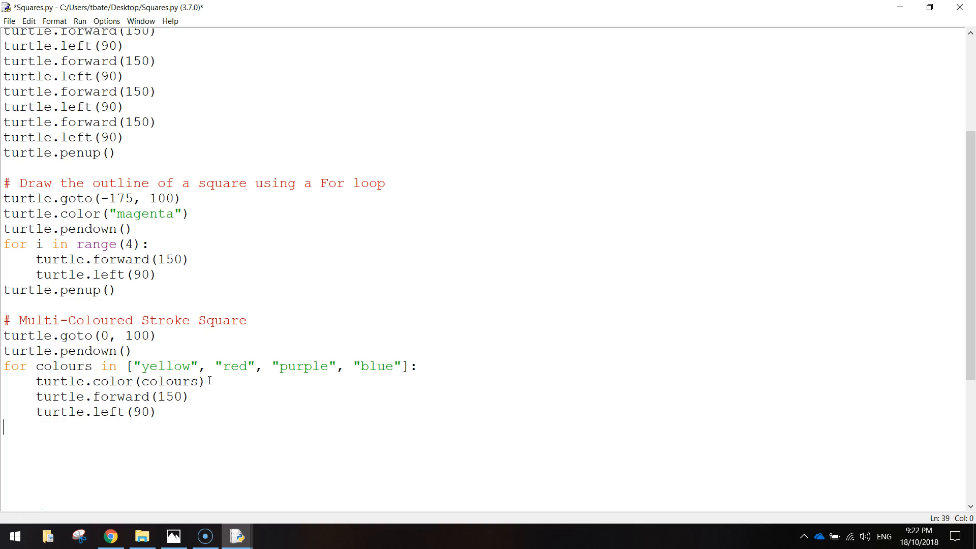
text(turtle.pen)
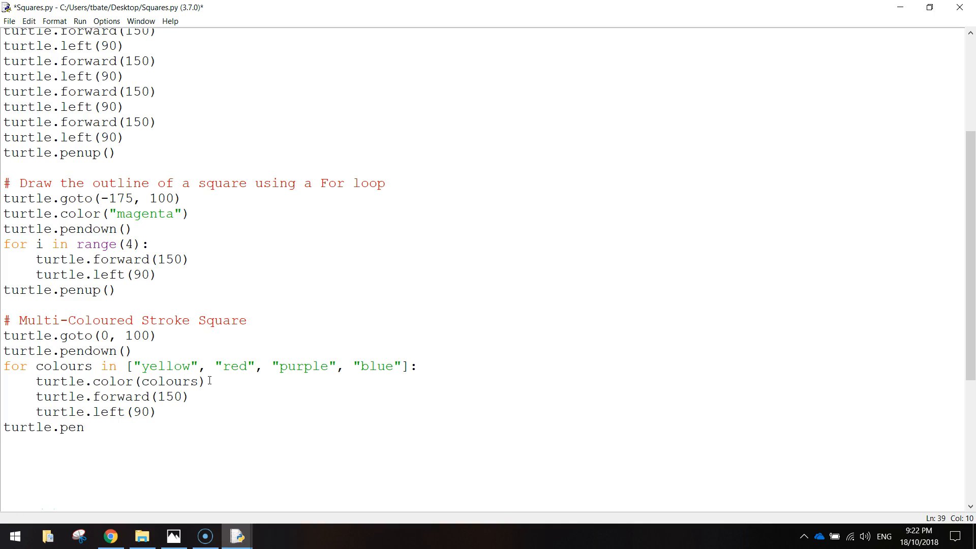
text(up())
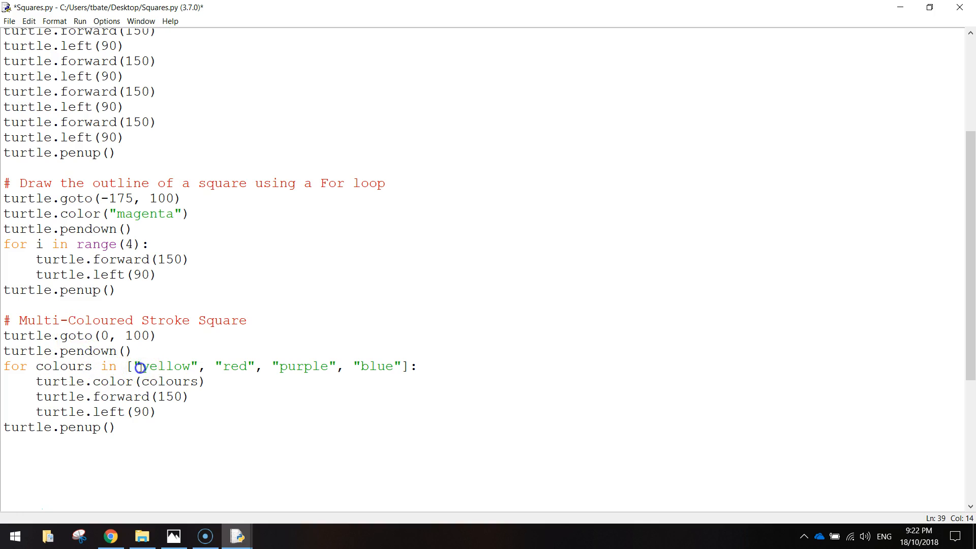
Highlight the colour list, loop variable and left turn to review the loop, then clear the selection.
double_click(167, 366)
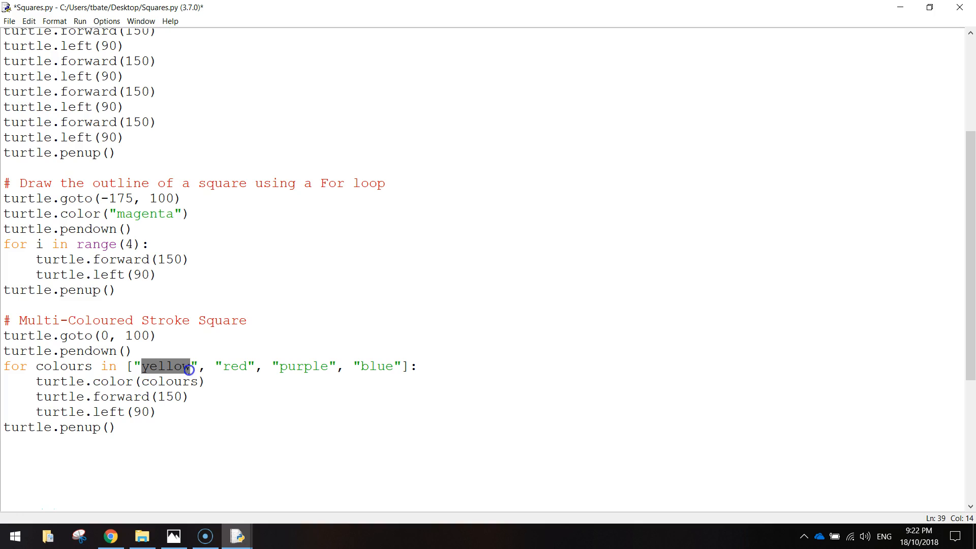
double_click(122, 397)
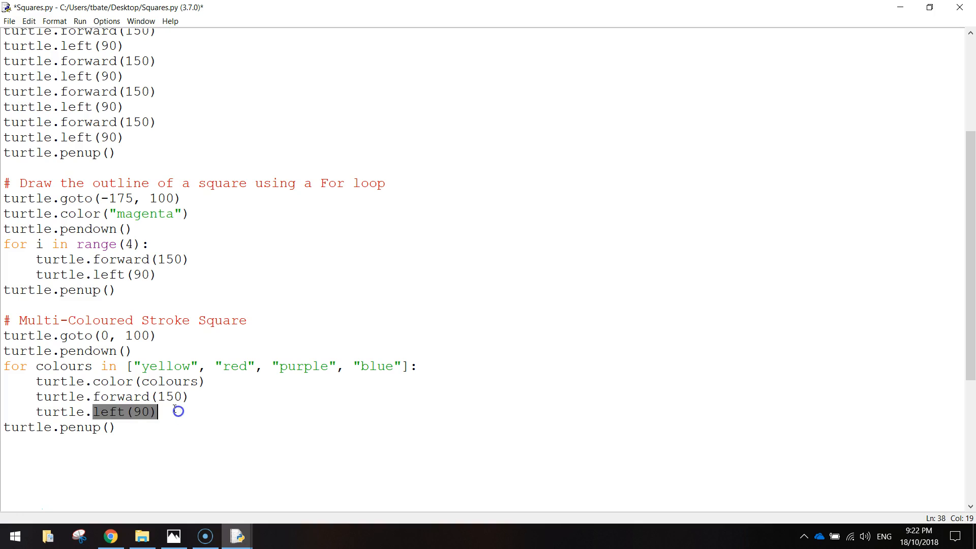
double_click(64, 366)
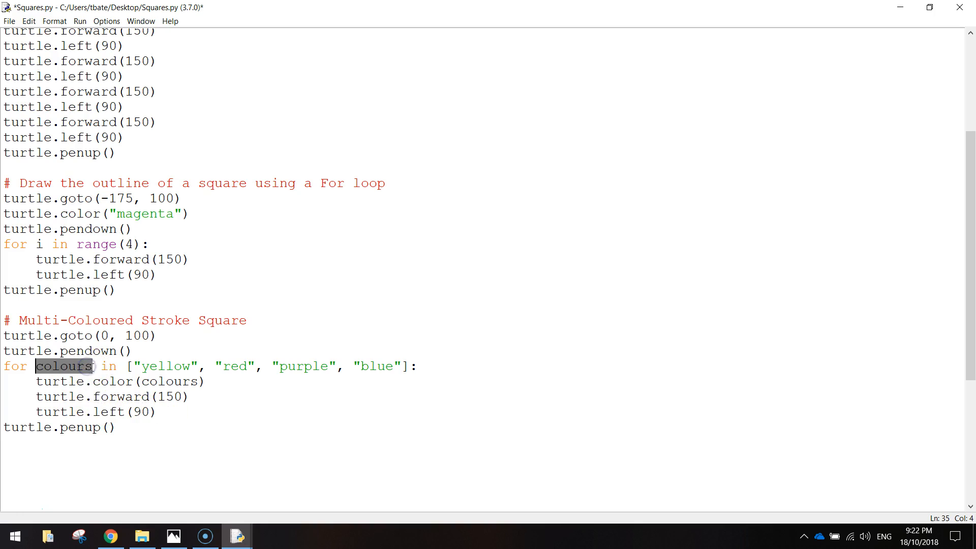
double_click(234, 366)
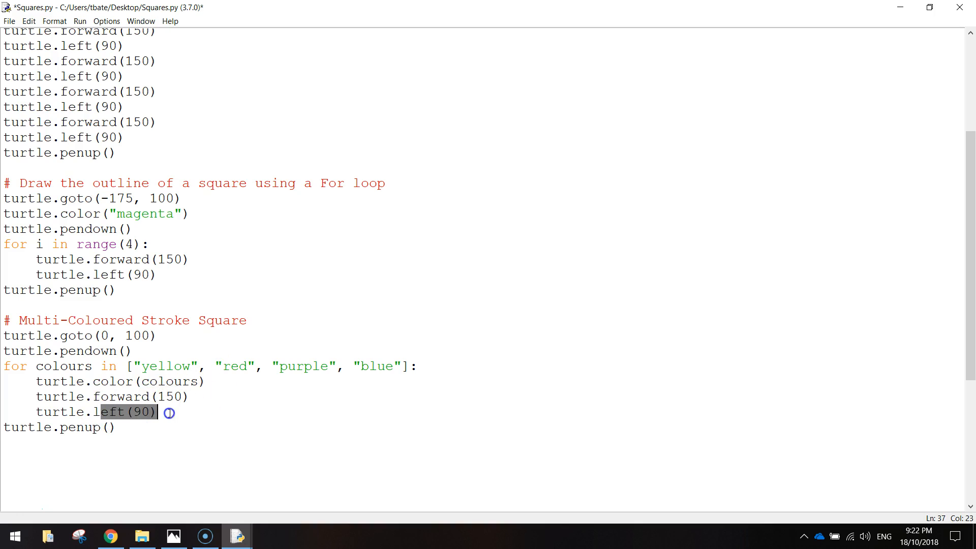
click(297, 366)
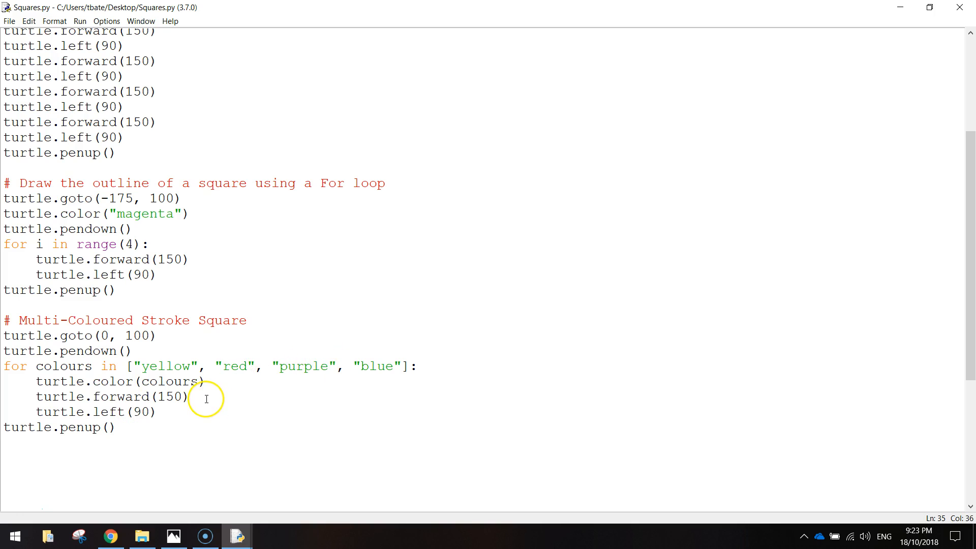
Run the script to see the multicoloured square beside the others, then close the drawing.
key(F5)
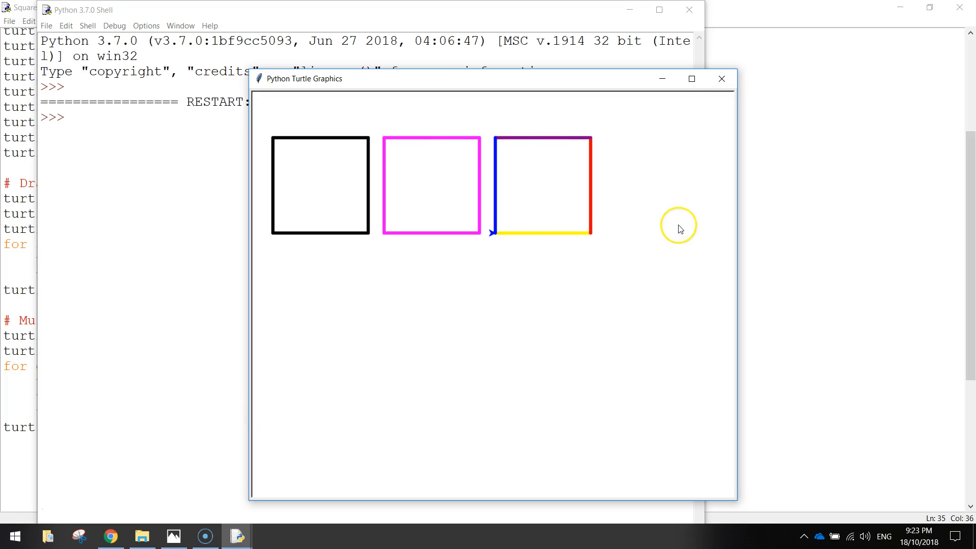
click(236, 535)
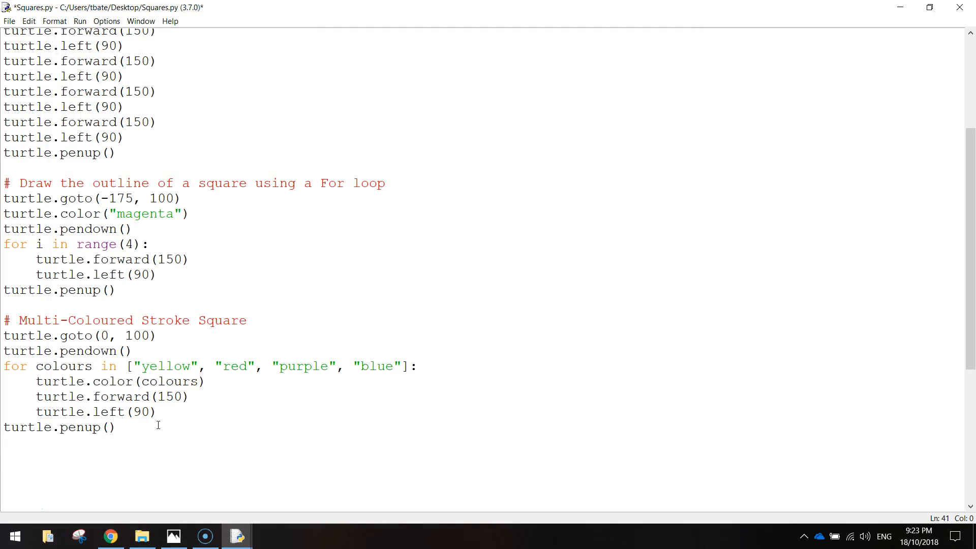
Add a '# Filled square with stroke' comment followed by turtle.goto(175, 100).
text(#)
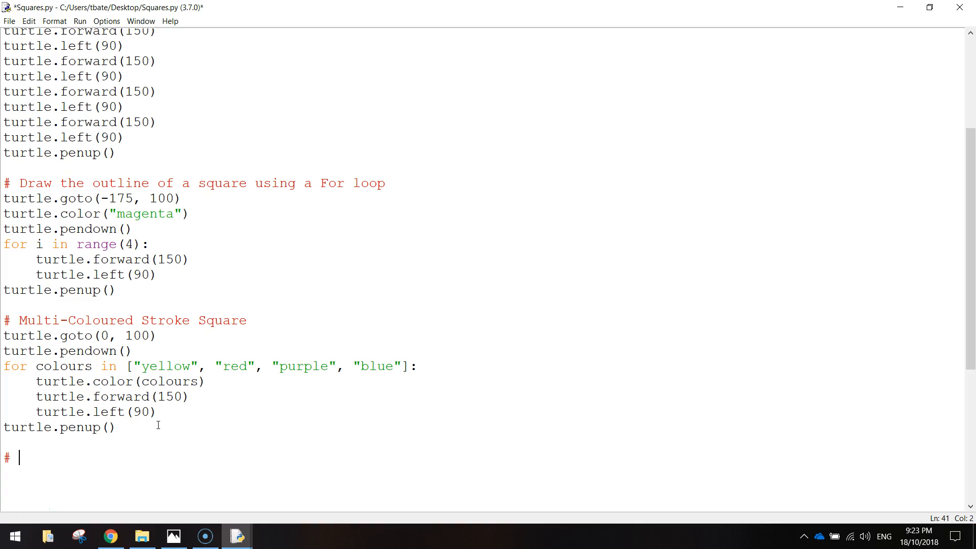
text(S)
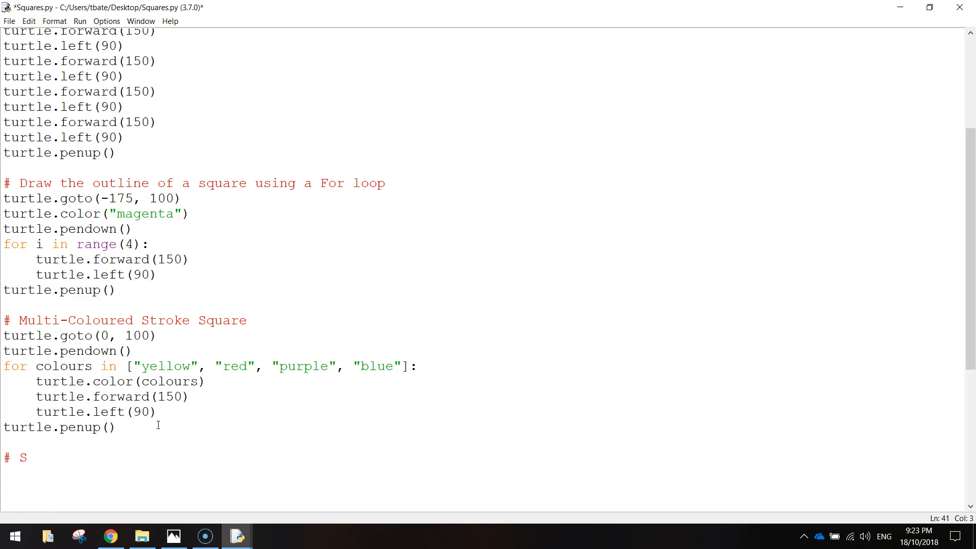
text(illed)
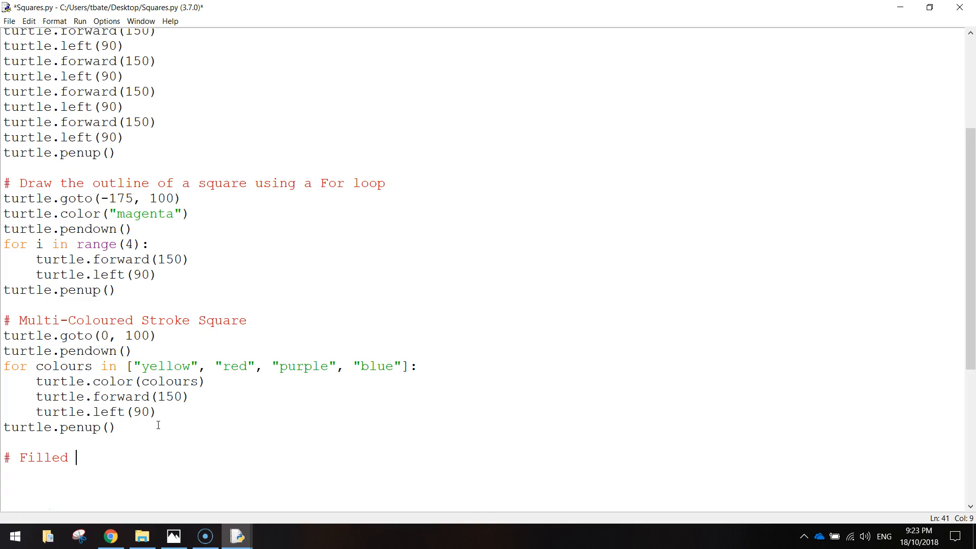
text(square with)
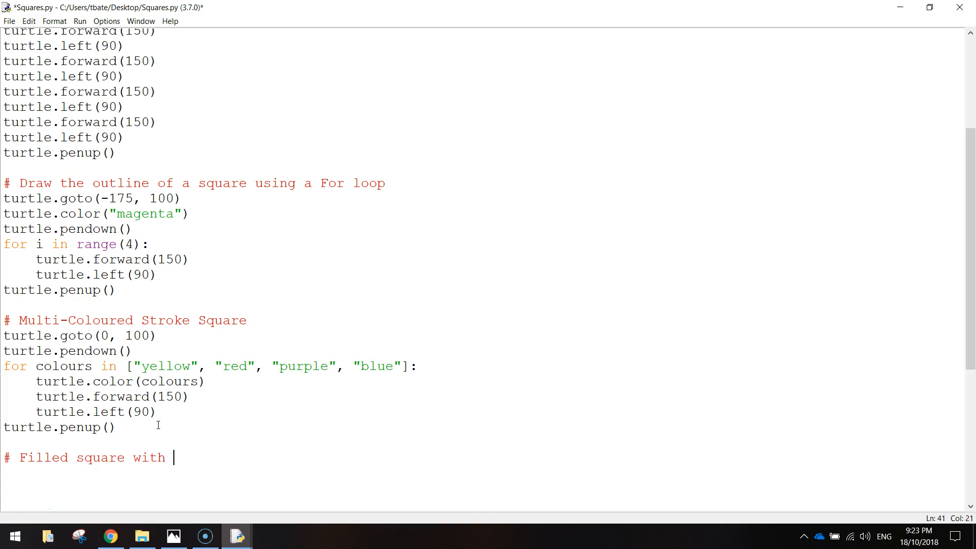
text(stroke)
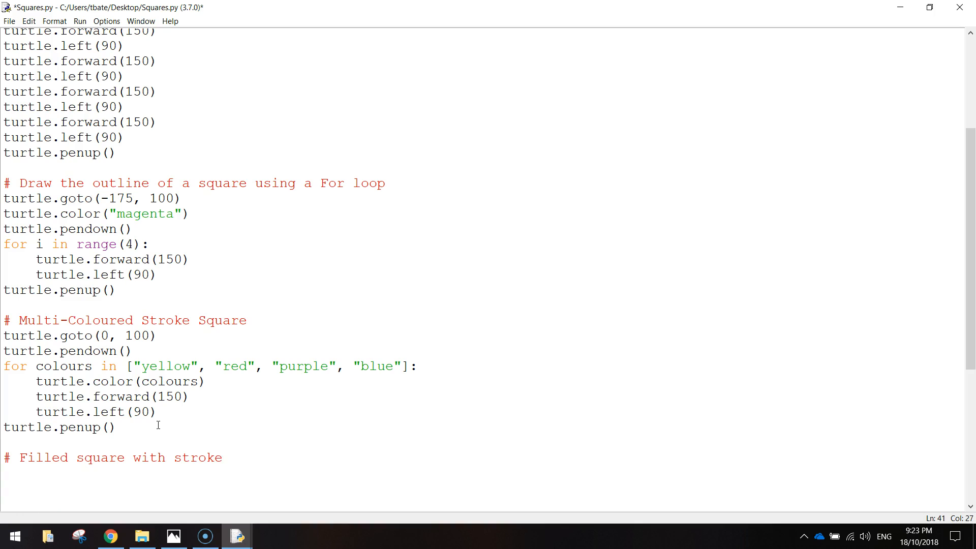
key(Return)
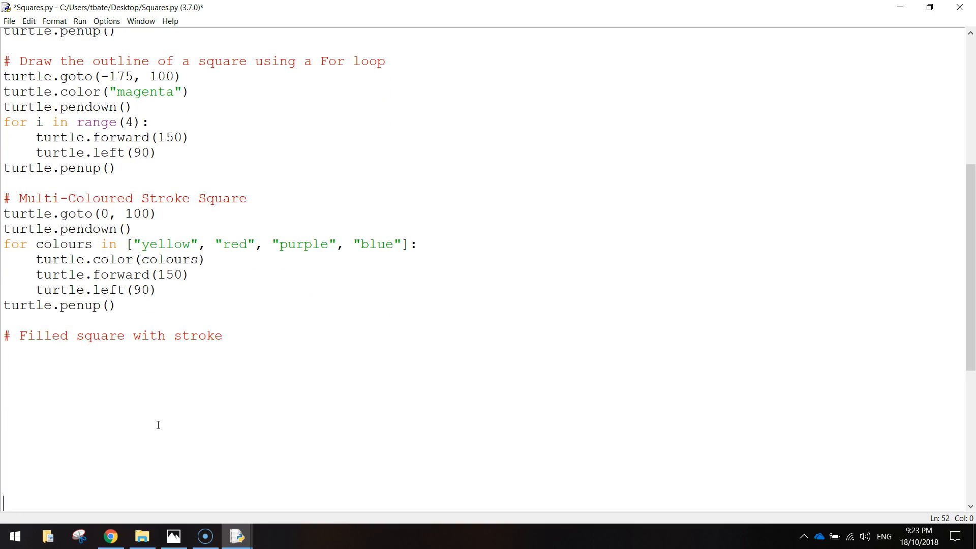
click(109, 372)
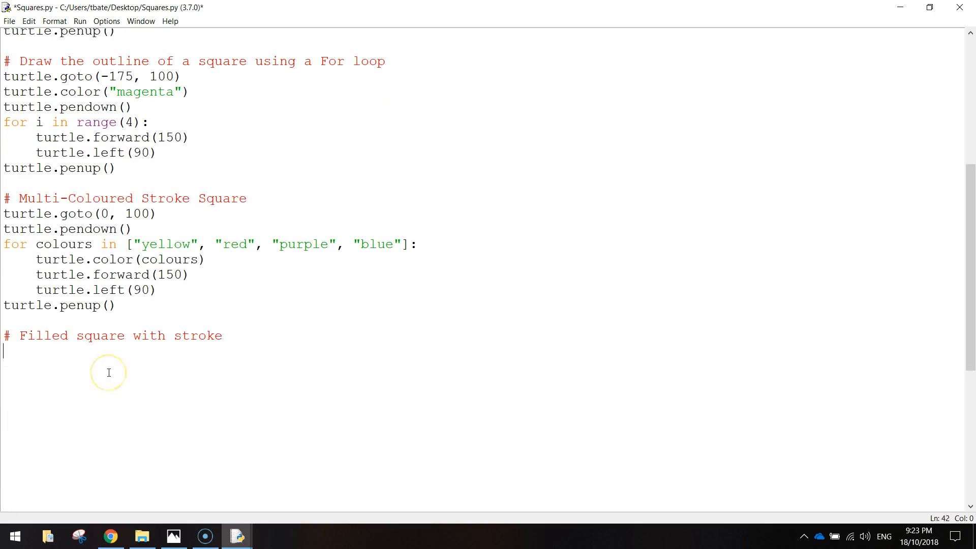
text(turtle.)
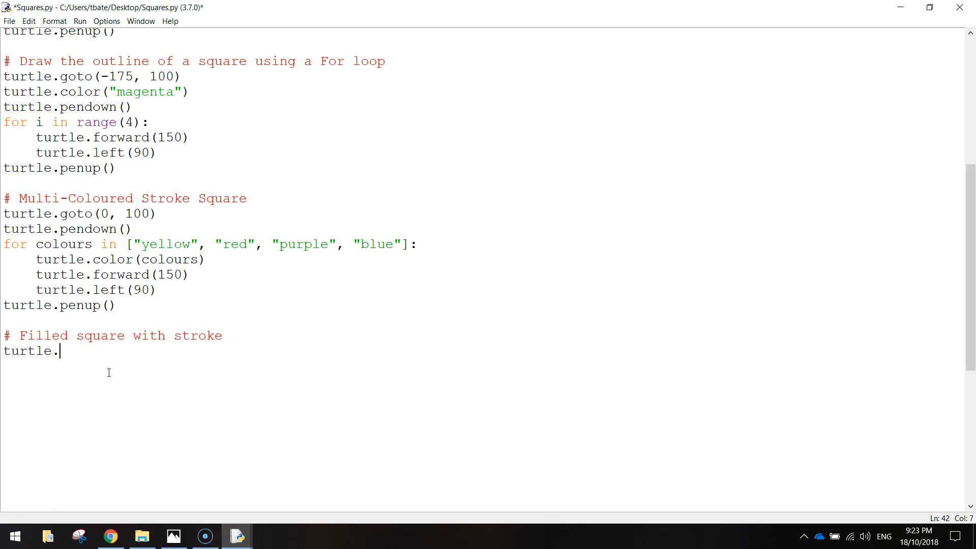
text(goto(1)
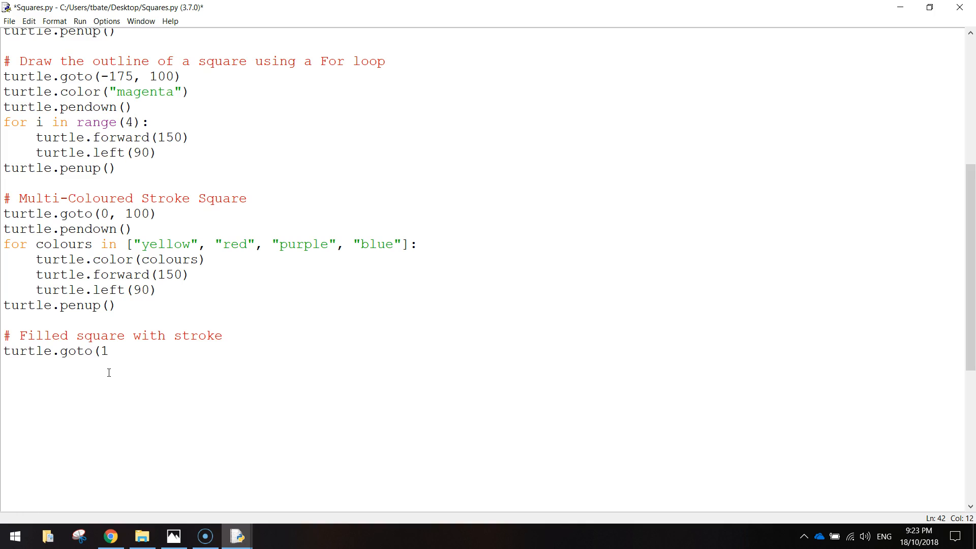
text(75, 10)
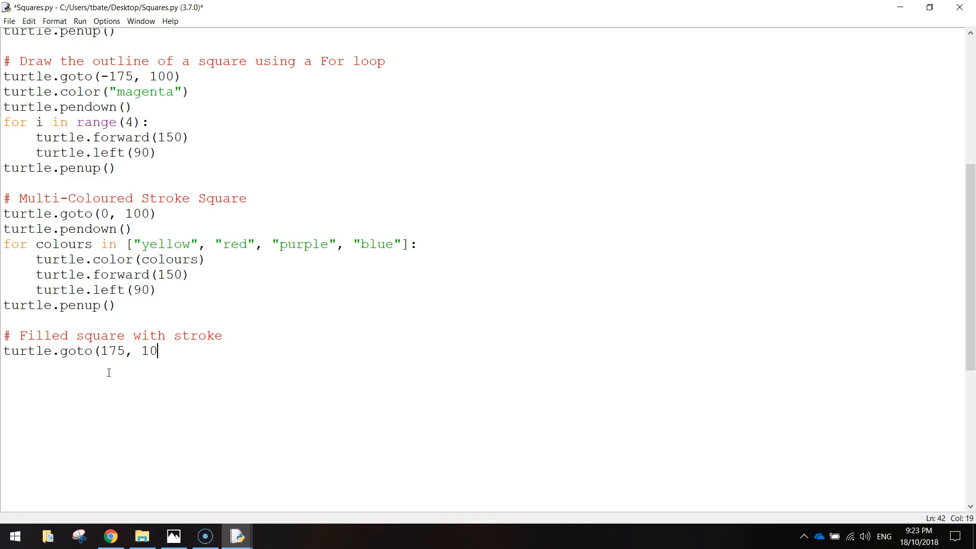
text(0))
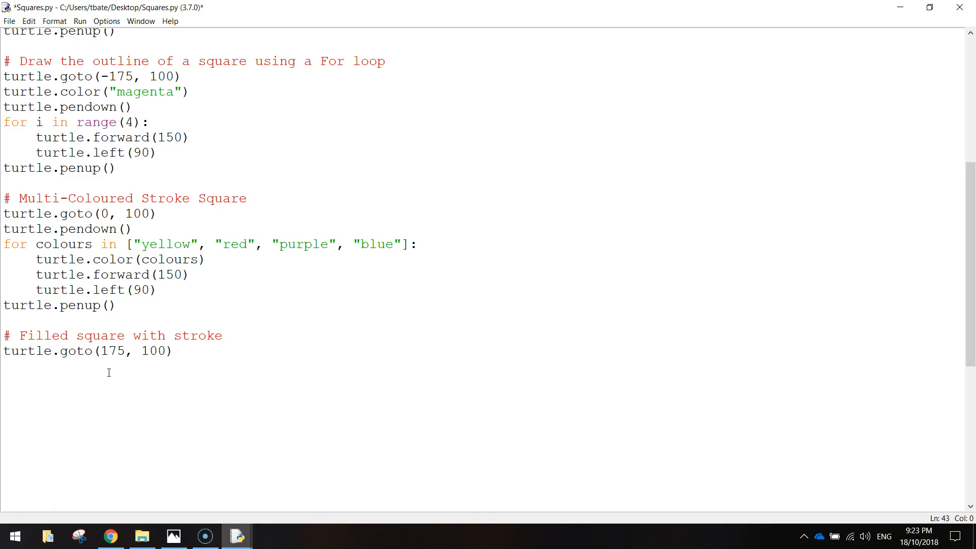
Set turtle.color("orange", "yellow"), then turtle.pendown() and turtle.begin_fill().
text(turtle.)
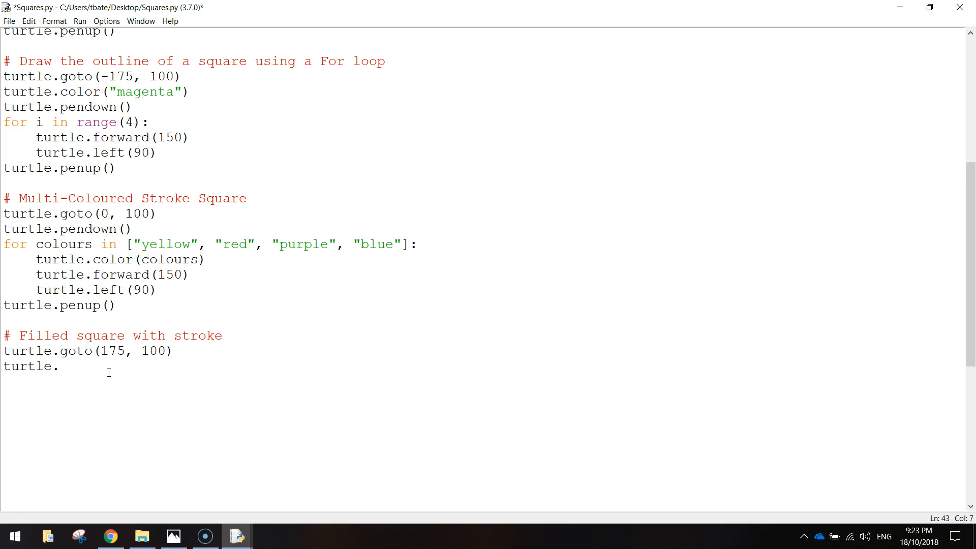
text(color()
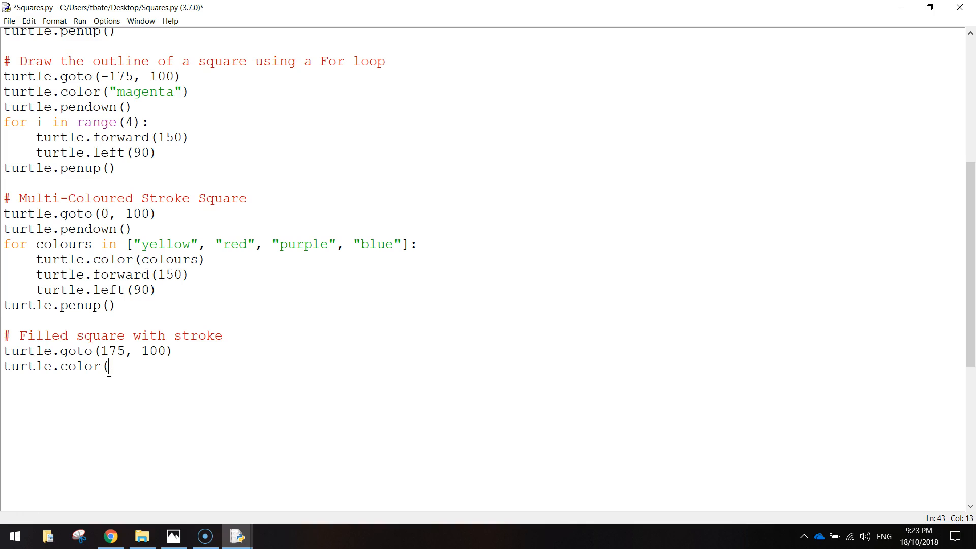
text("orange", ")
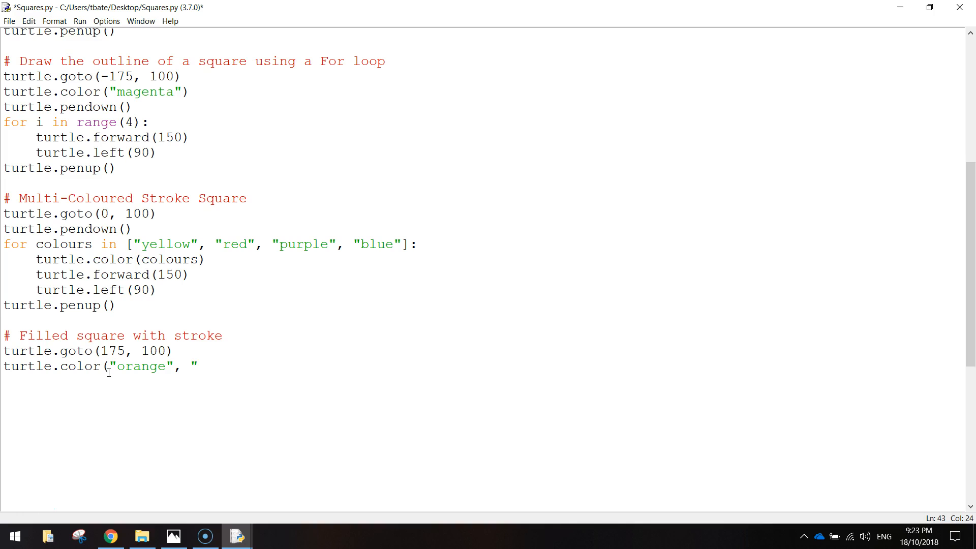
text(yellow"))
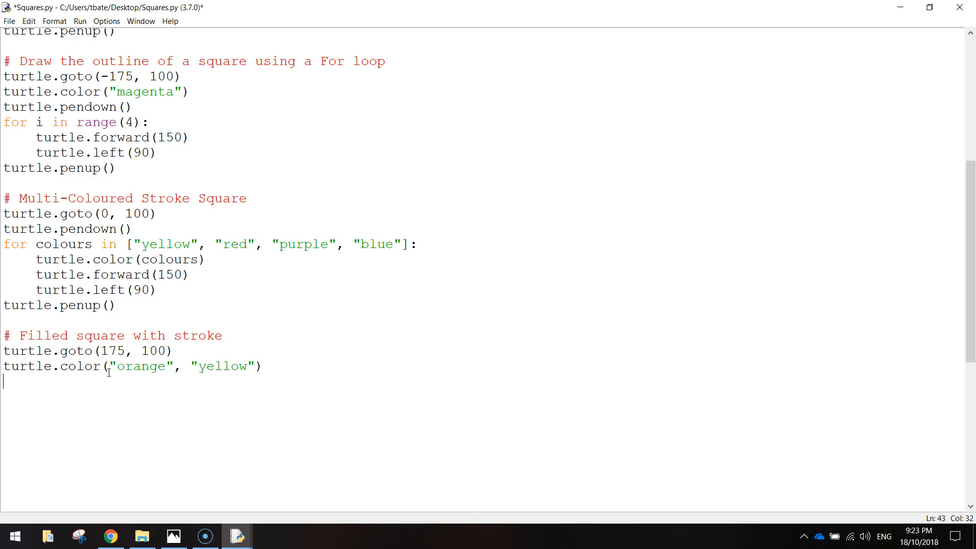
text(turtle.pen)
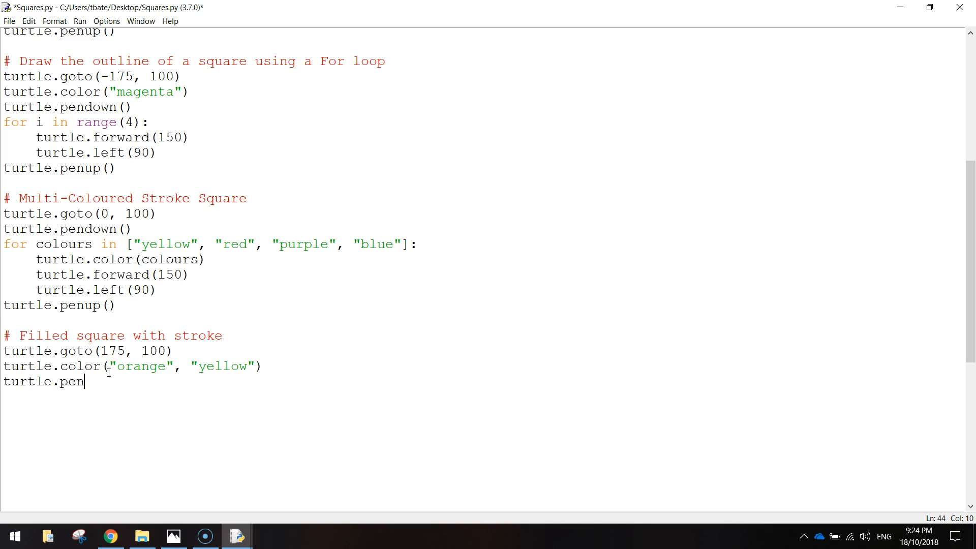
text(down())
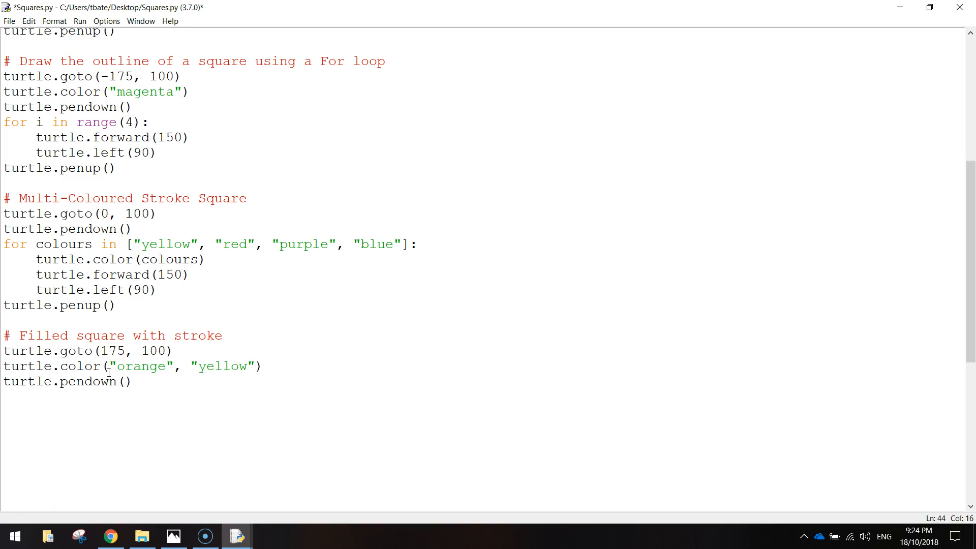
text(tur)
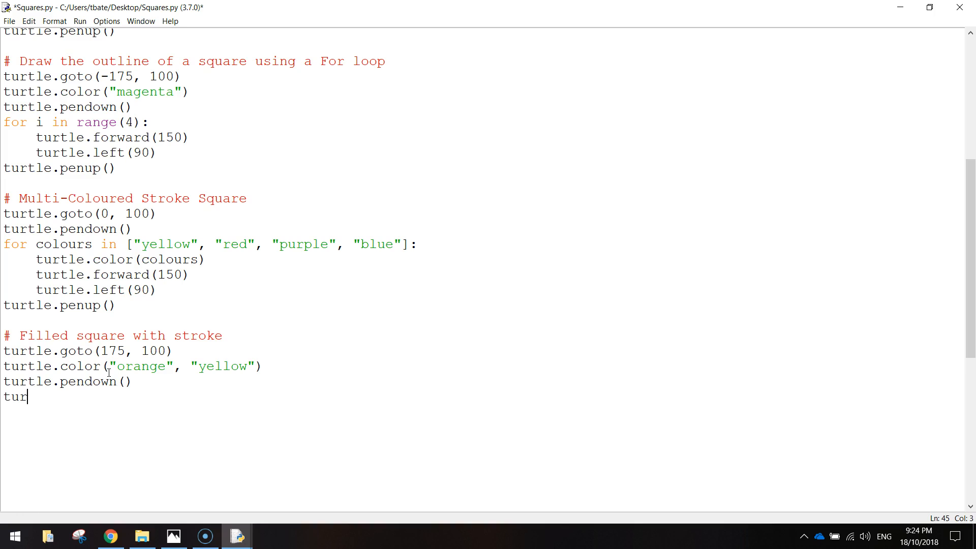
text(tle.f)
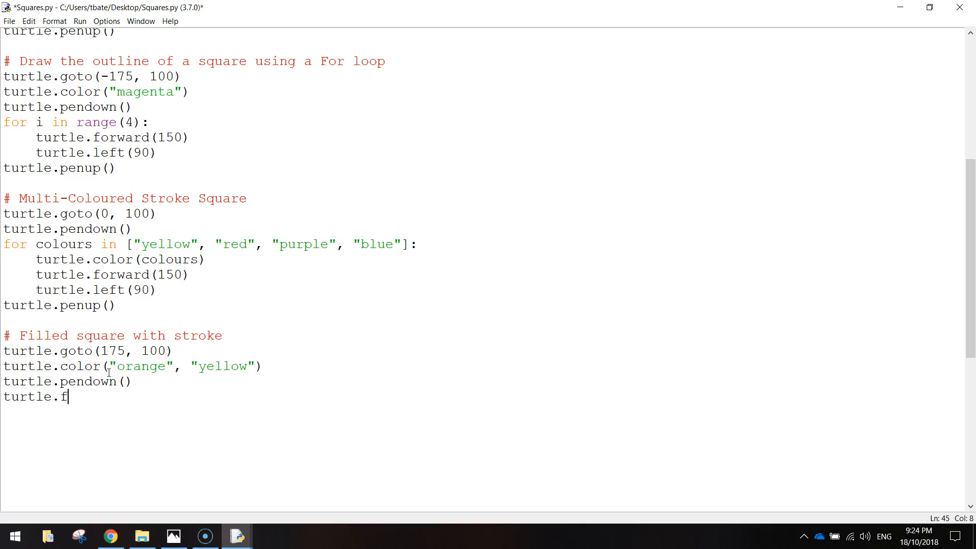
text(egin_)
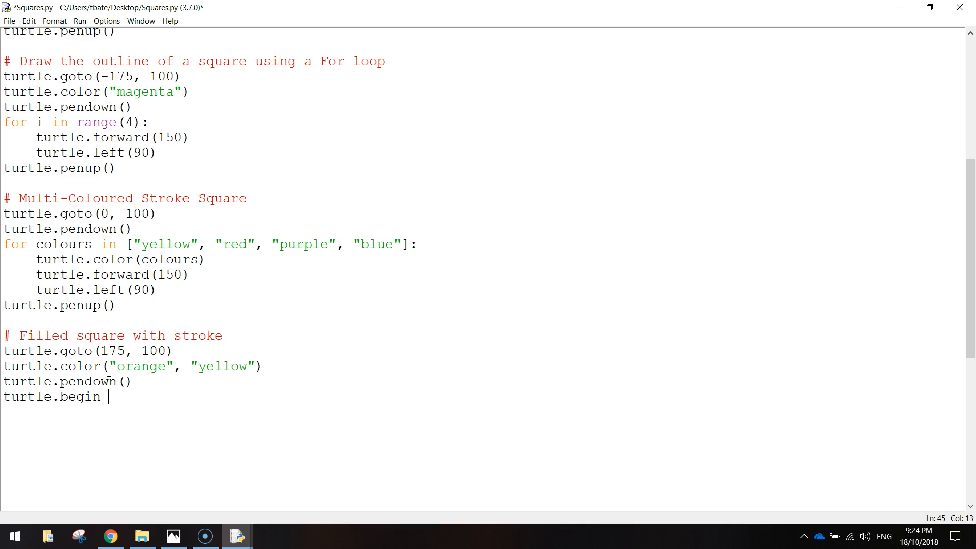
text(fill)
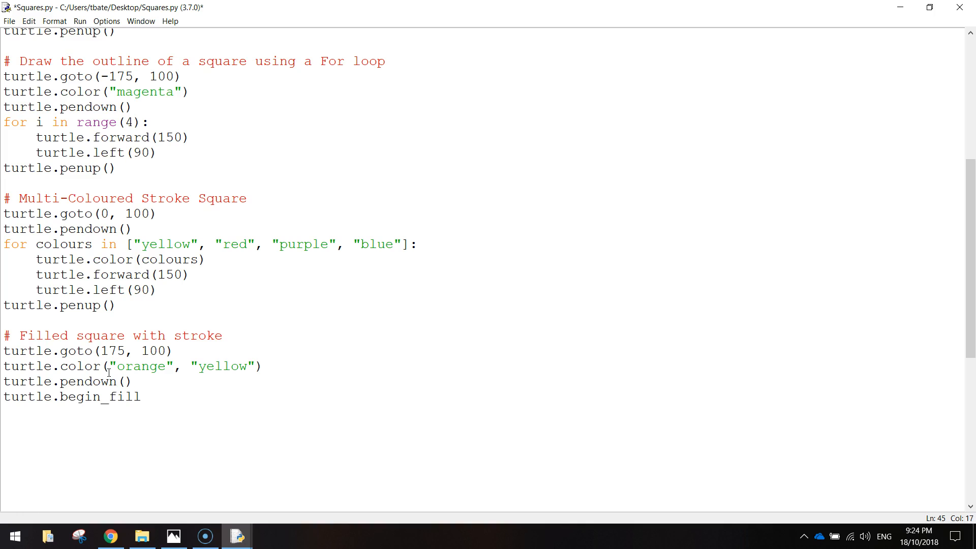
text(())
text(for)
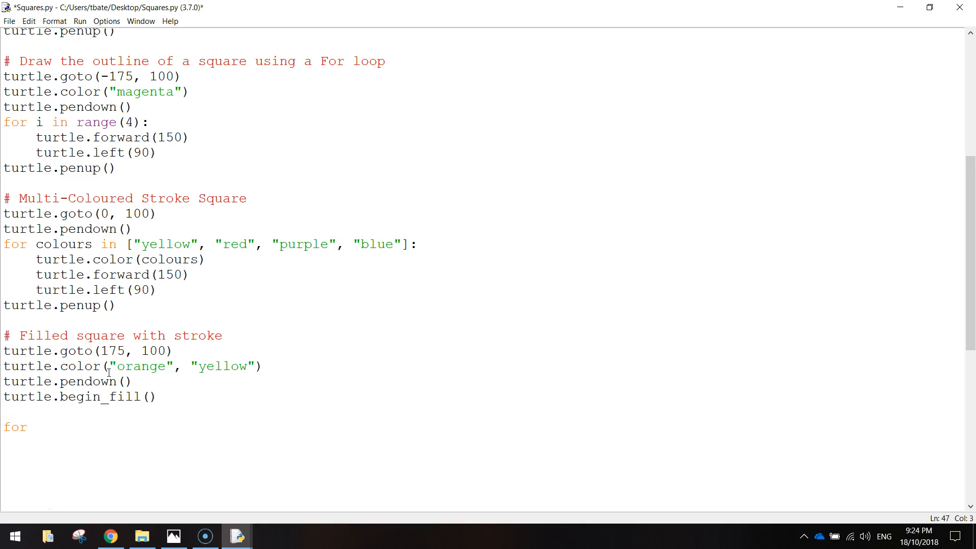
Write for i in range(4): with turtle.forward(150) and turtle.left(90) in its body.
text(i in range)
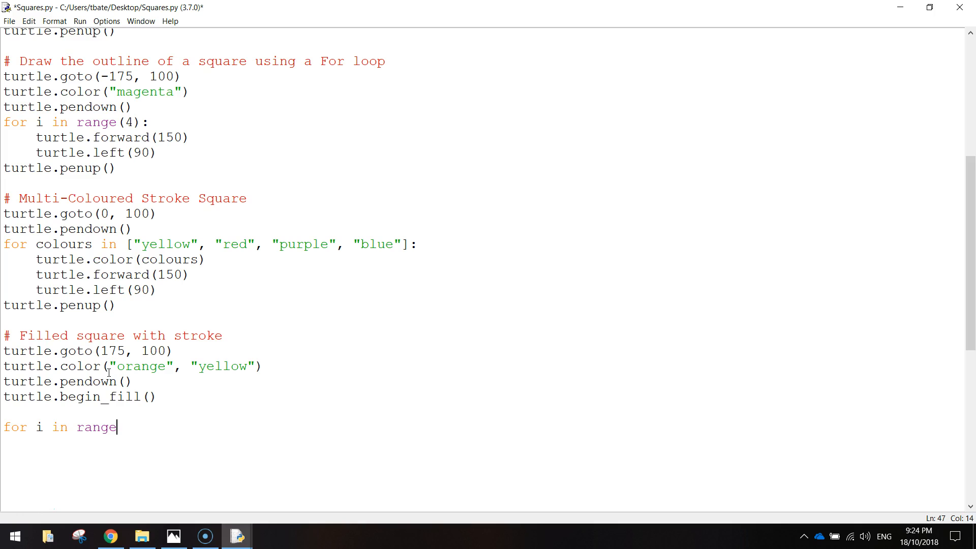
text((4))
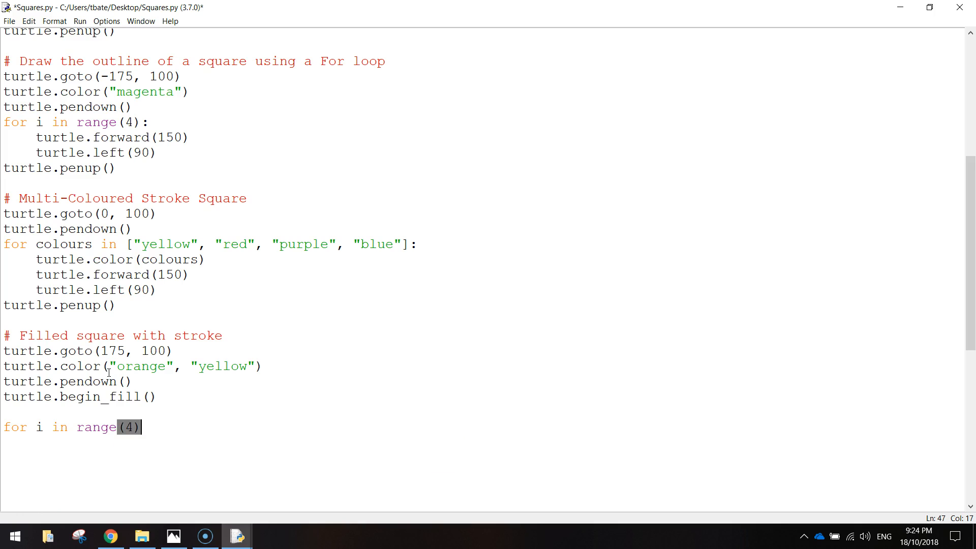
click(132, 427)
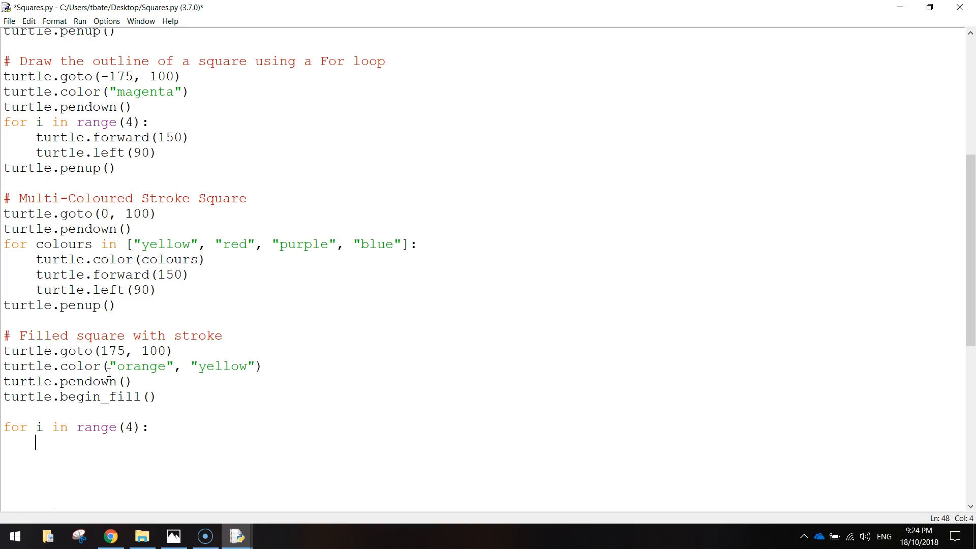
text(turtle)
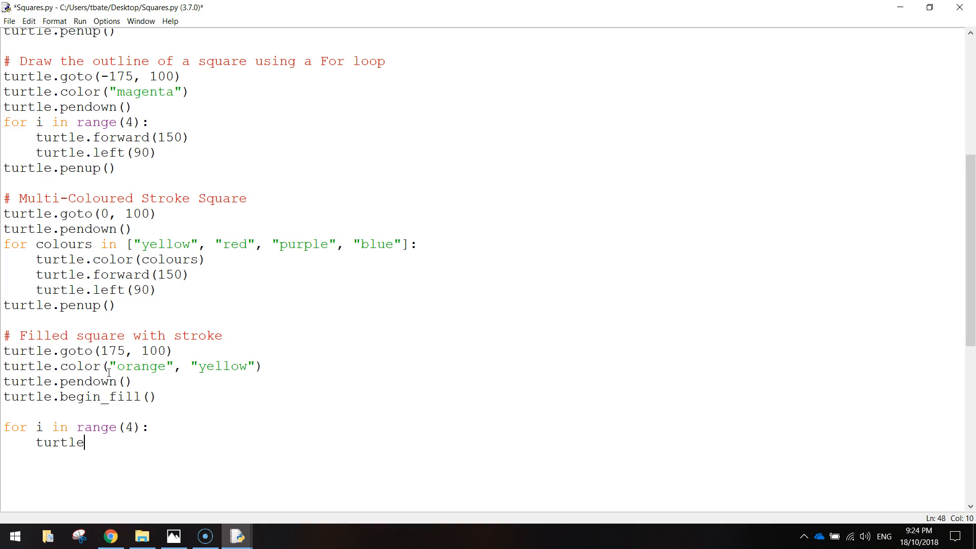
text(.forward)
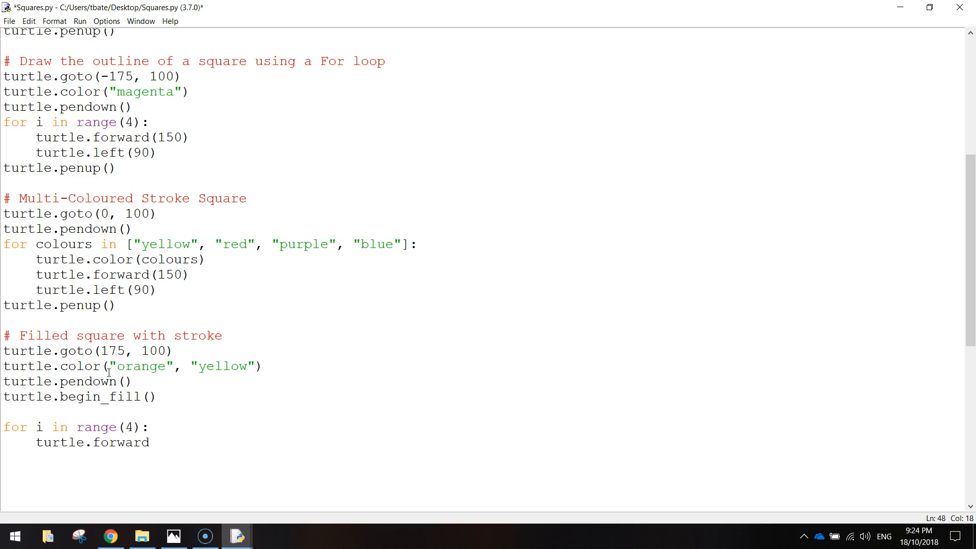
text((150))
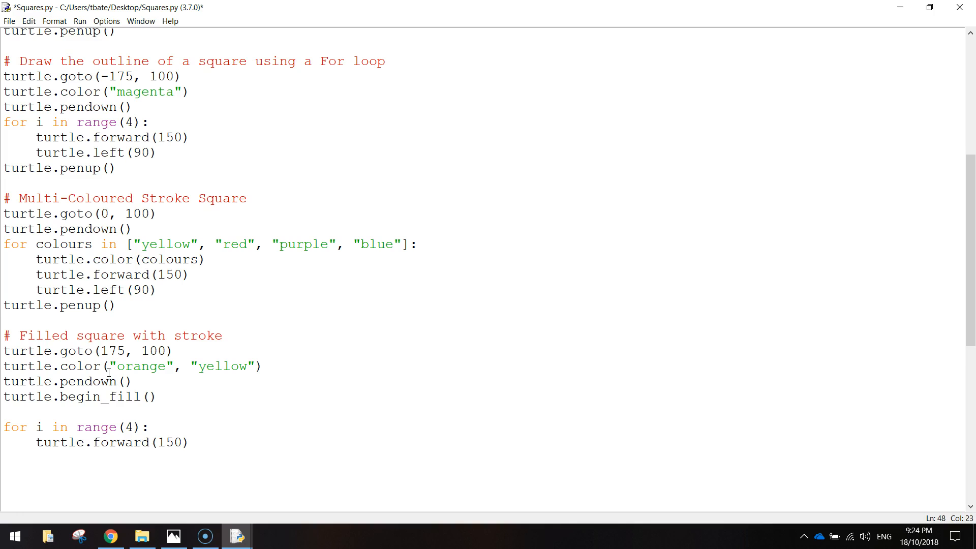
text(turtle)
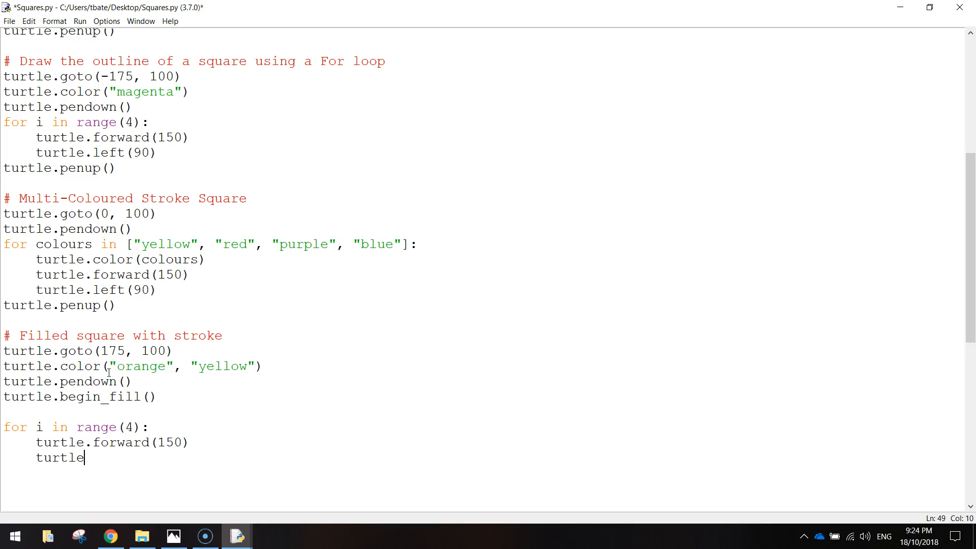
text(.;eft(90)
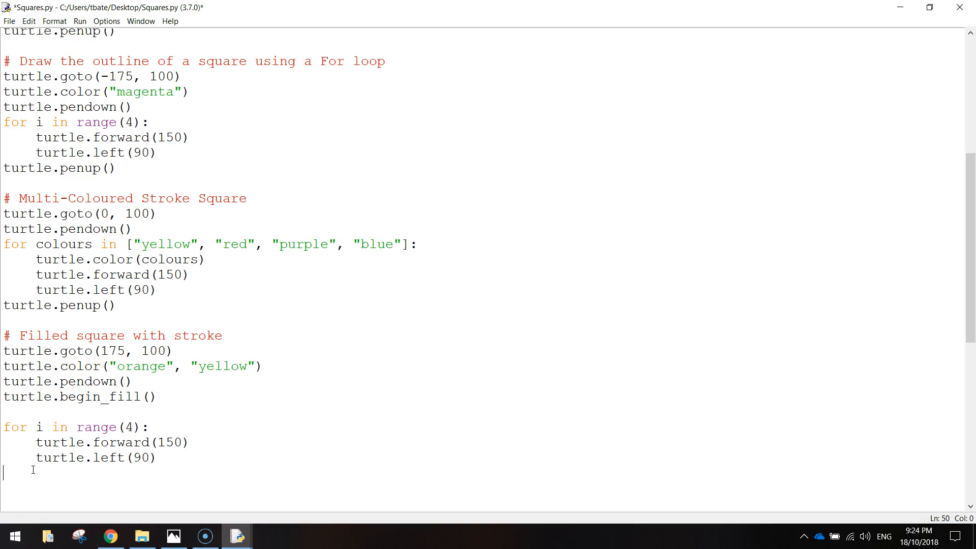
Add turtle.end_fill() and start the final line with window.
text(turtle.)
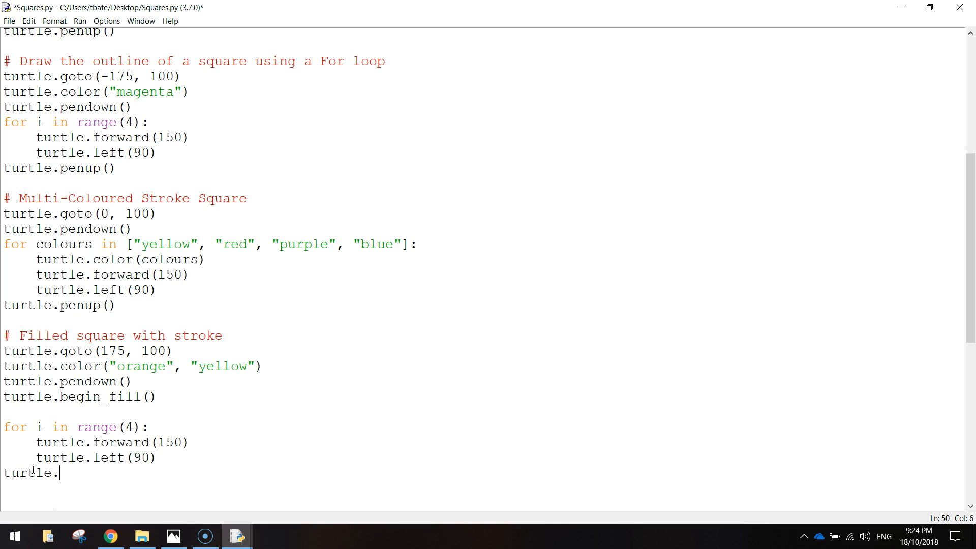
text(end_fill)
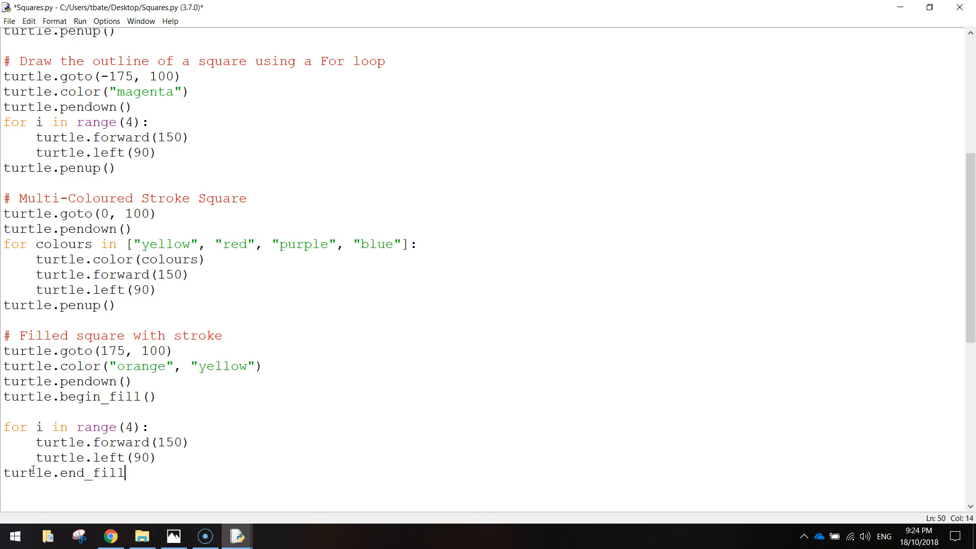
text(())
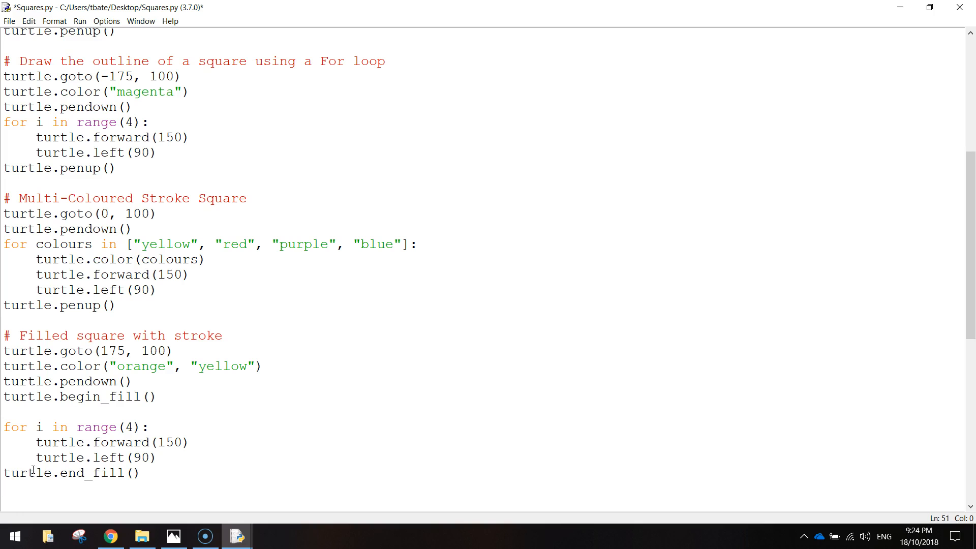
text(window)
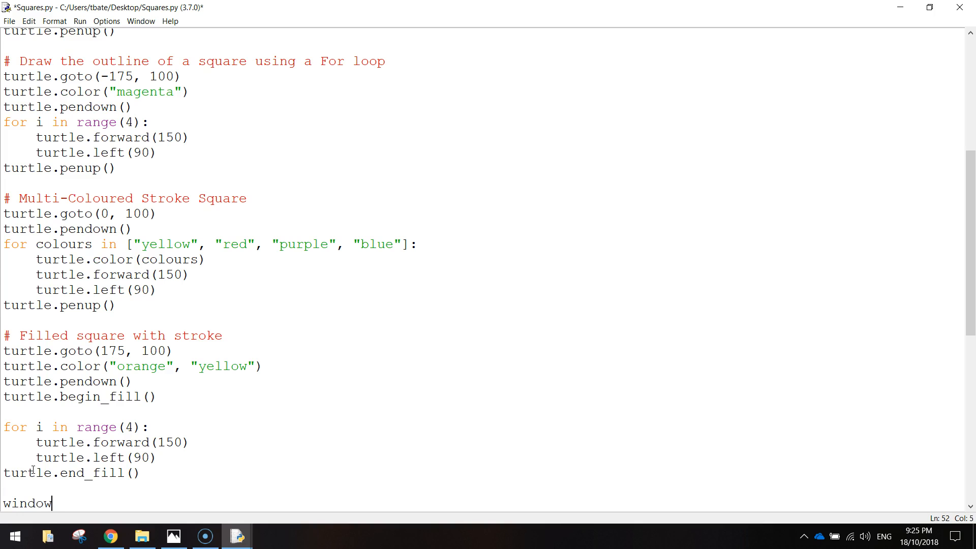
Complete the last line as window.exitonclick() and save the script with Ctrl+S.
scroll(down, 3)
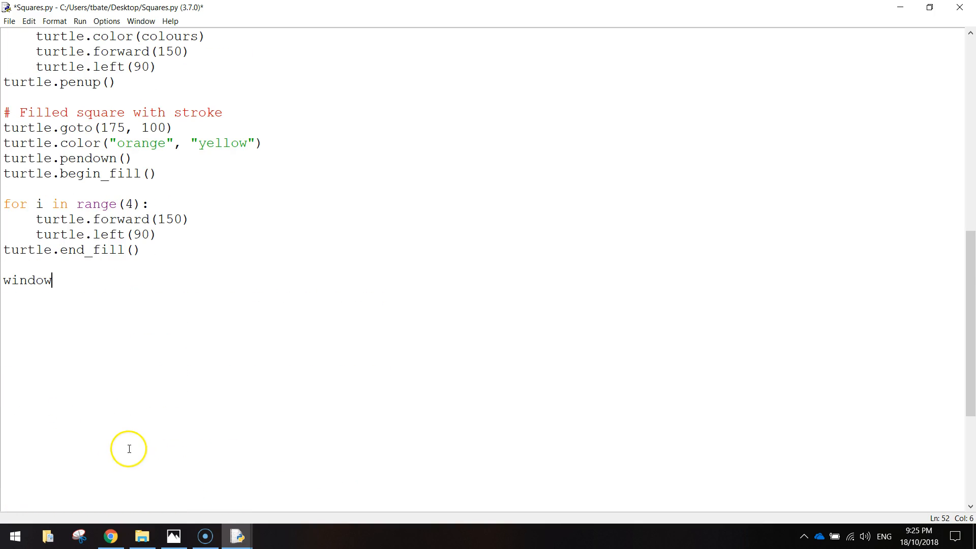
text(.e)
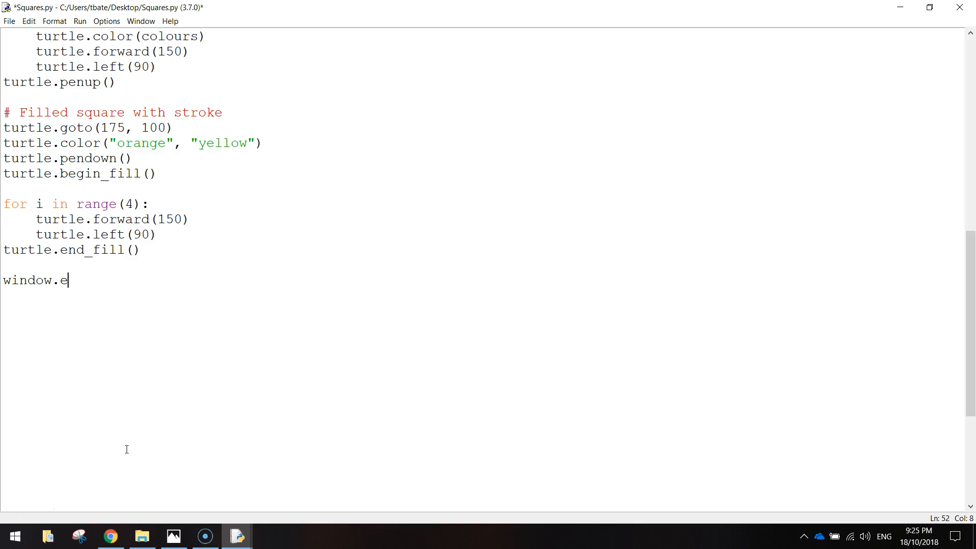
text(xitonclick())
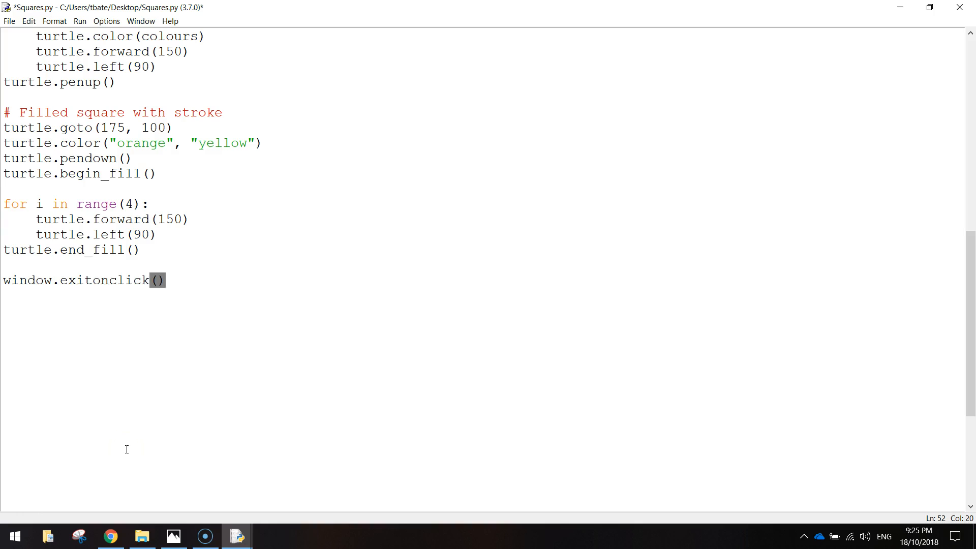
click(165, 447)
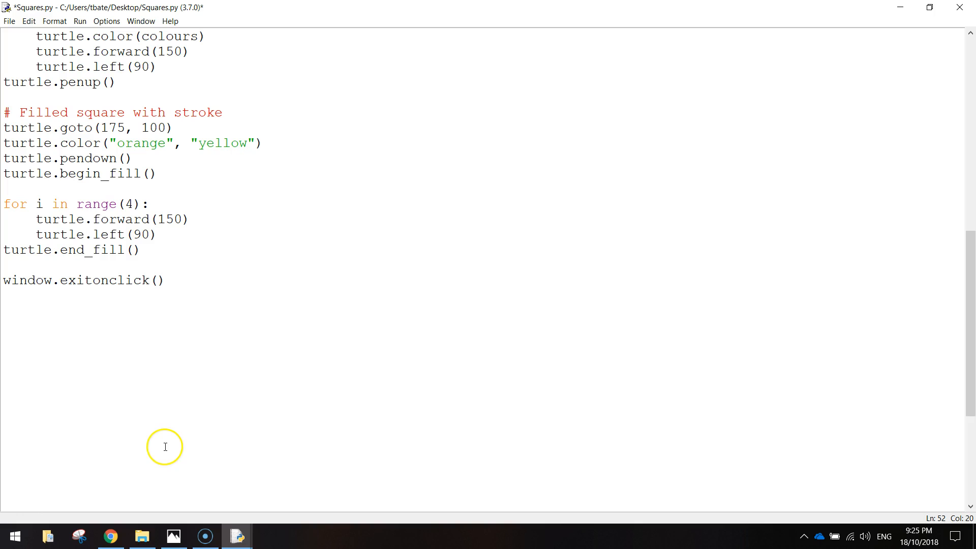
scroll(up, 3)
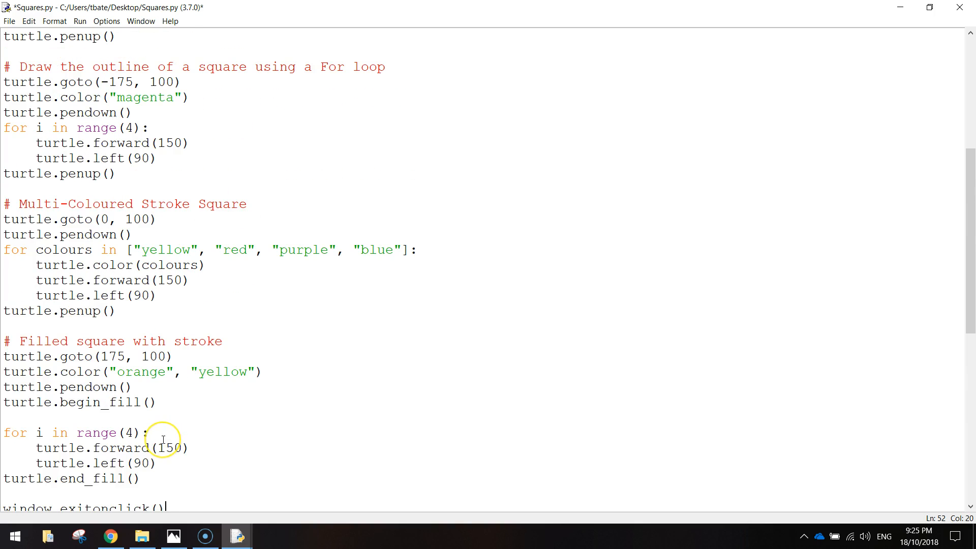
mouse_move(163, 440)
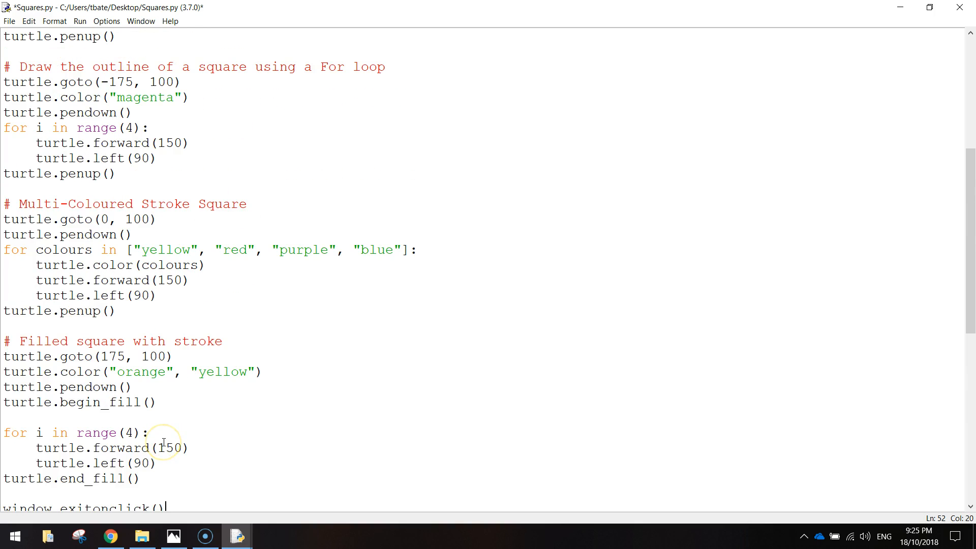
key(ctrl+s)
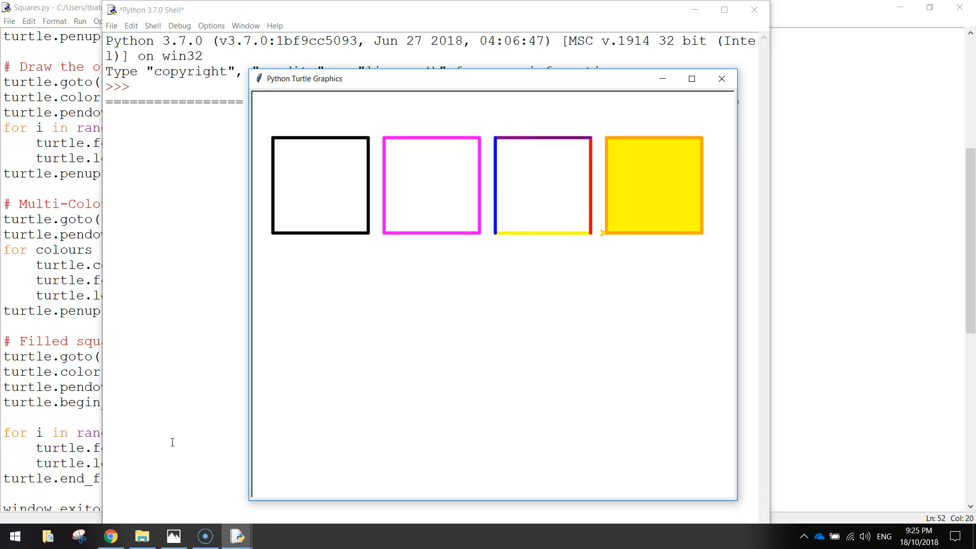
mouse_move(581, 109)
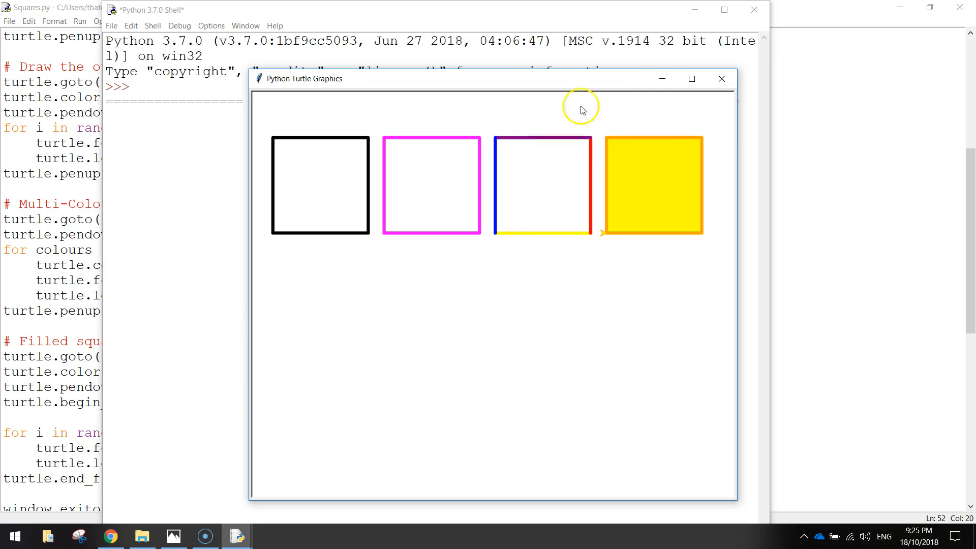
Close the Turtle Graphics window showing the four squares in a row.
click(722, 78)
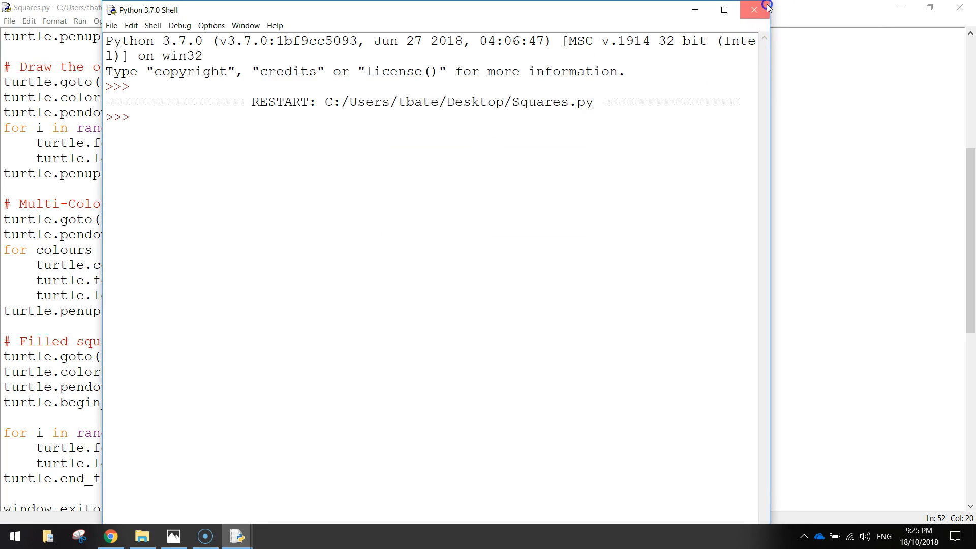
Close the Python shell and scroll Squares.py back to its import line, deselecting the code.
click(755, 9)
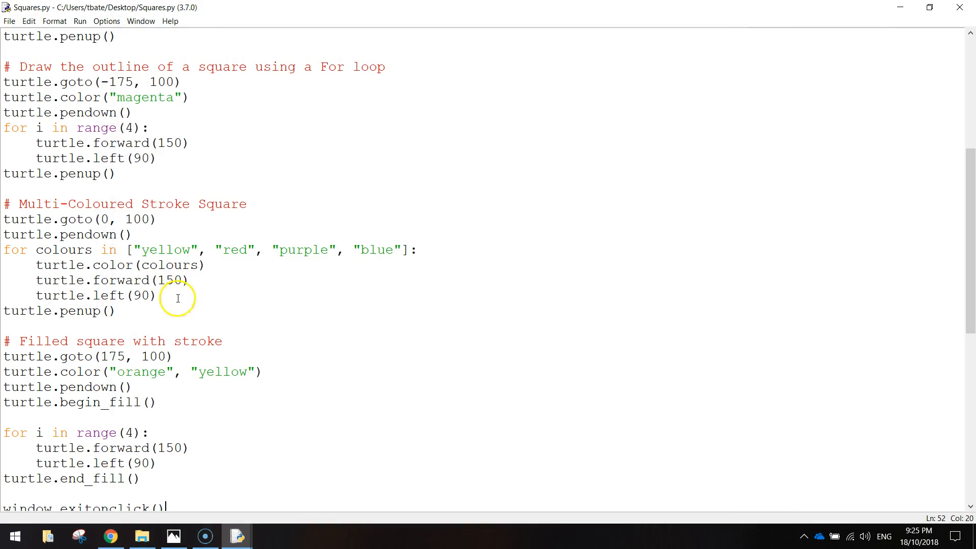
mouse_move(128, 215)
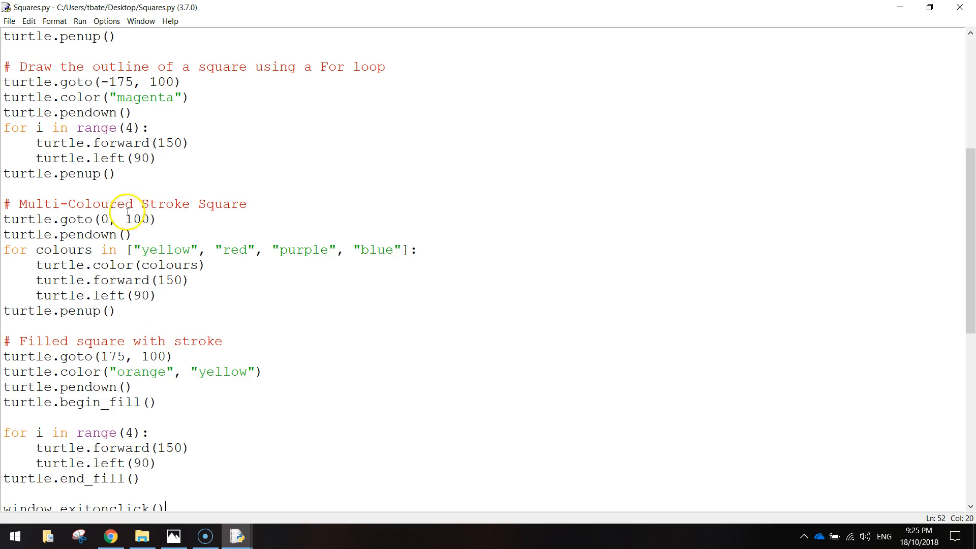
scroll(up, 3)
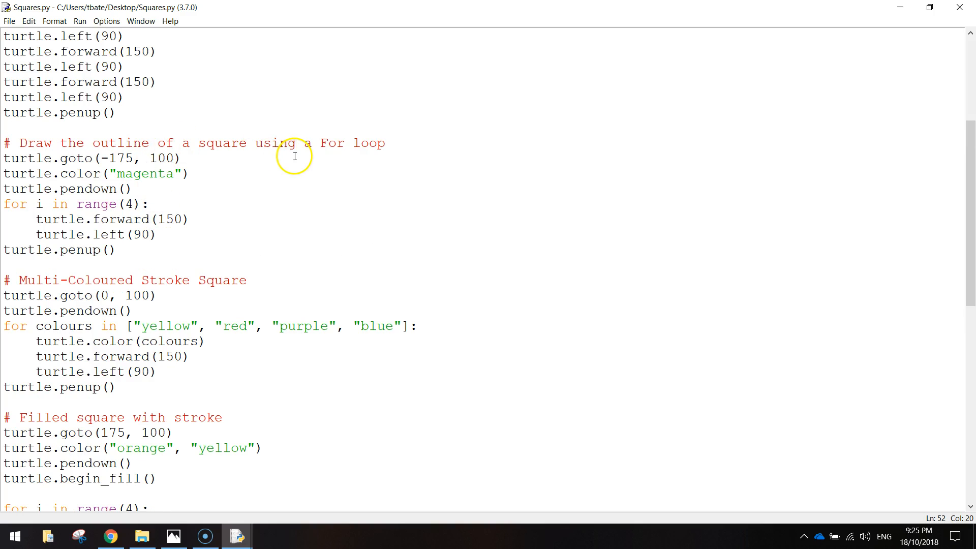
mouse_move(253, 220)
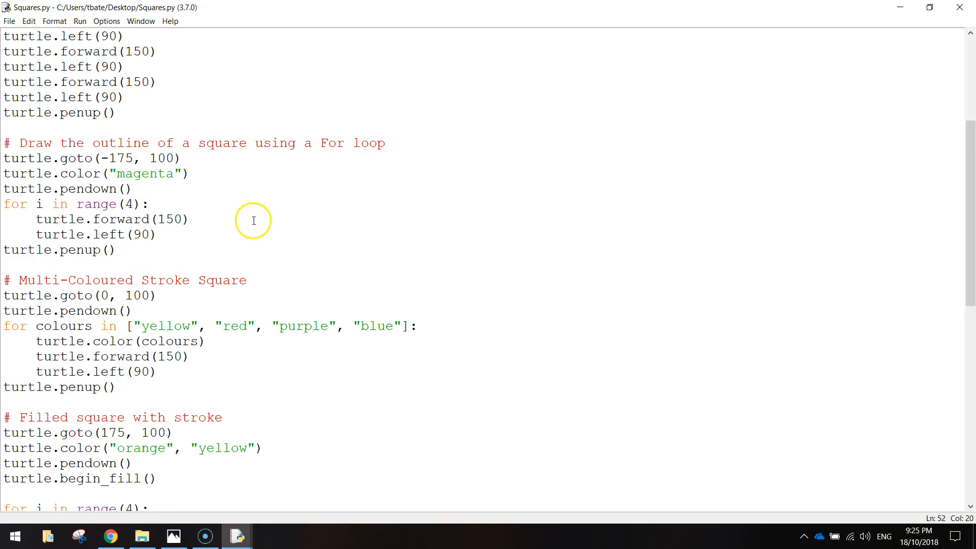
scroll(down, 3)
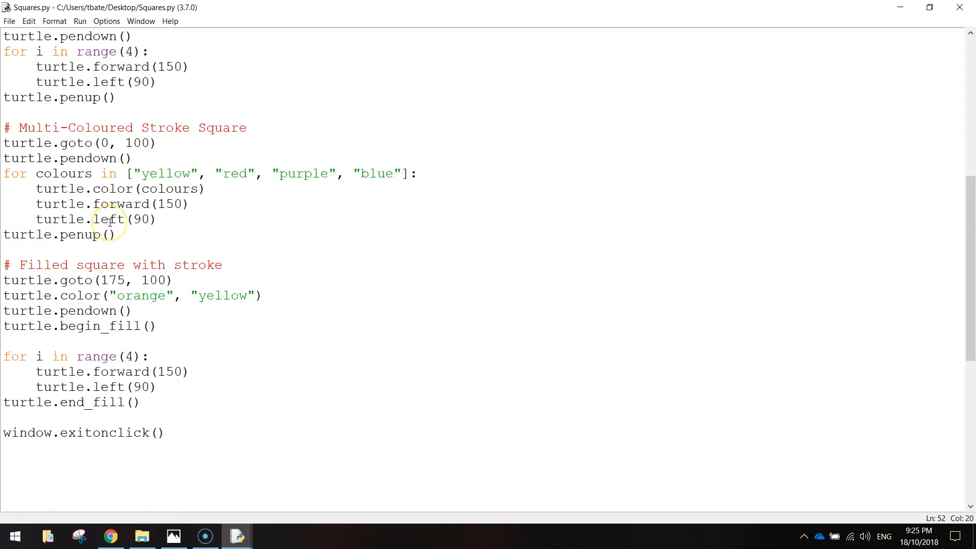
scroll(up, 3)
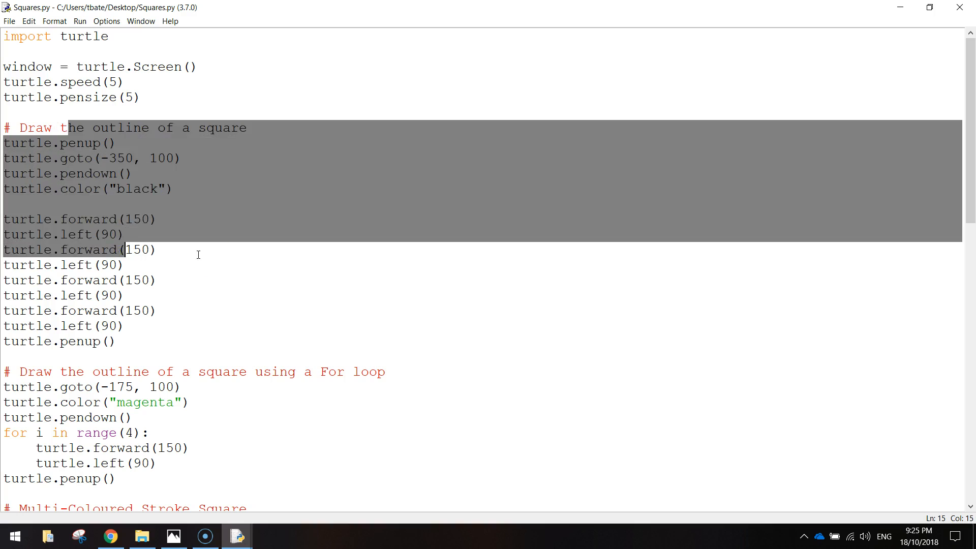
click(150, 189)
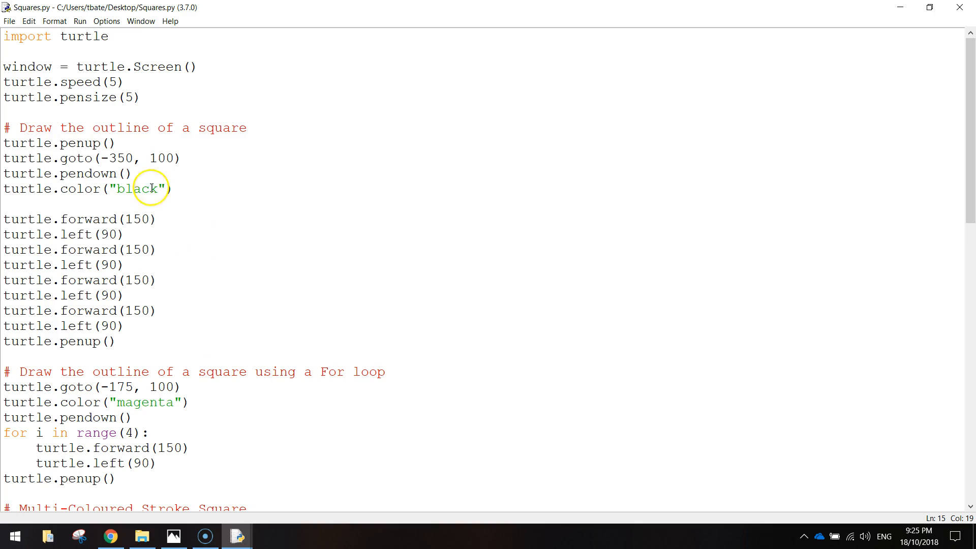